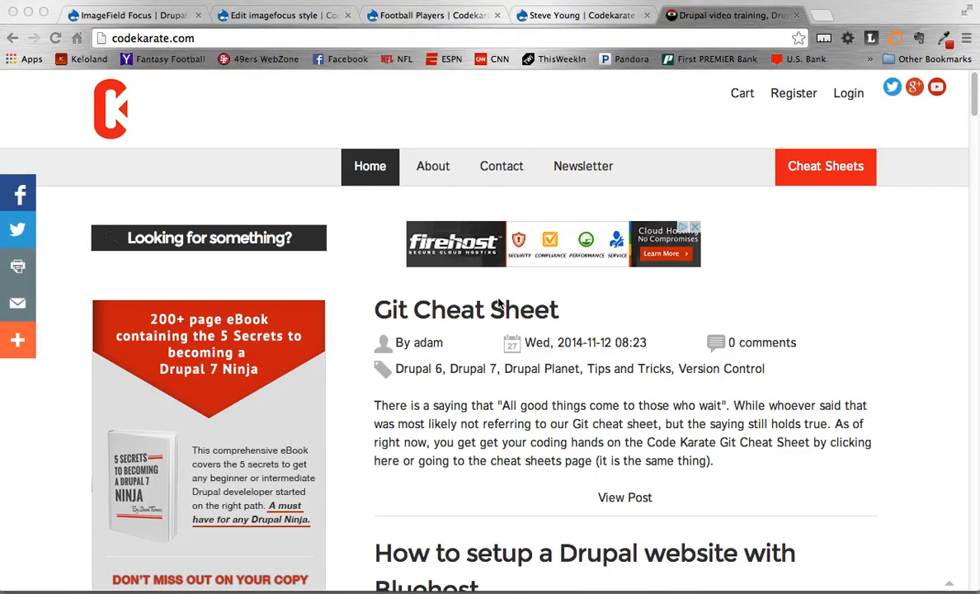
# Read the ImageField Focus project description and key features on drupal.org.
pyautogui.click(116, 14)
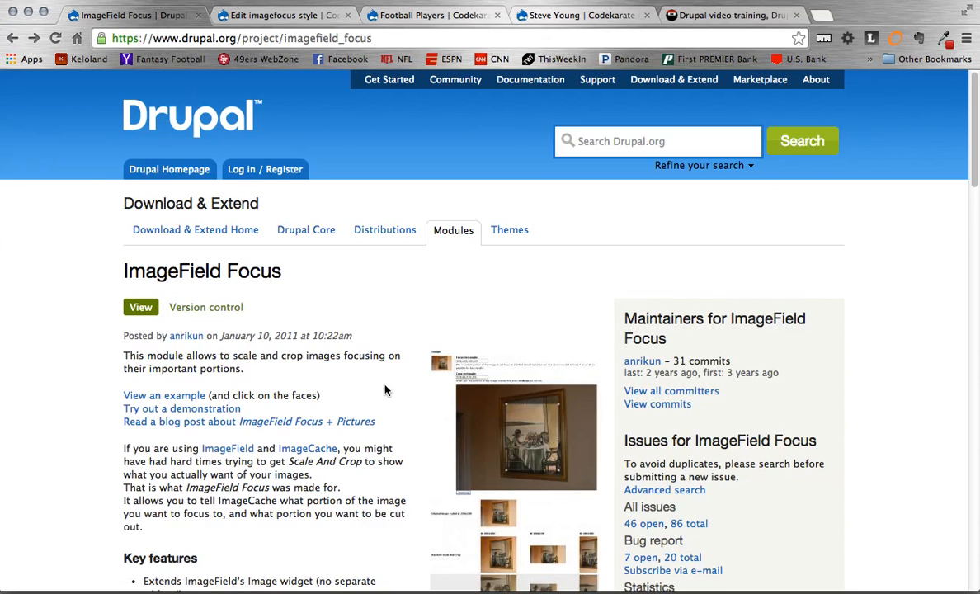
pyautogui.scroll(-3)
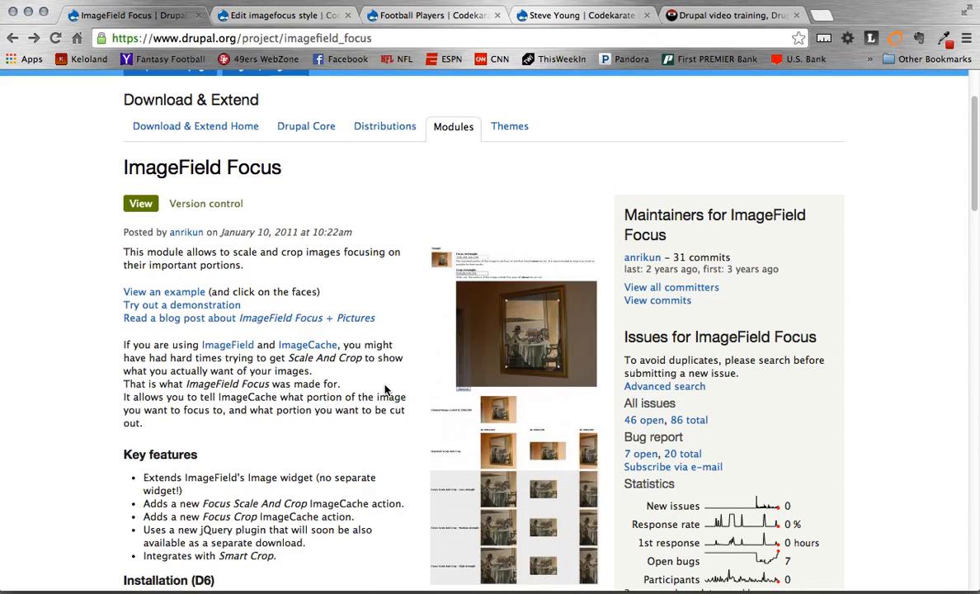
pyautogui.scroll(-3)
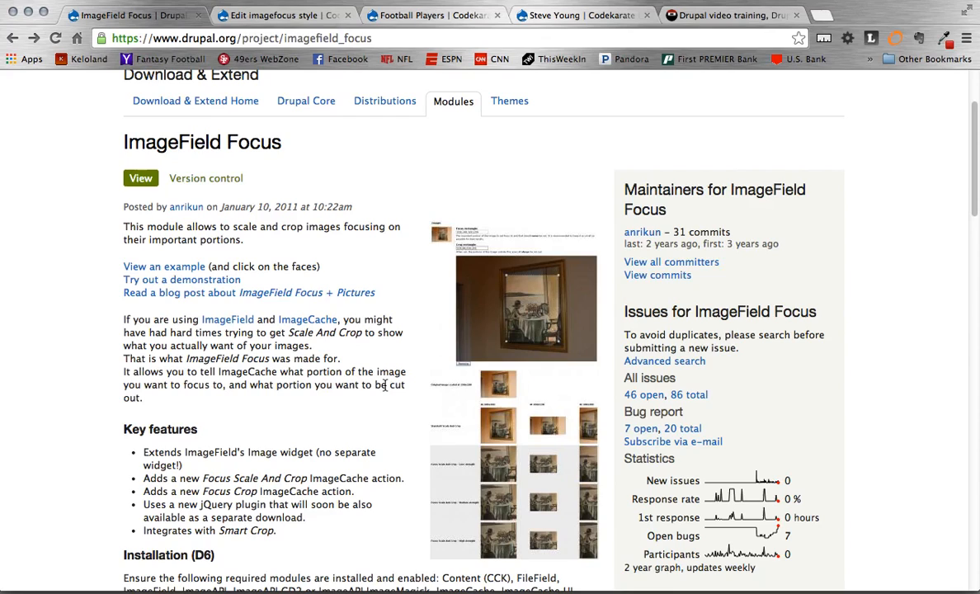
pyautogui.scroll(-3)
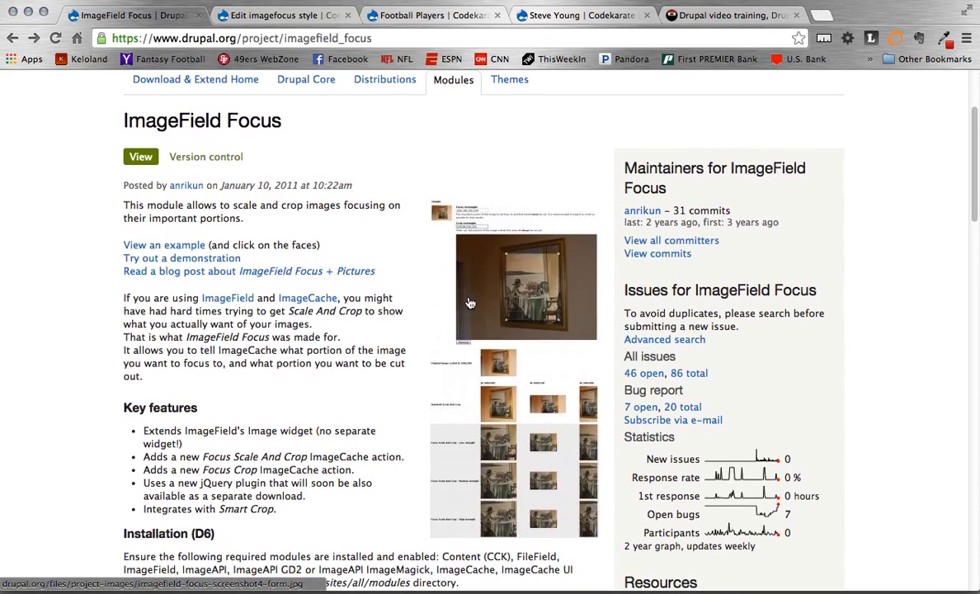
pyautogui.click(526, 287)
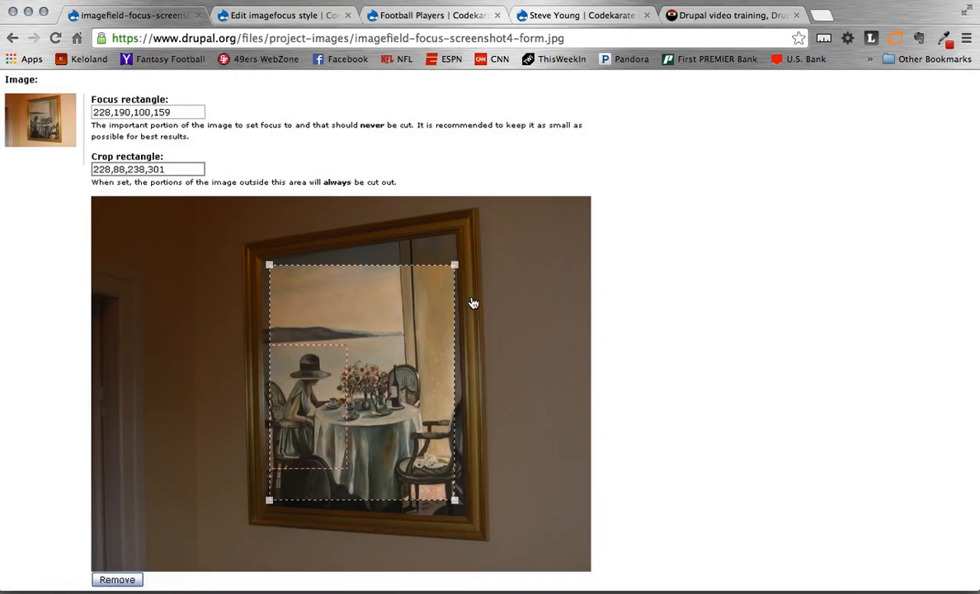
pyautogui.moveTo(385, 320)
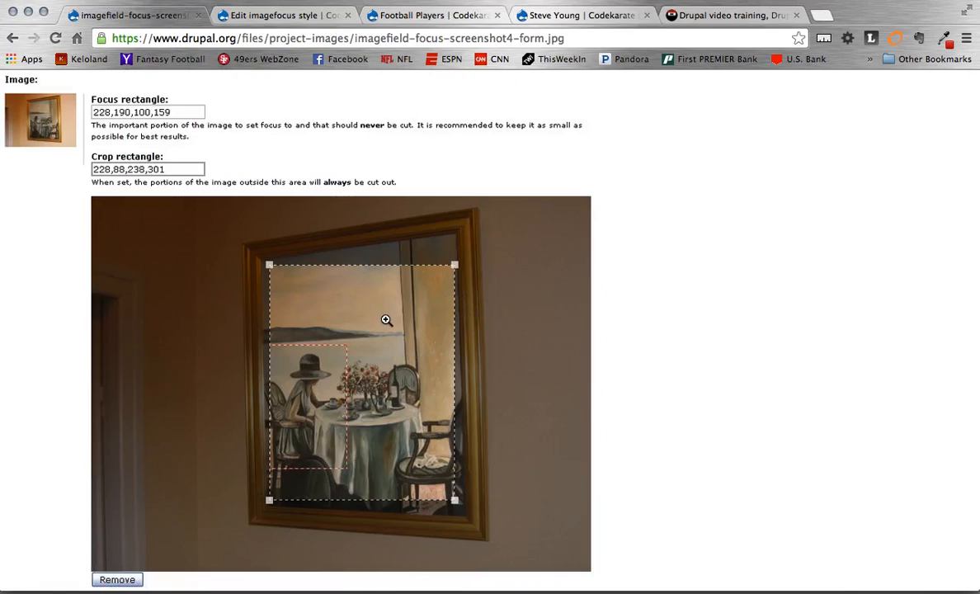
pyautogui.moveTo(312, 265)
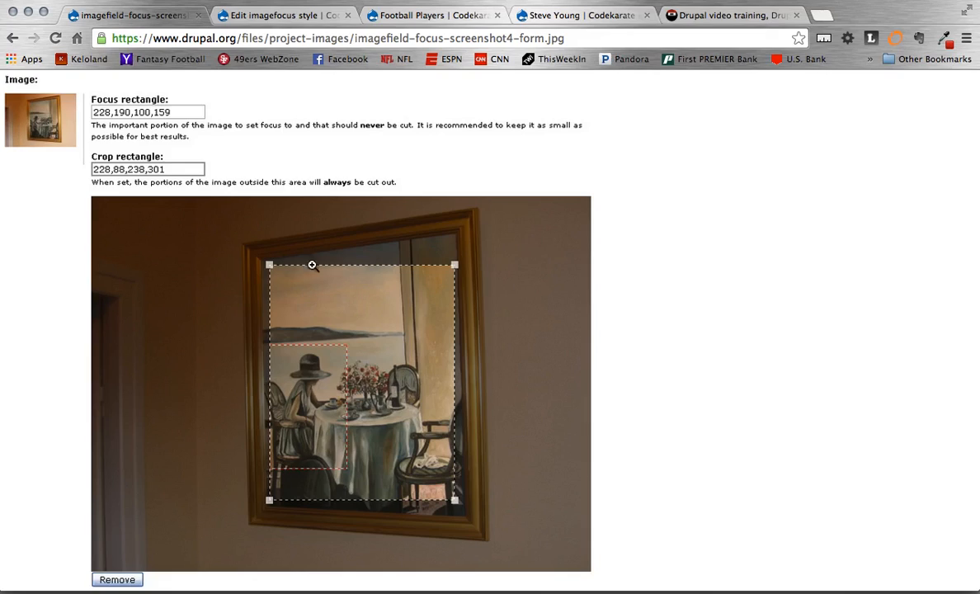
pyautogui.moveTo(303, 355)
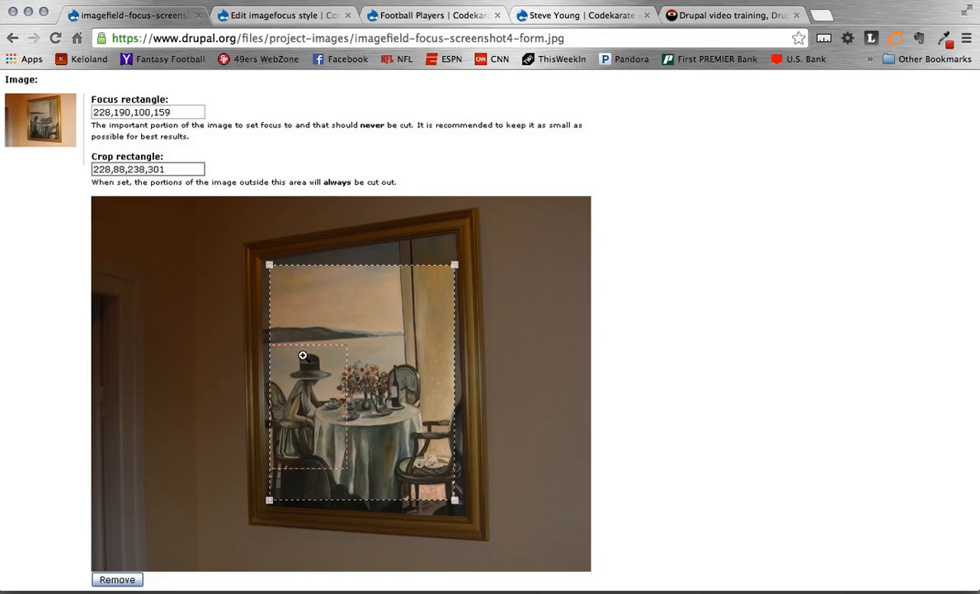
pyautogui.moveTo(288, 472)
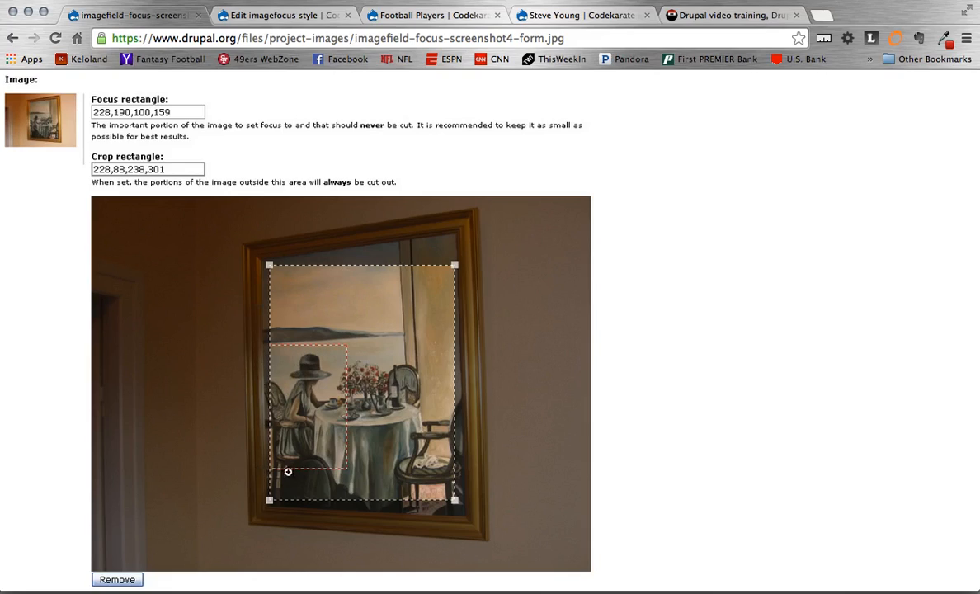
pyautogui.moveTo(274, 477)
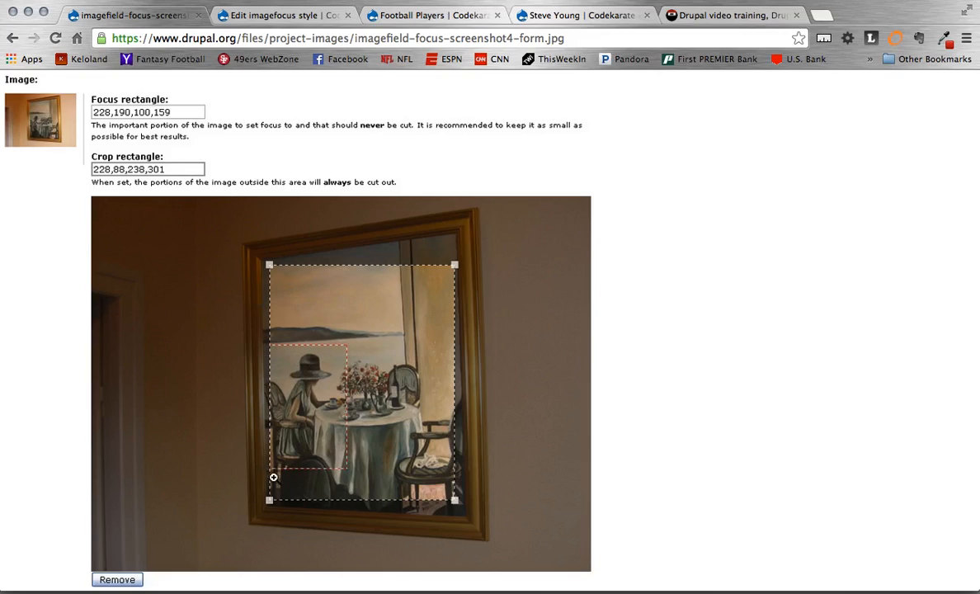
pyautogui.moveTo(443, 380)
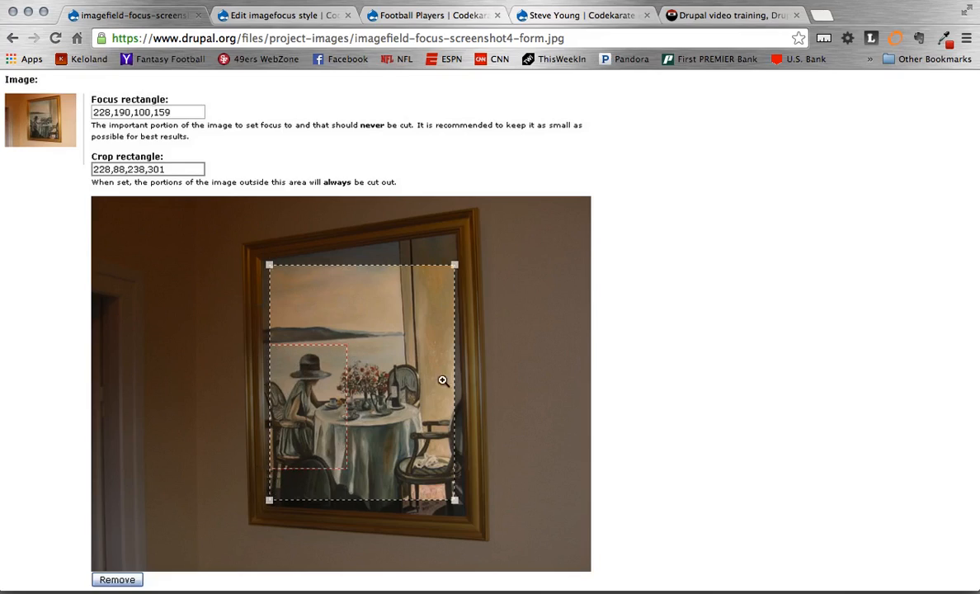
pyautogui.moveTo(447, 497)
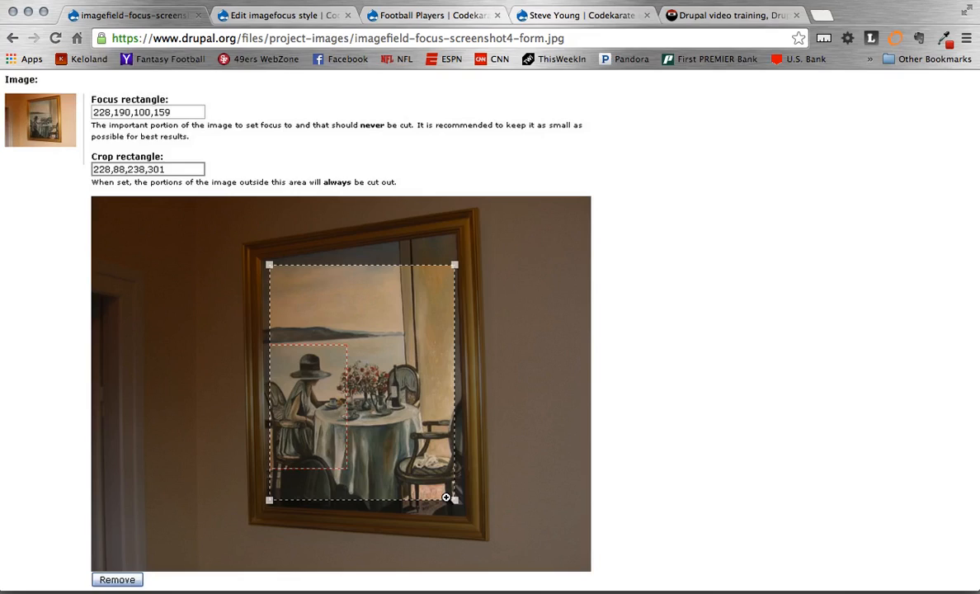
pyautogui.moveTo(270, 432)
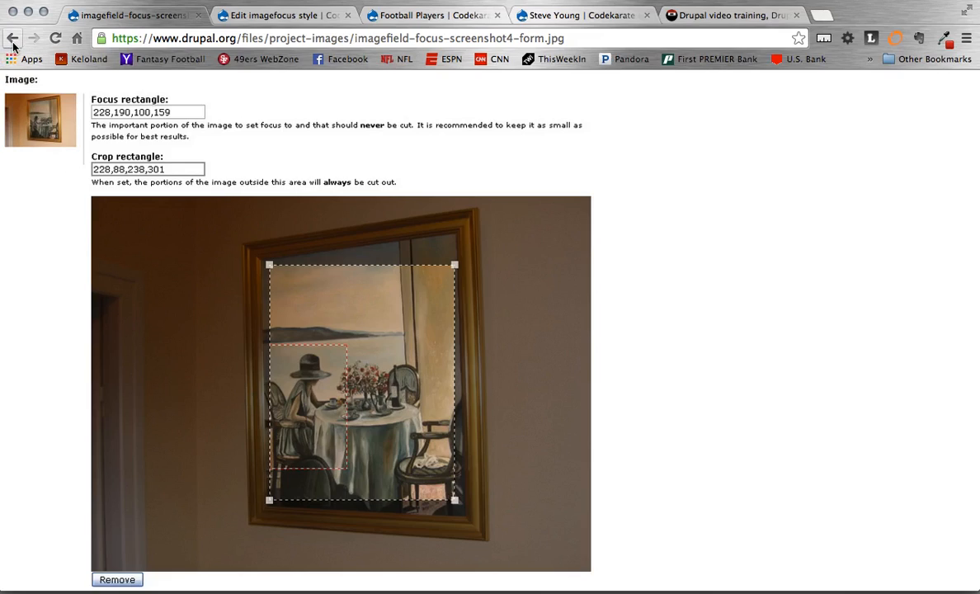
pyautogui.click(14, 37)
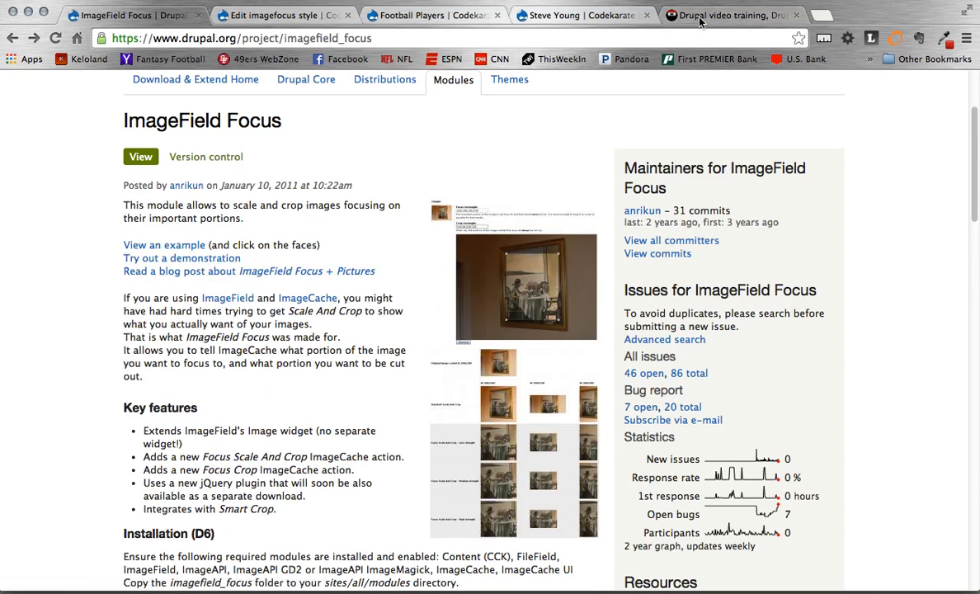
# Browse the Drush and Git cheat sheets on Code Karate's Cheat Sheets page.
pyautogui.click(731, 15)
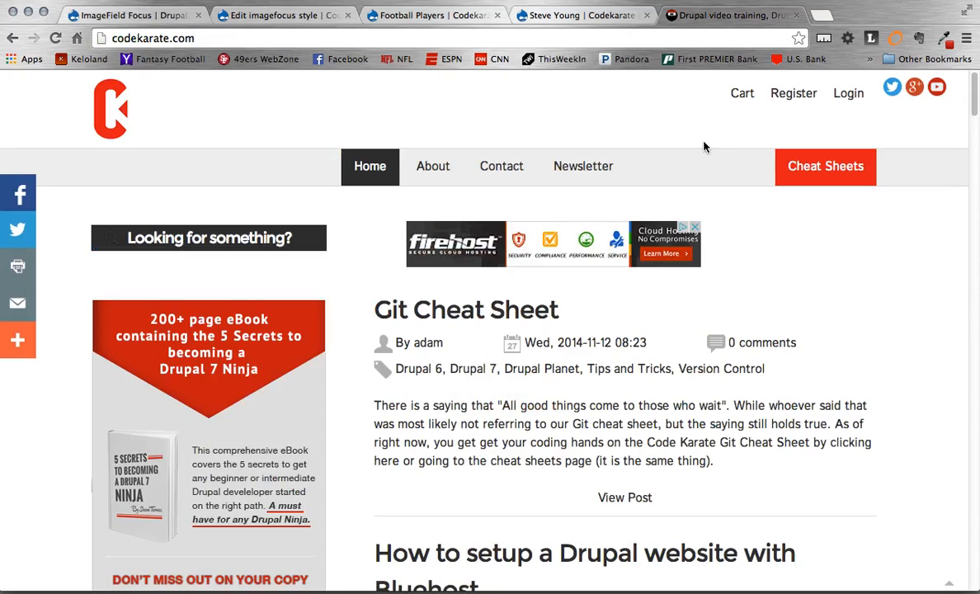
pyautogui.moveTo(841, 169)
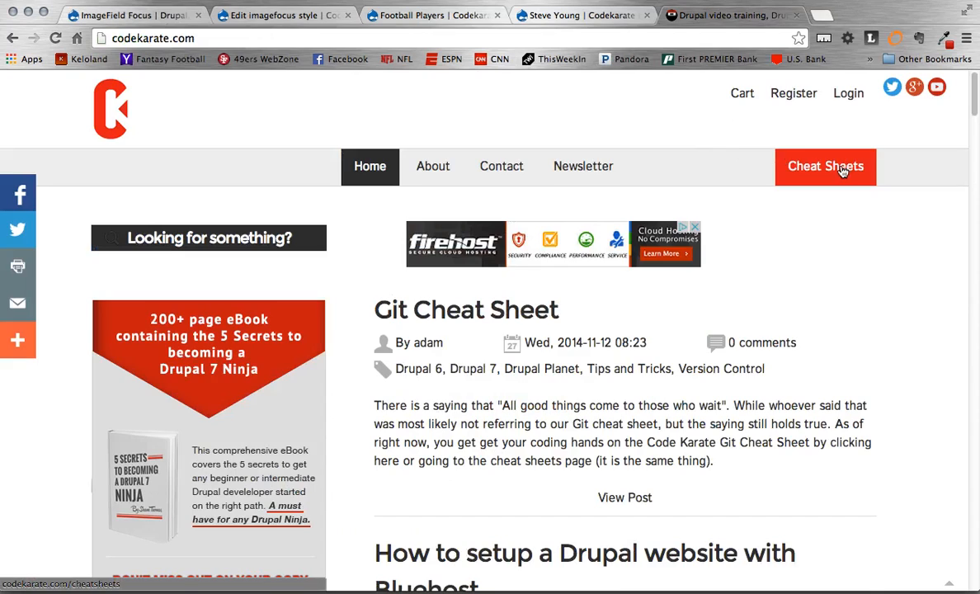
pyautogui.click(826, 166)
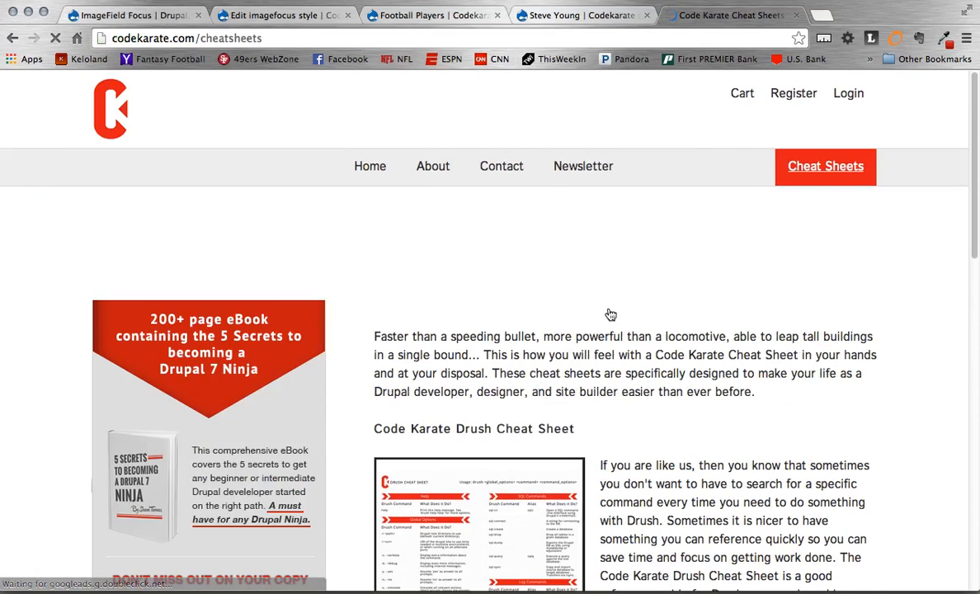
pyautogui.scroll(-3)
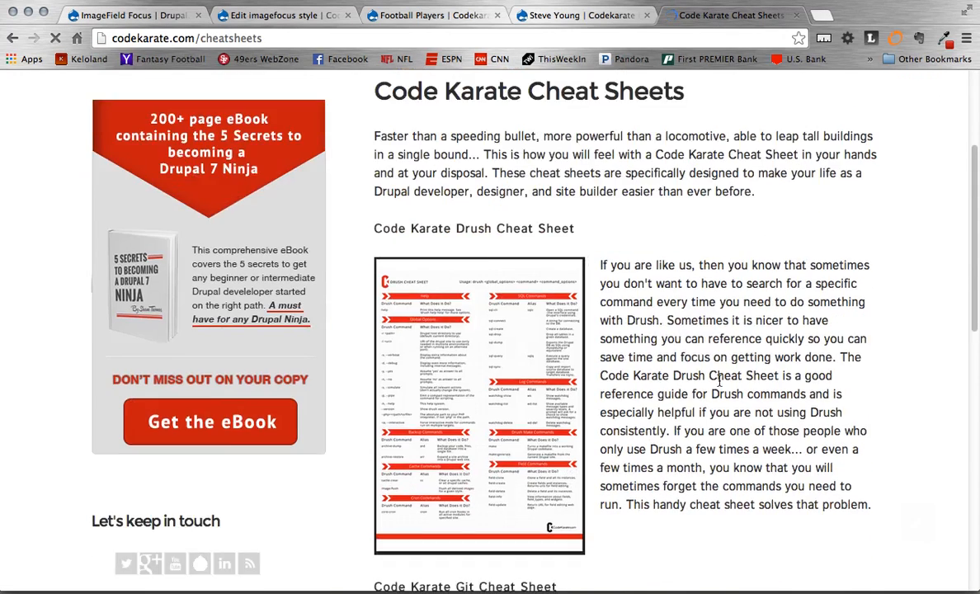
pyautogui.scroll(-3)
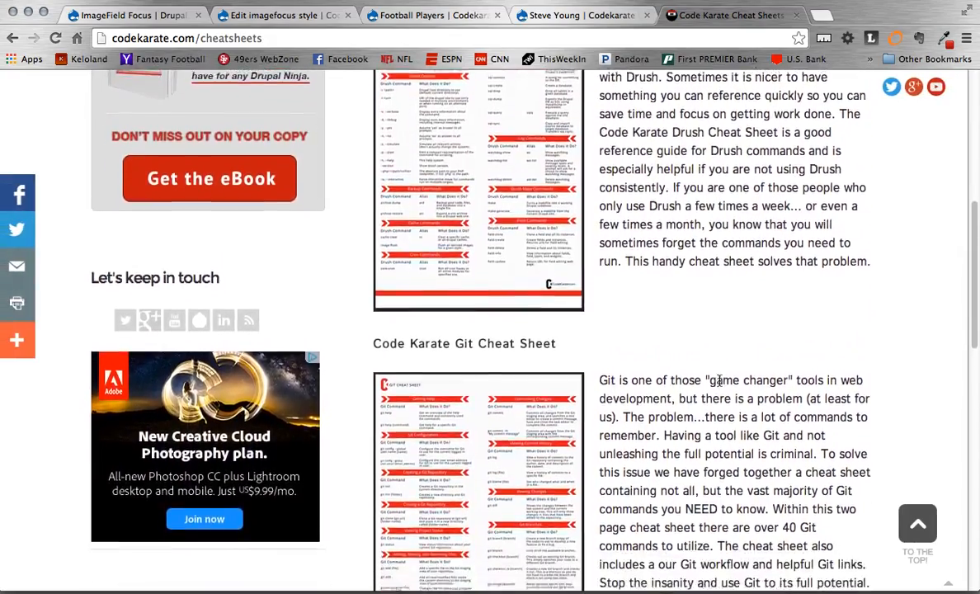
pyautogui.scroll(-3)
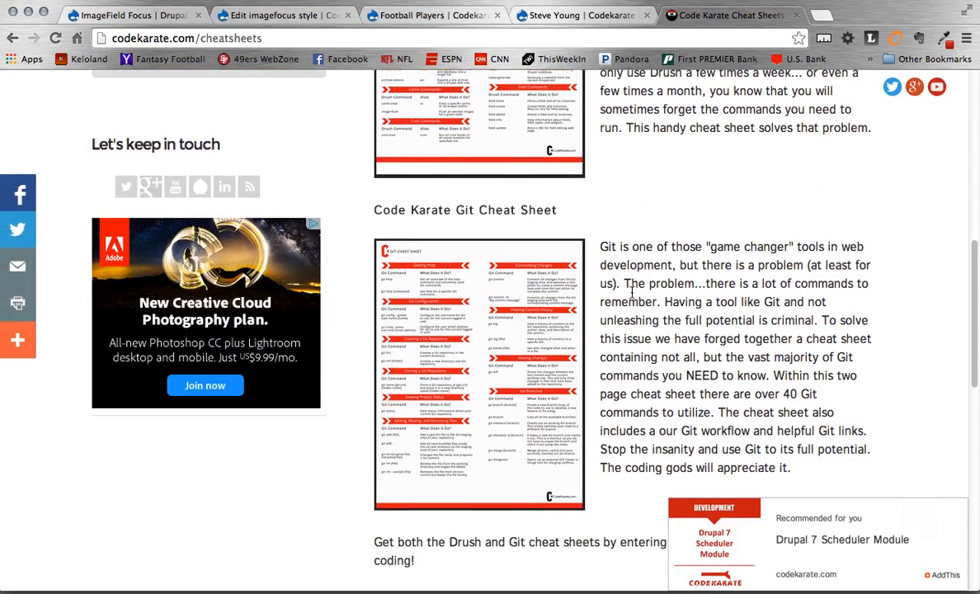
pyautogui.scroll(-3)
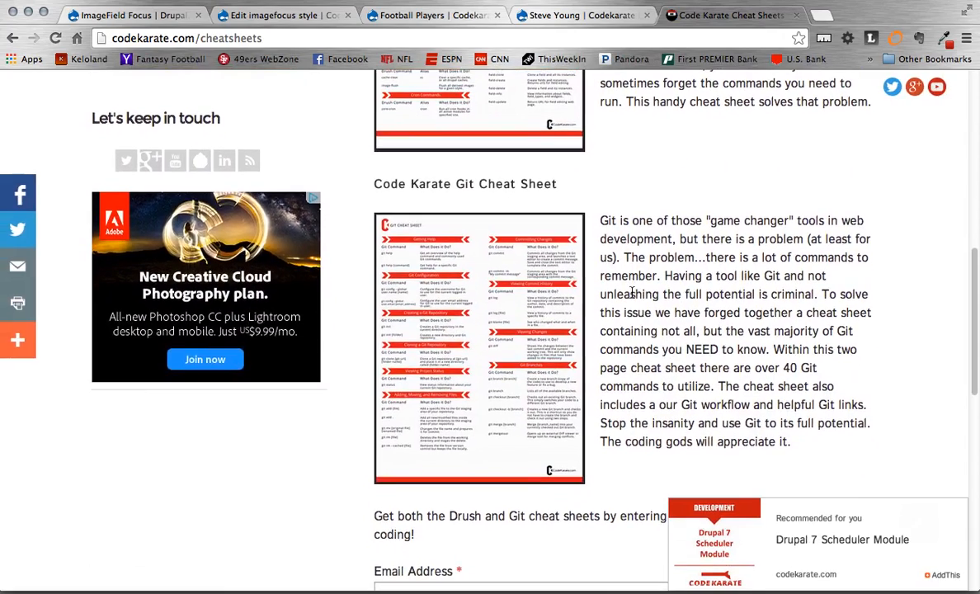
pyautogui.scroll(3)
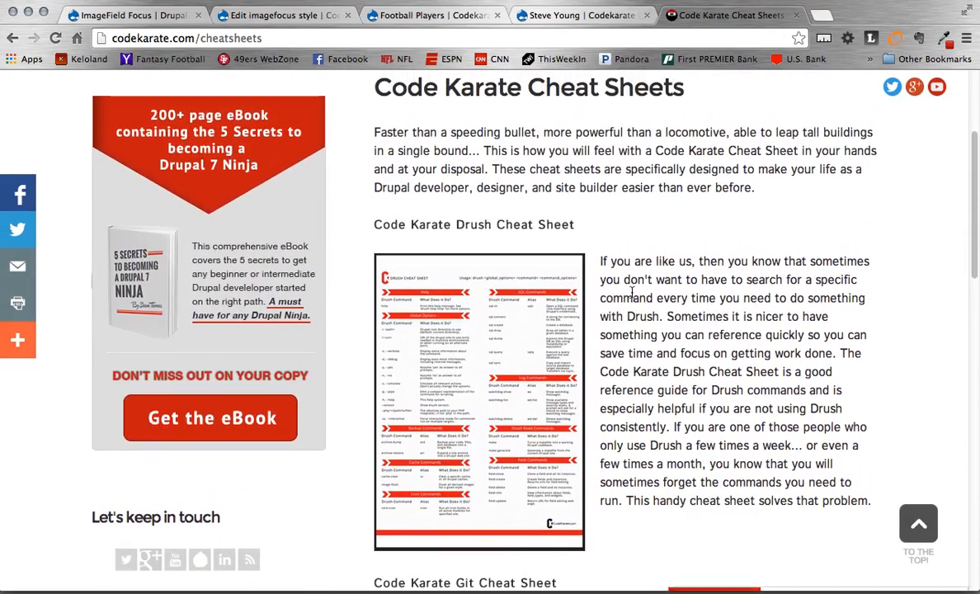
pyautogui.scroll(-3)
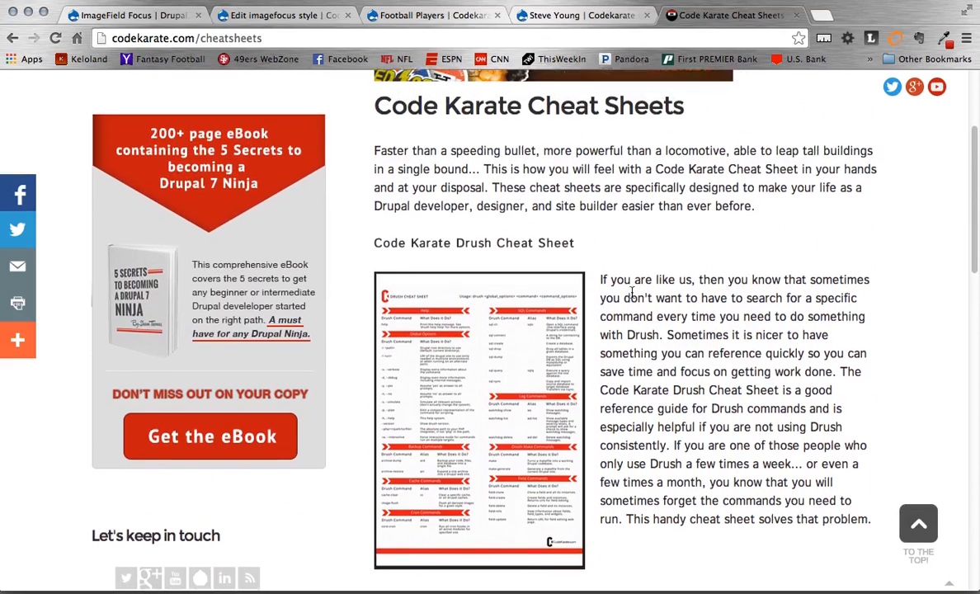
pyautogui.scroll(3)
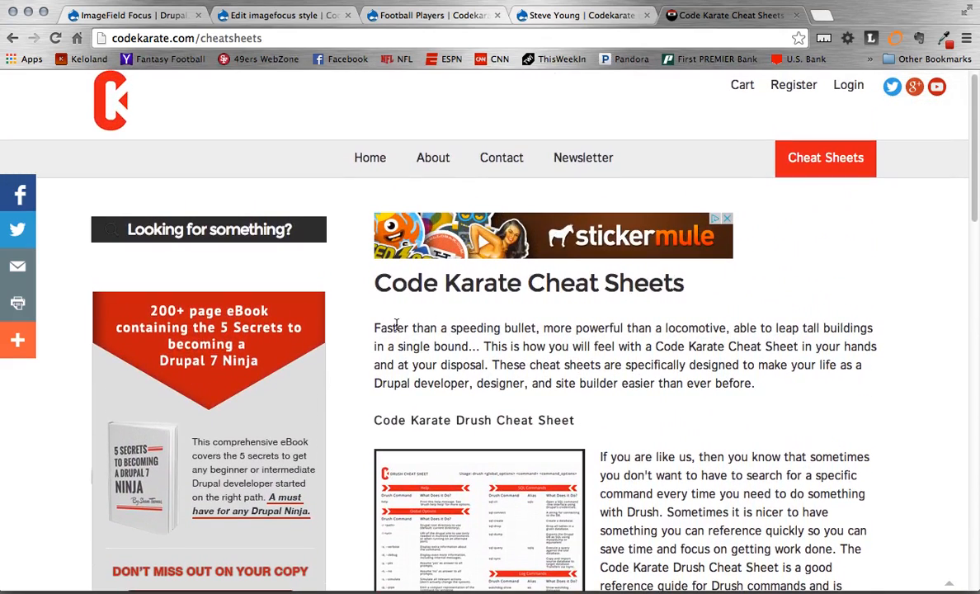
pyautogui.moveTo(223, 440)
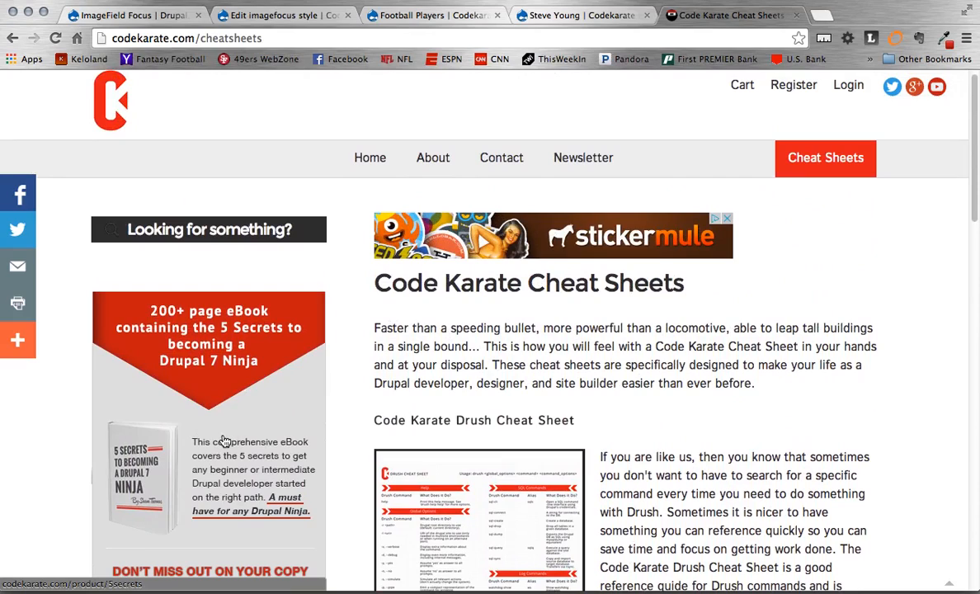
pyautogui.click(370, 158)
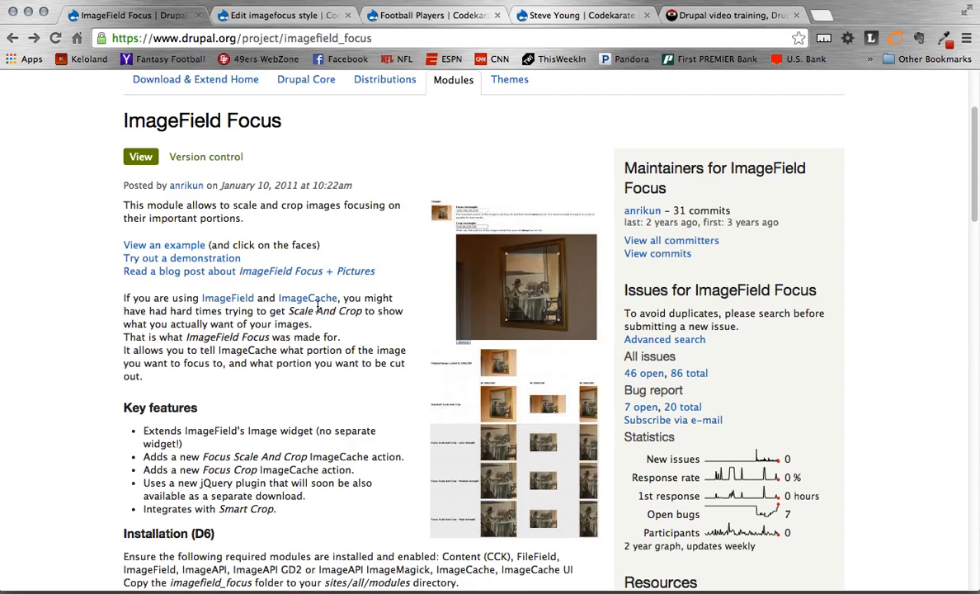
# Return to the top of the ImageField Focus page and open the dev site's admin/modules in a new tab.
pyautogui.scroll(-3)
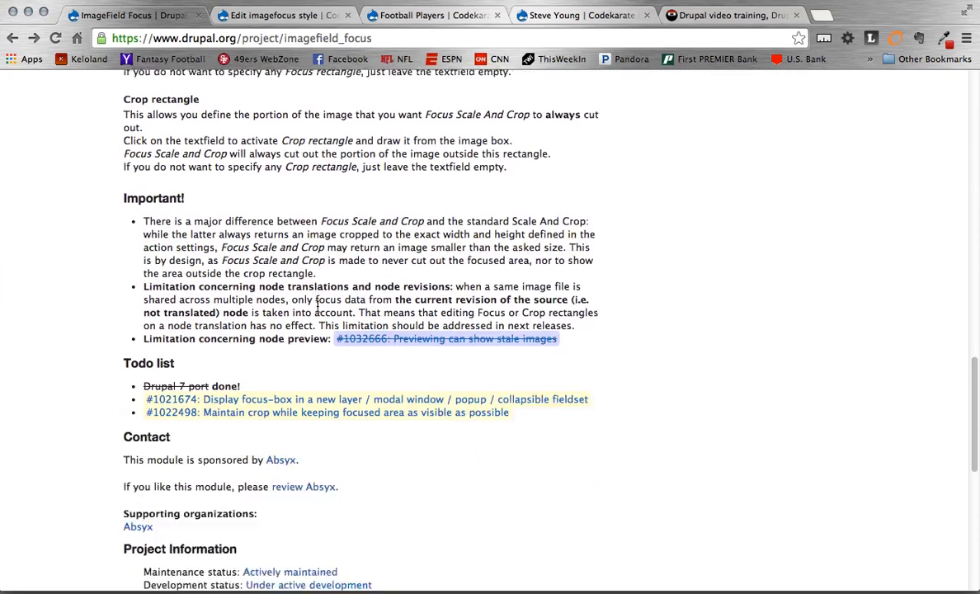
pyautogui.scroll(-3)
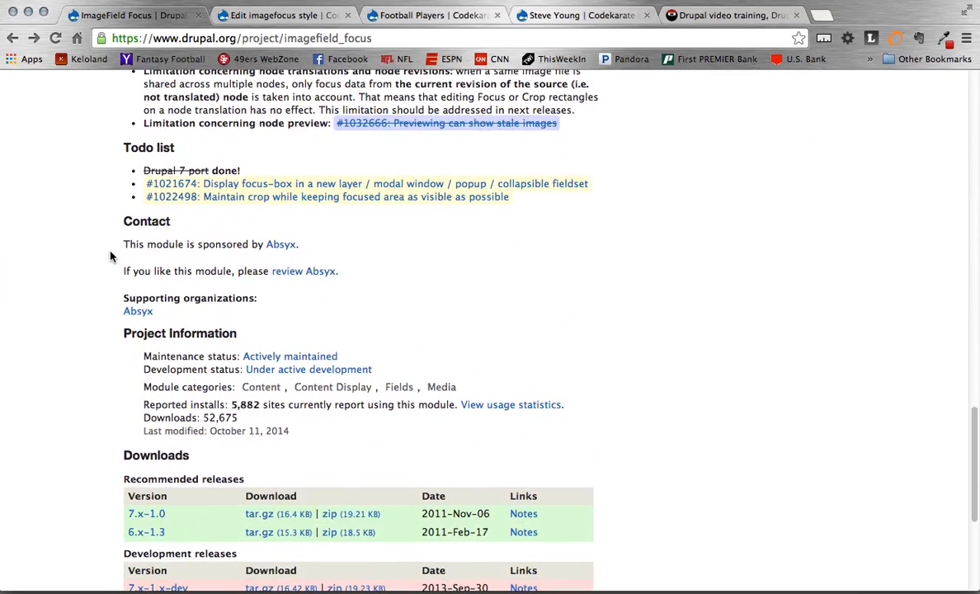
pyautogui.scroll(3)
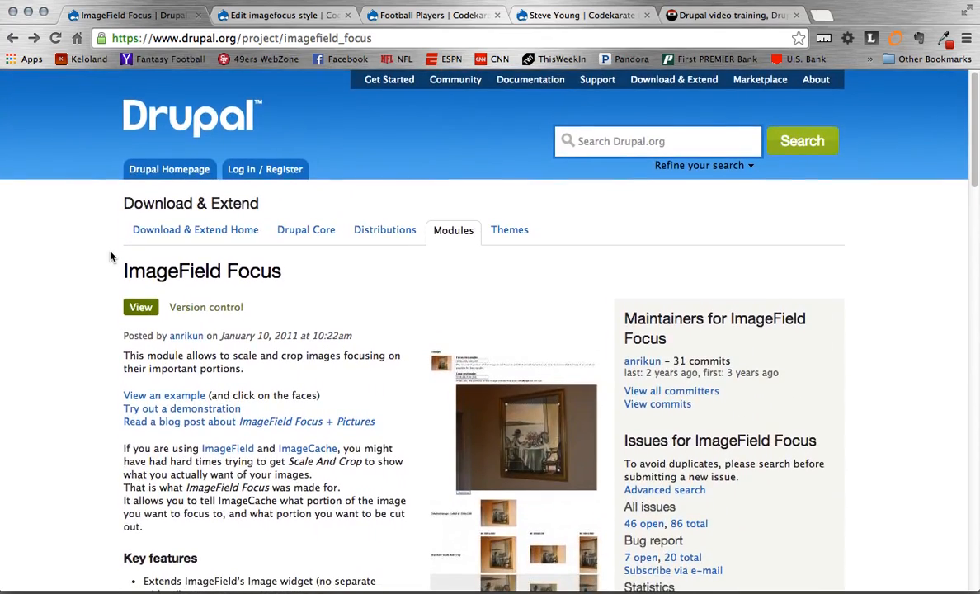
pyautogui.click(284, 15)
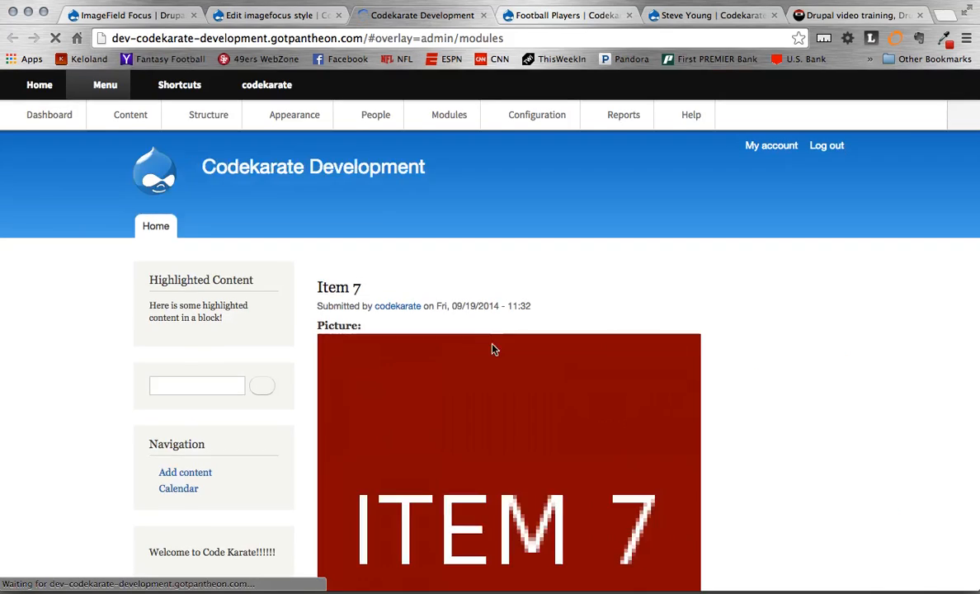
# Filter the modules list by 'imag' and verify ImageField Focus is enabled.
pyautogui.click(448, 114)
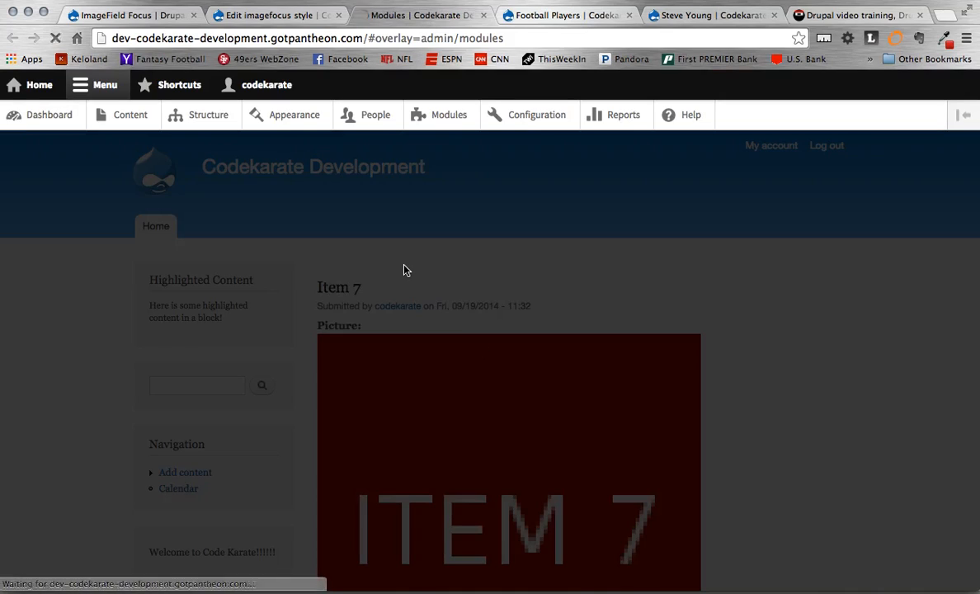
pyautogui.click(449, 115)
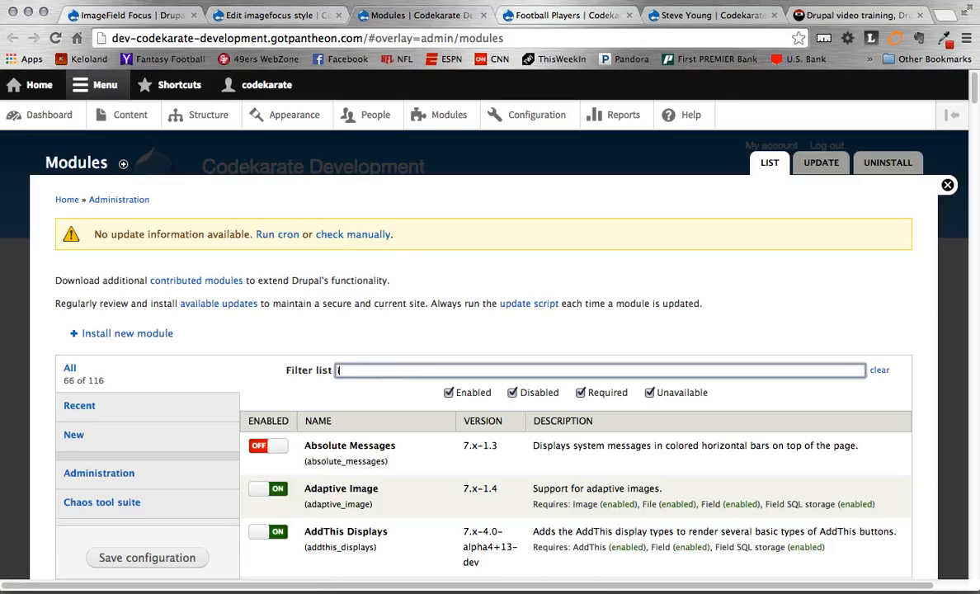
pyautogui.write('imag')
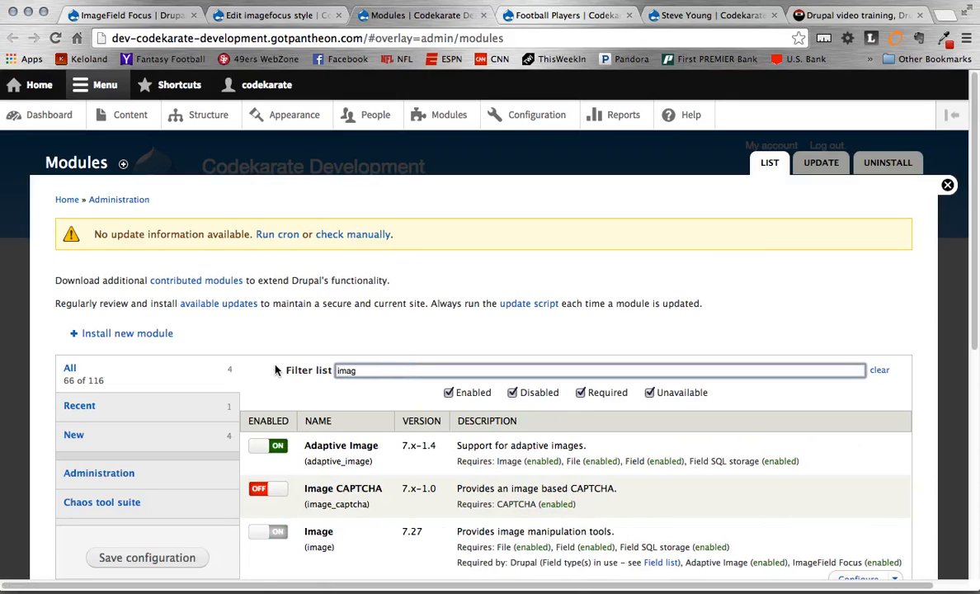
pyautogui.scroll(-3)
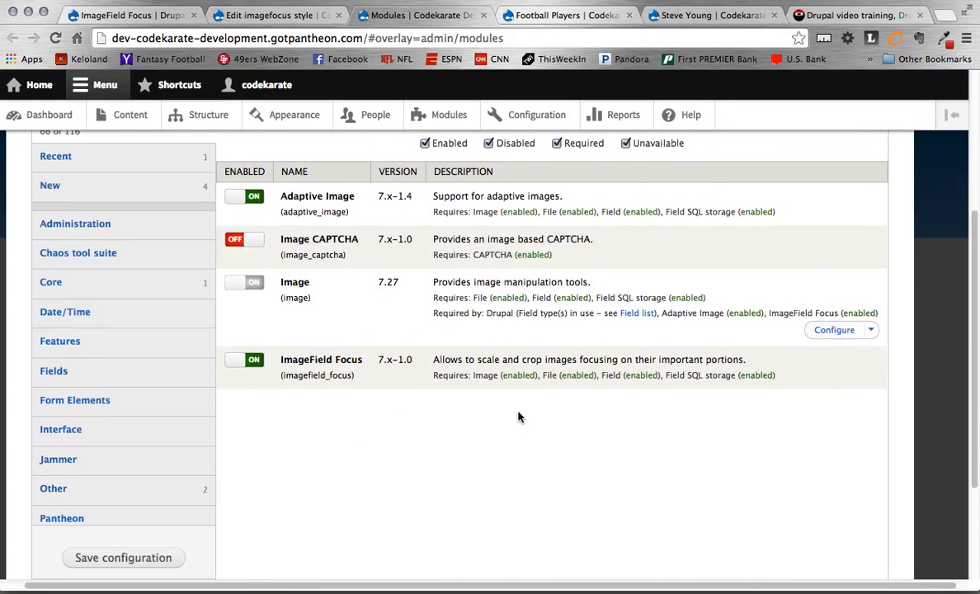
pyautogui.moveTo(476, 377)
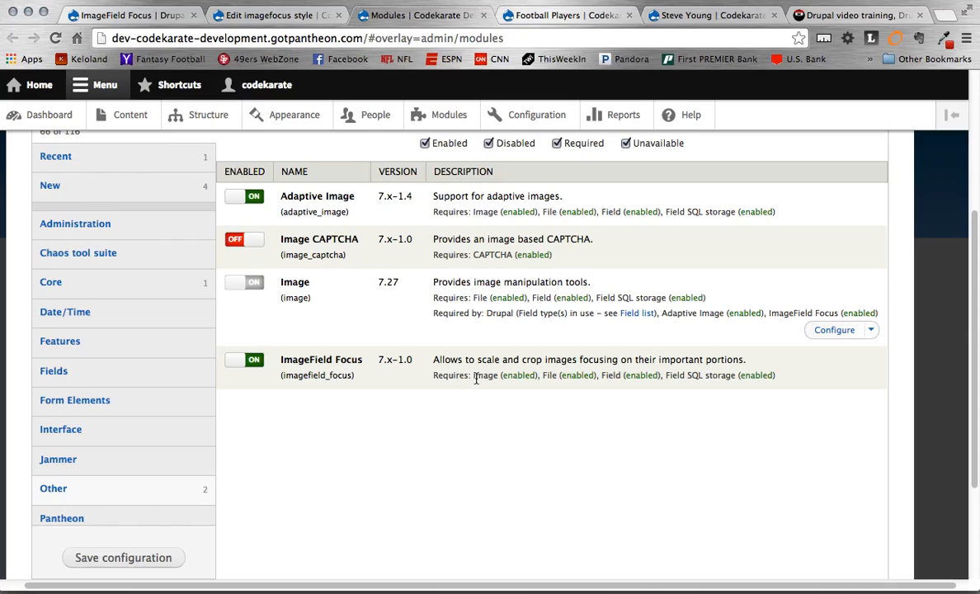
pyautogui.moveTo(435, 381)
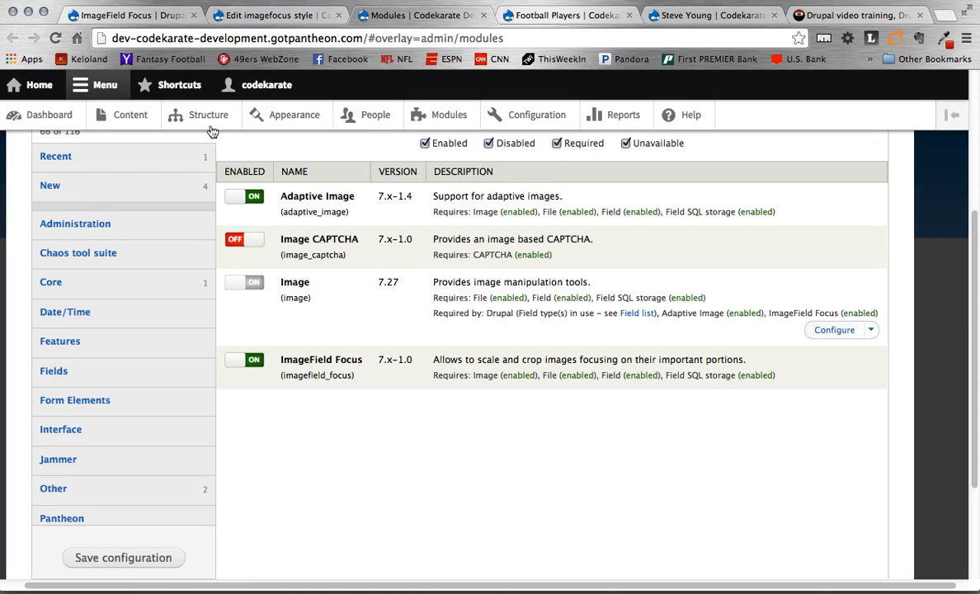
# Go through Structure and Configuration to the Media section's Image styles page.
pyautogui.click(208, 115)
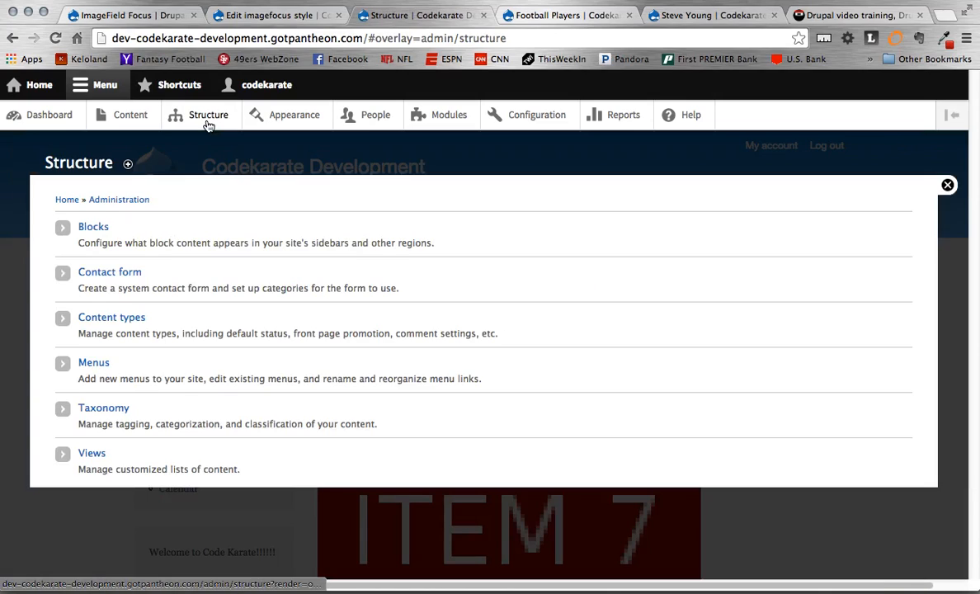
pyautogui.moveTo(294, 115)
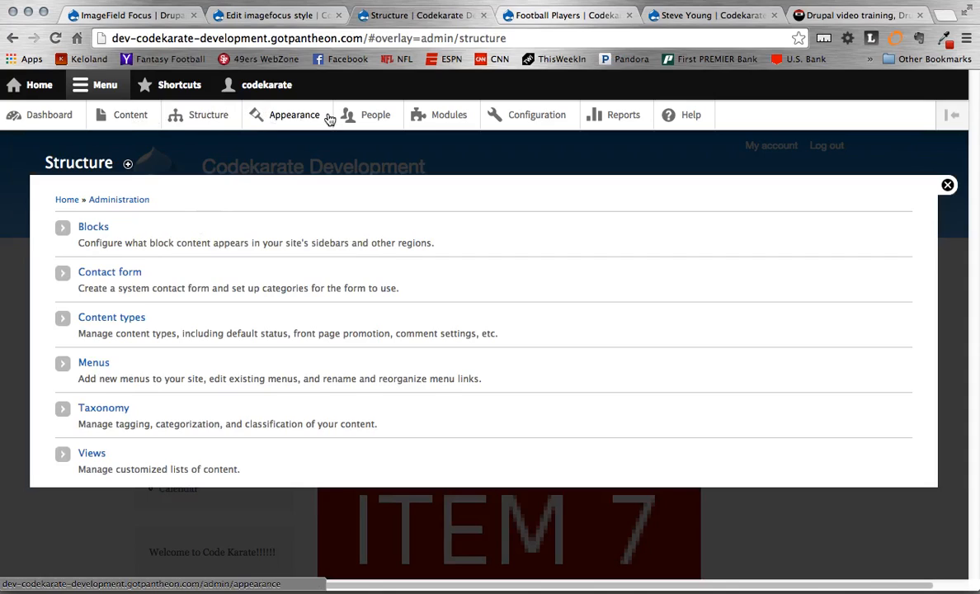
pyautogui.click(536, 115)
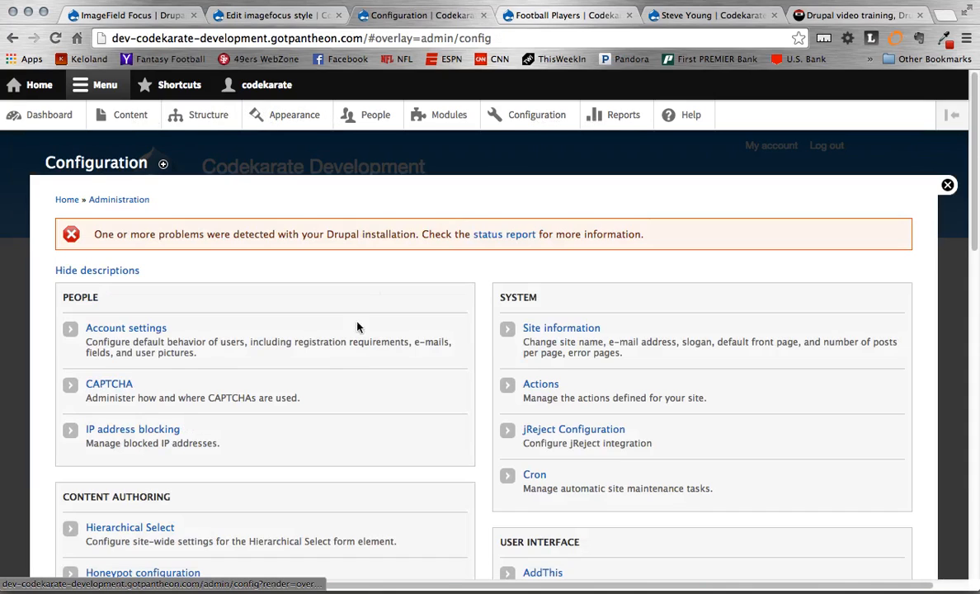
pyautogui.scroll(-3)
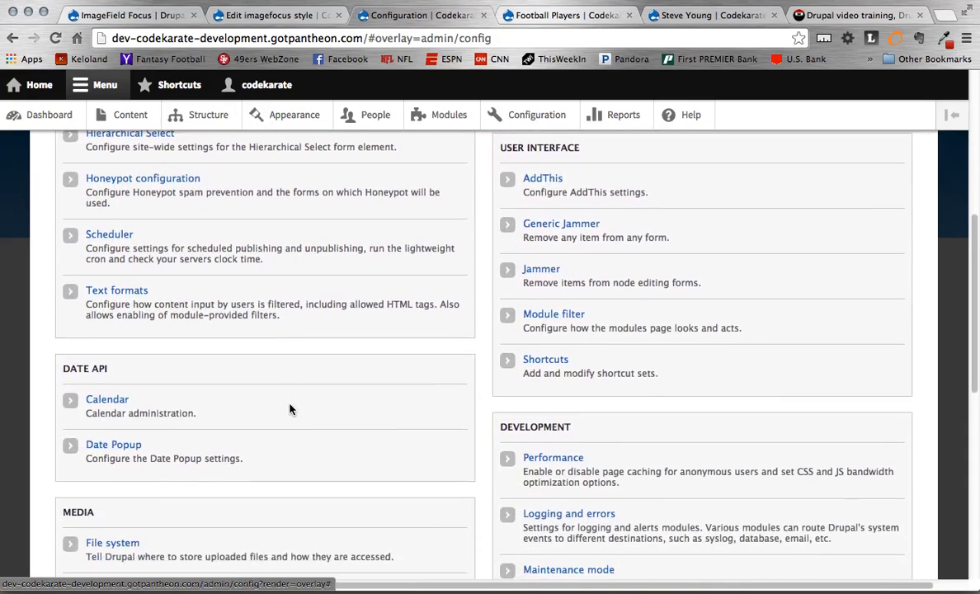
pyautogui.click(116, 473)
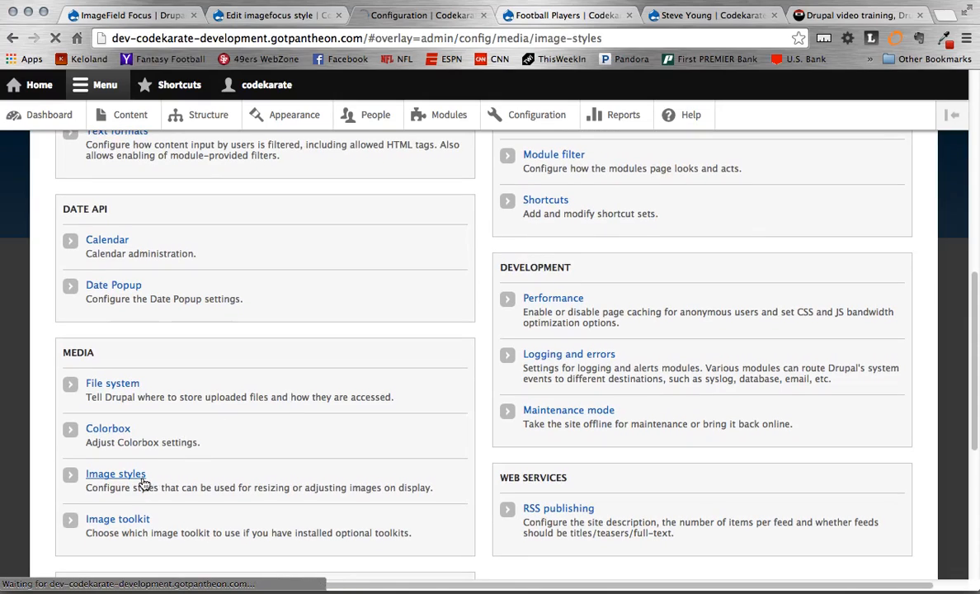
pyautogui.click(116, 474)
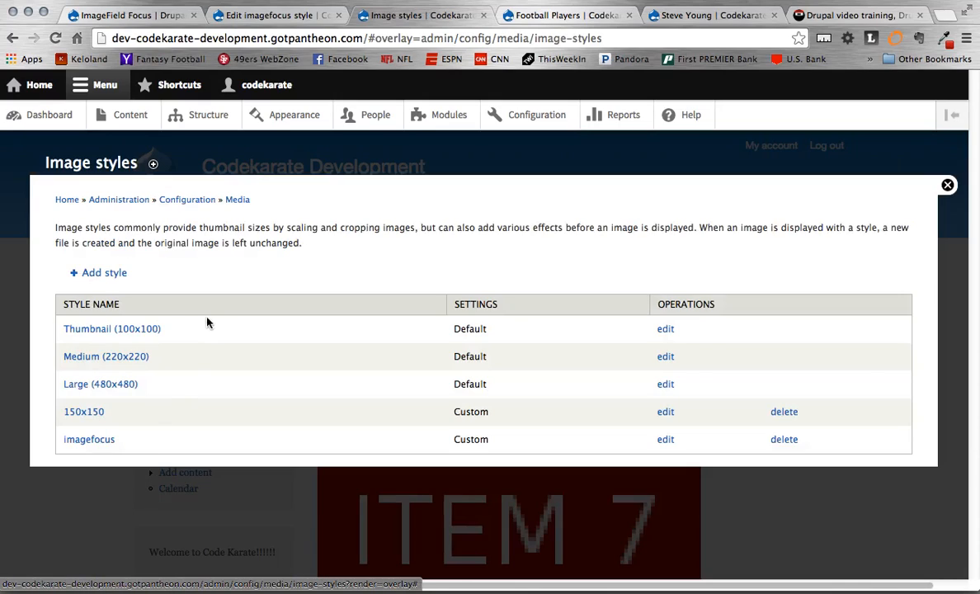
pyautogui.moveTo(89, 439)
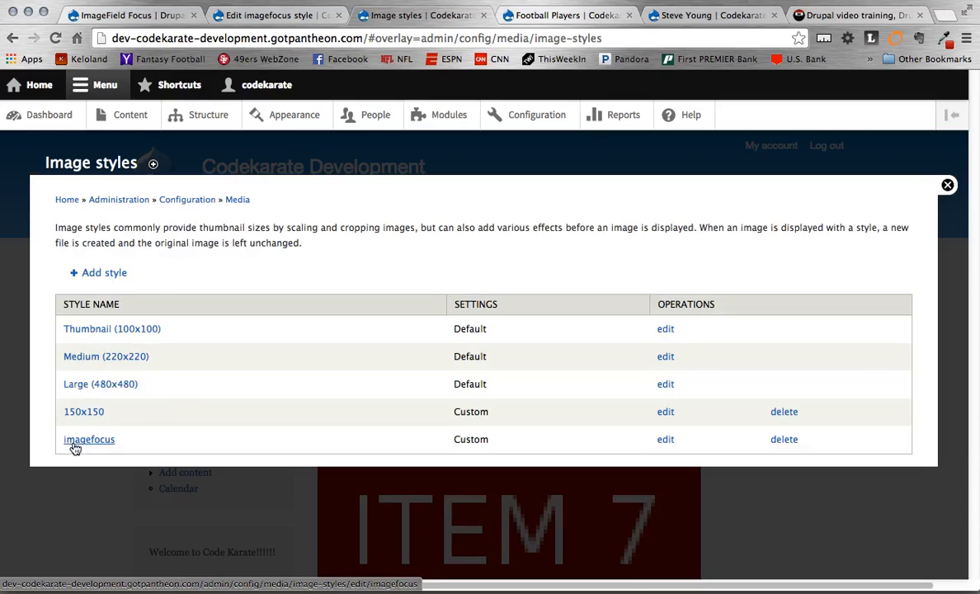
# Add a new image style with the style name 'imagefocuslive'.
pyautogui.click(103, 272)
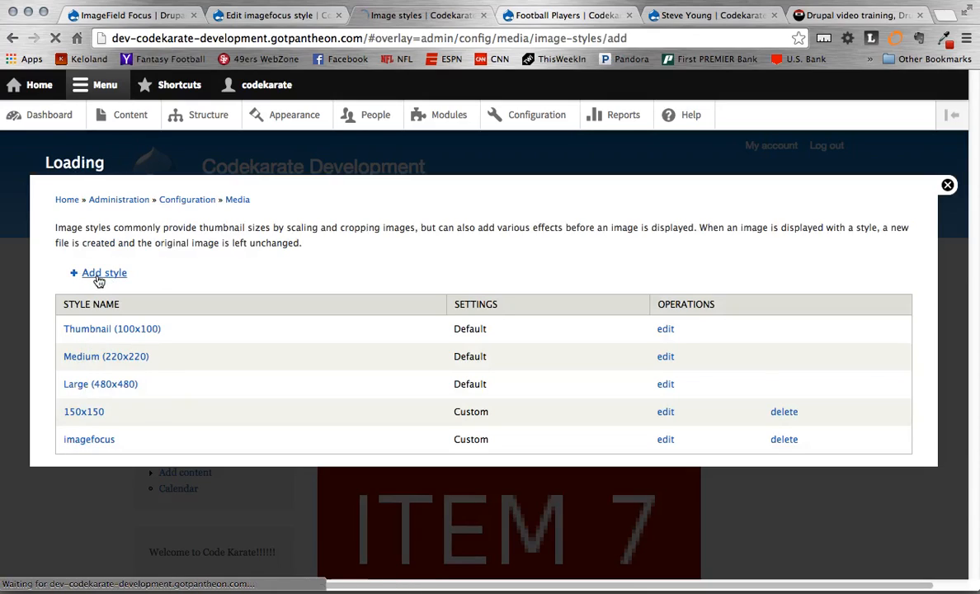
pyautogui.click(104, 272)
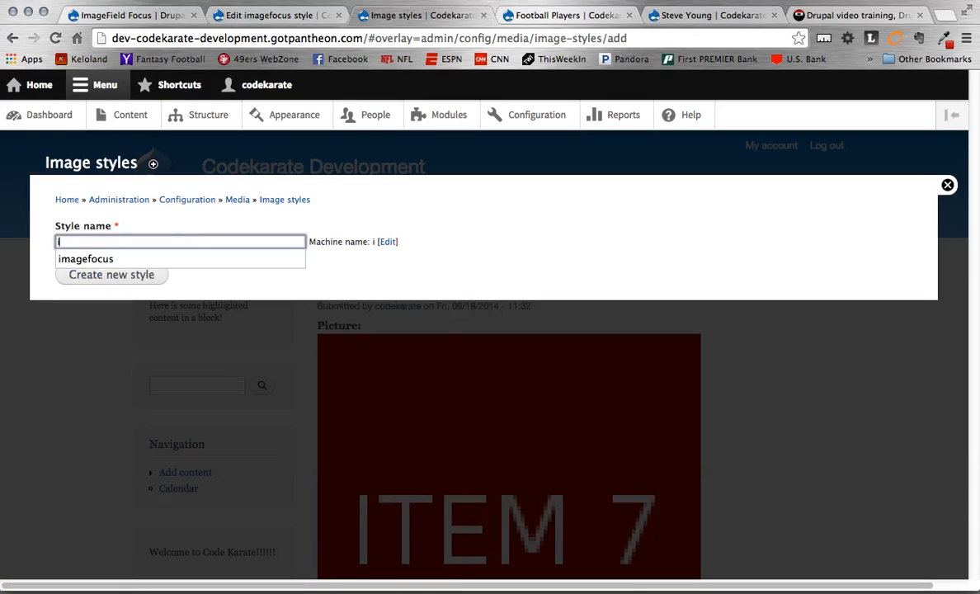
pyautogui.write('imagefocuslive')
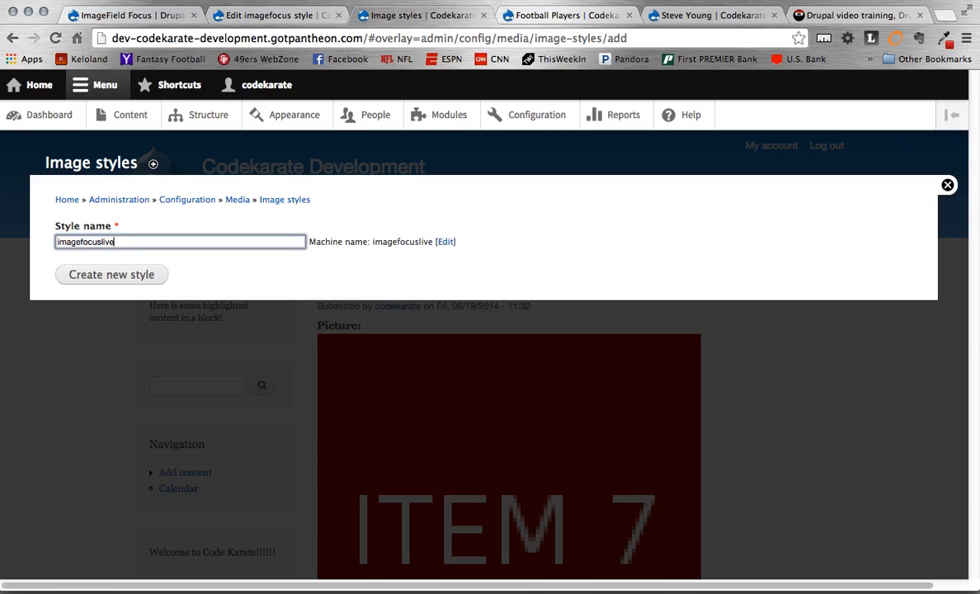
pyautogui.click(111, 275)
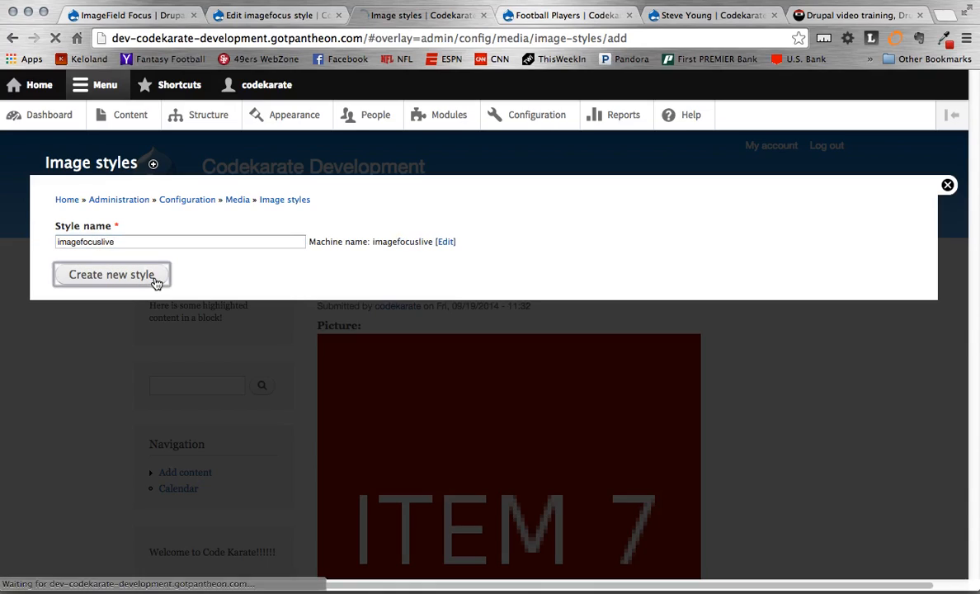
pyautogui.click(111, 274)
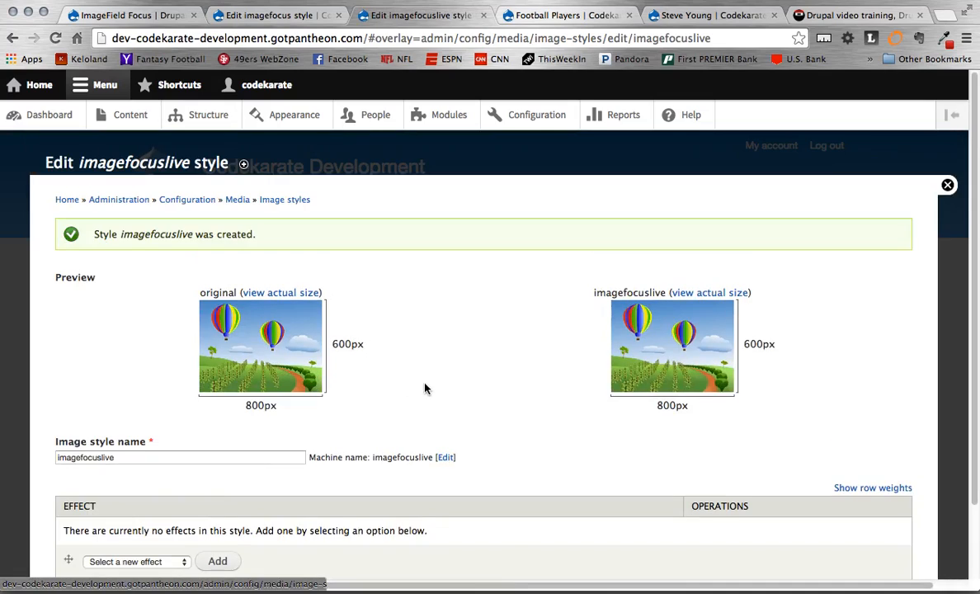
# Pick Focus Scale And Crop as the new effect for imagefocuslive and add it.
pyautogui.scroll(-3)
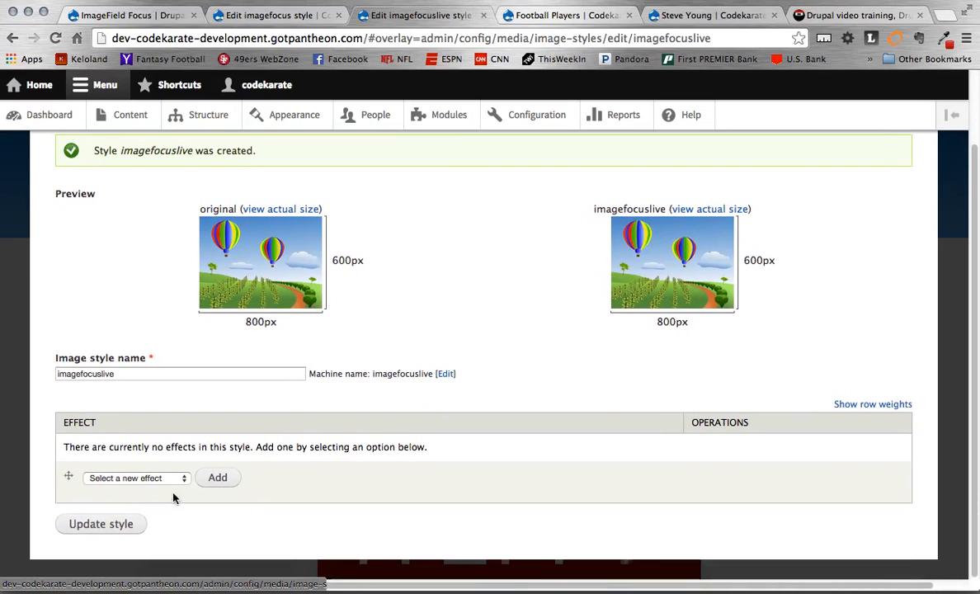
pyautogui.click(137, 477)
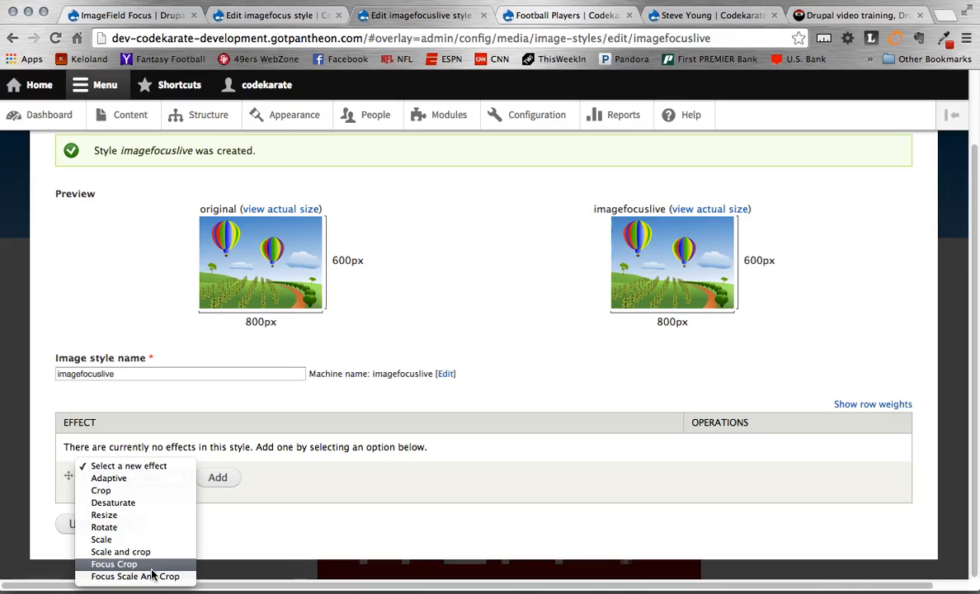
pyautogui.moveTo(134, 576)
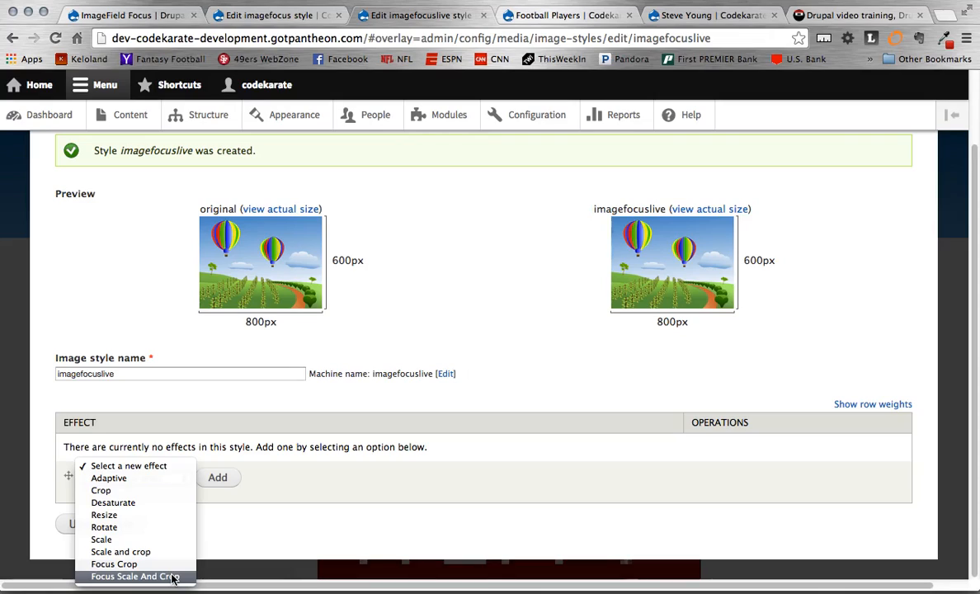
pyautogui.click(134, 576)
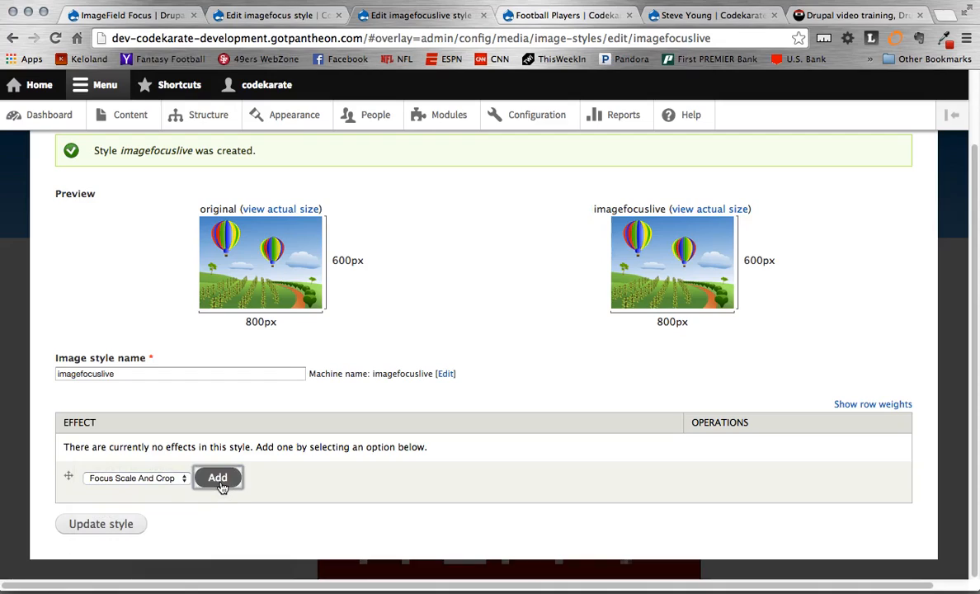
pyautogui.click(217, 477)
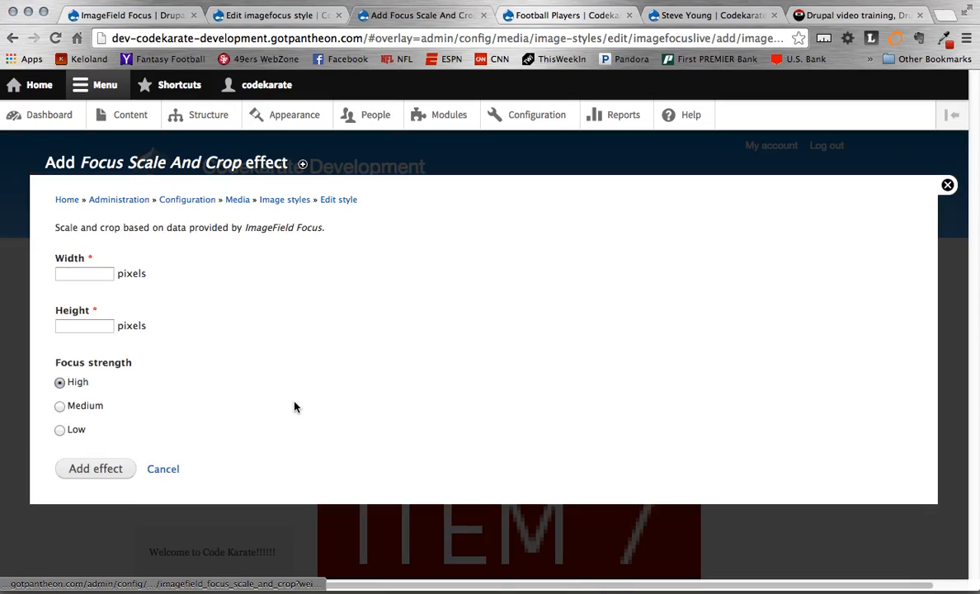
pyautogui.moveTo(197, 275)
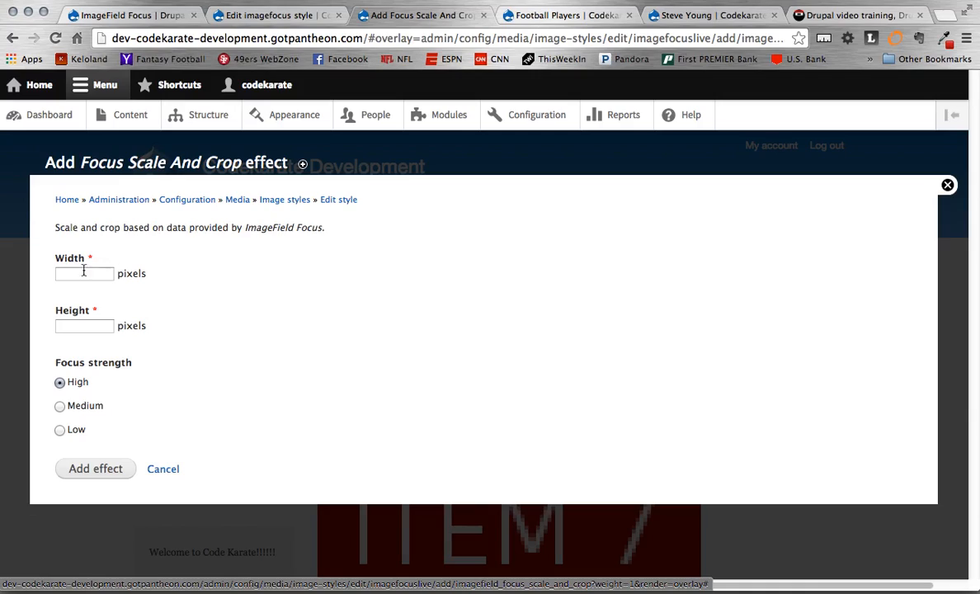
# Save the Focus Scale And Crop effect with width 500, height 500 and High strength.
pyautogui.write('500')
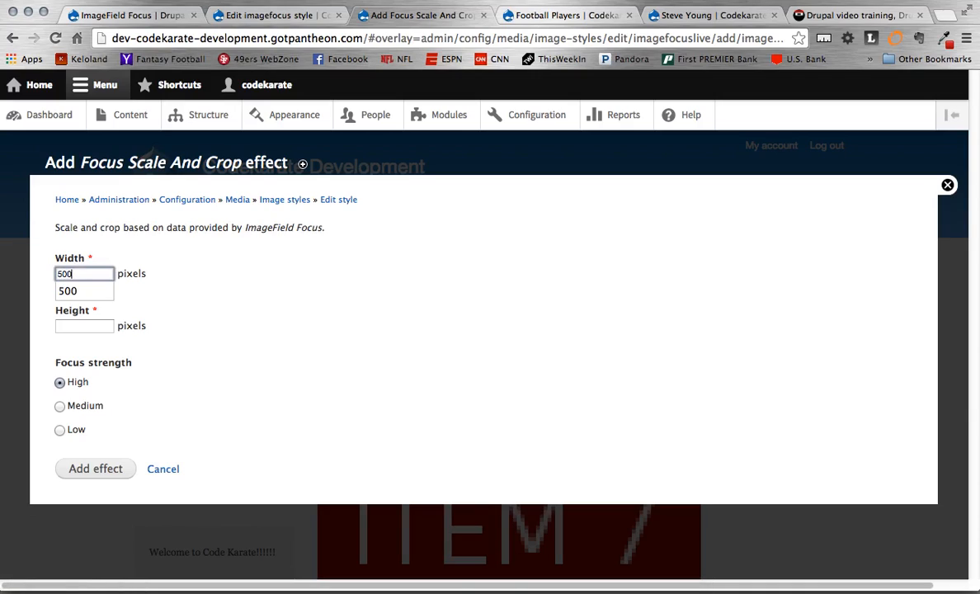
pyautogui.write('500')
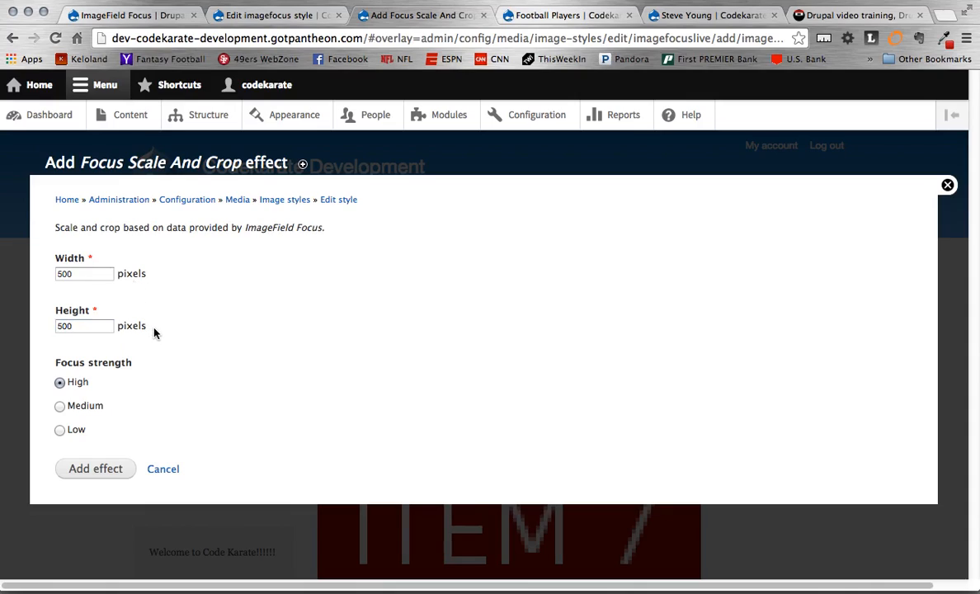
pyautogui.moveTo(150, 388)
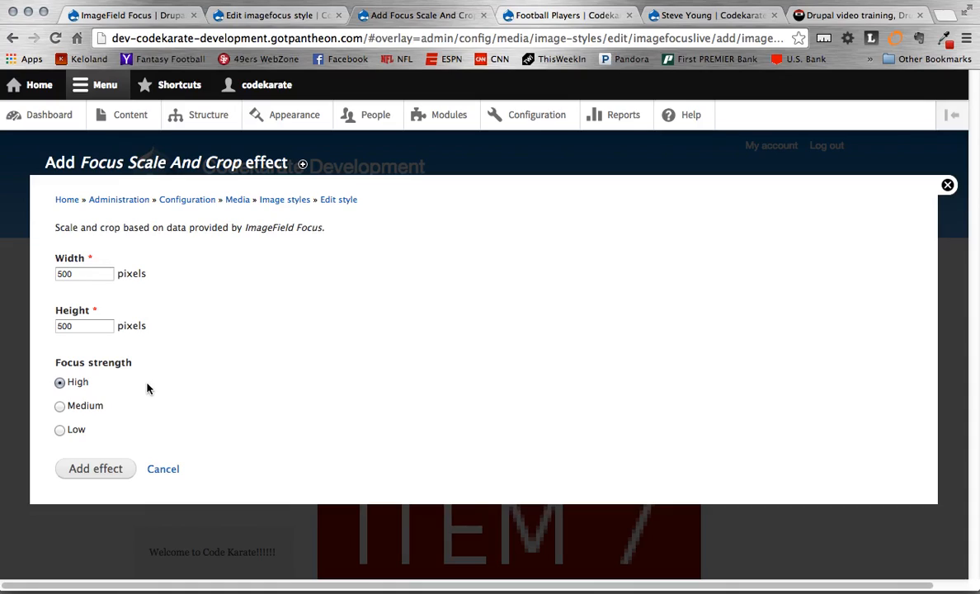
pyautogui.moveTo(102, 471)
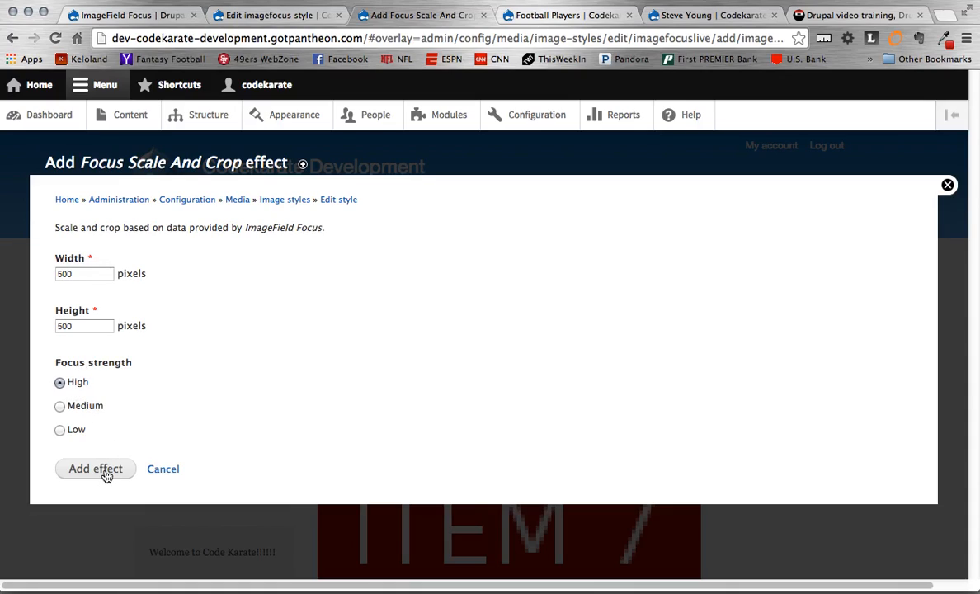
pyautogui.click(95, 468)
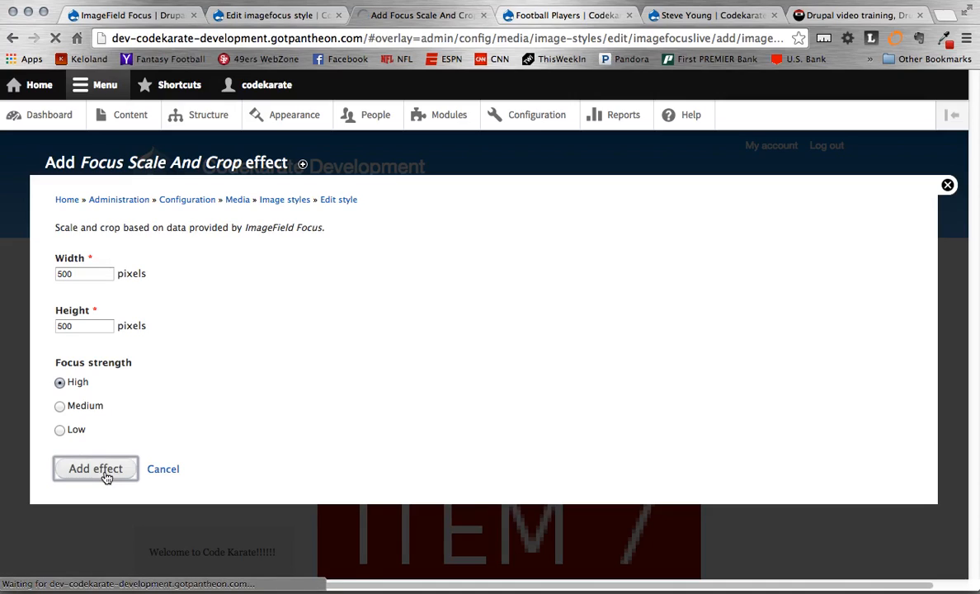
pyautogui.click(95, 469)
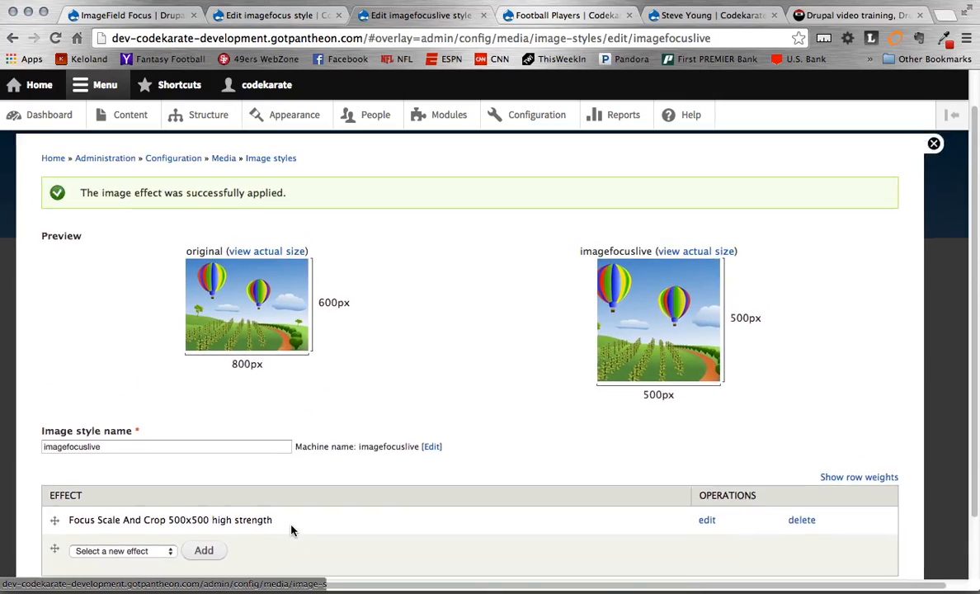
# Open the Picture field's edit page from Football Players' managed fields.
pyautogui.scroll(-3)
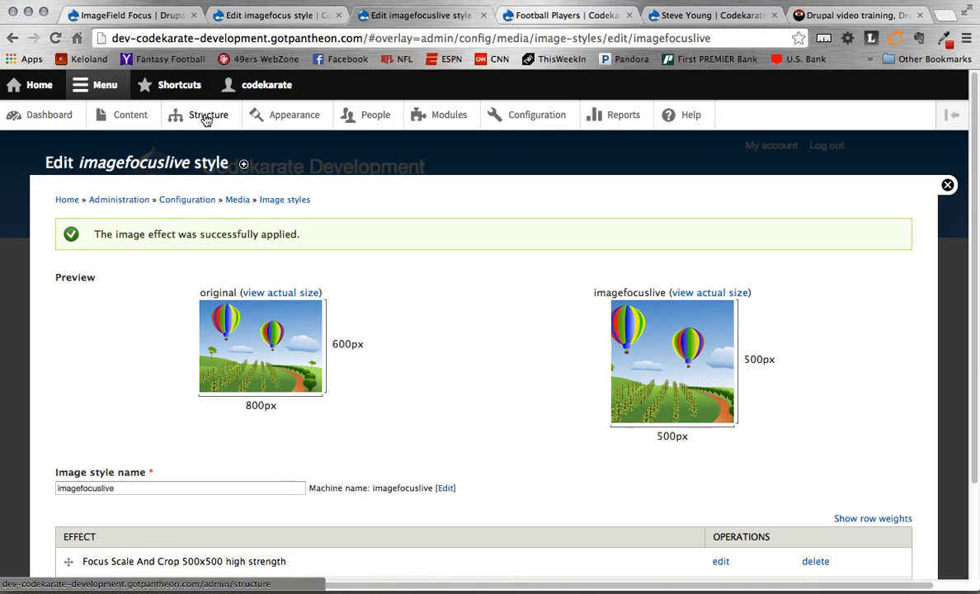
pyautogui.click(208, 114)
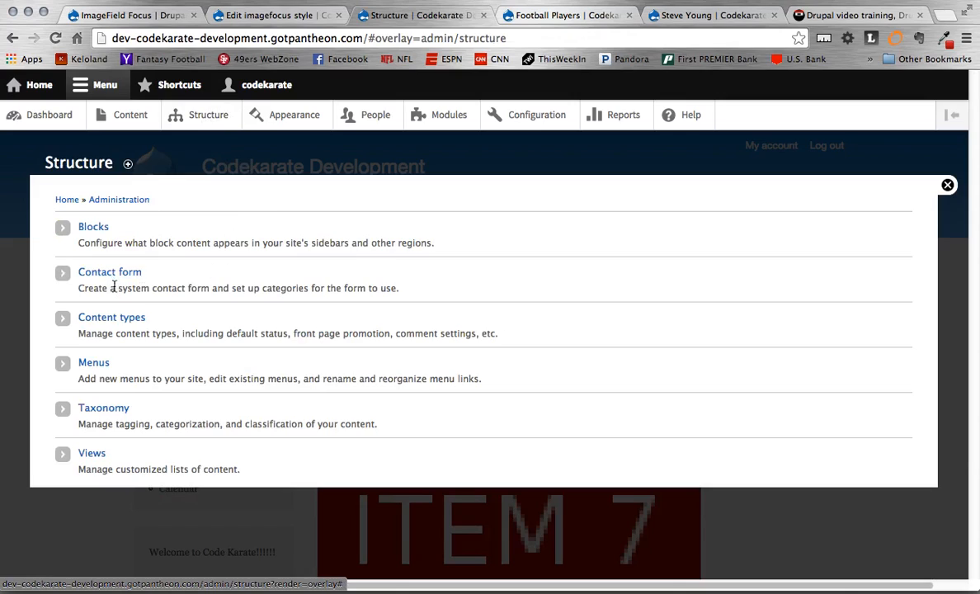
pyautogui.click(111, 317)
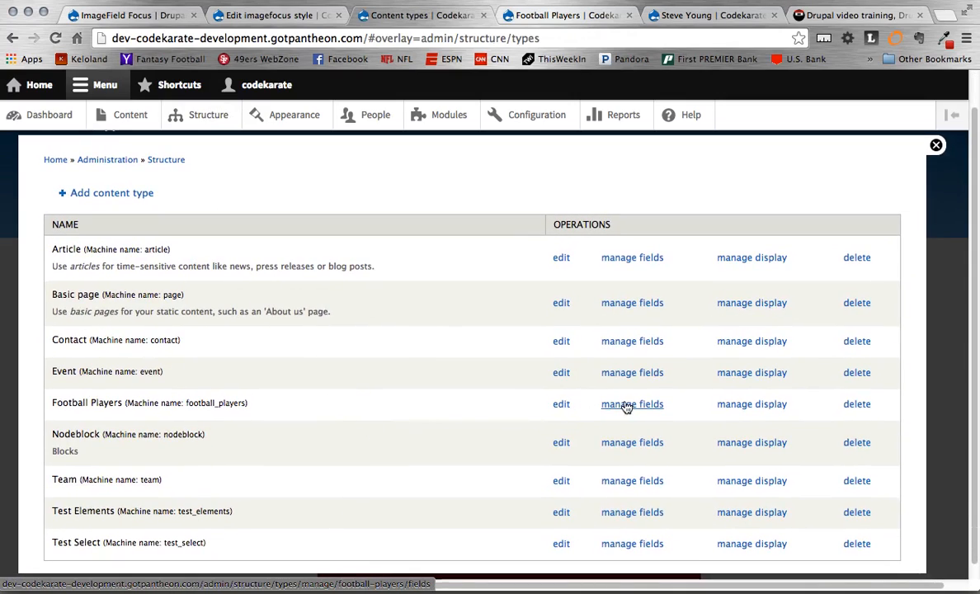
pyautogui.click(632, 404)
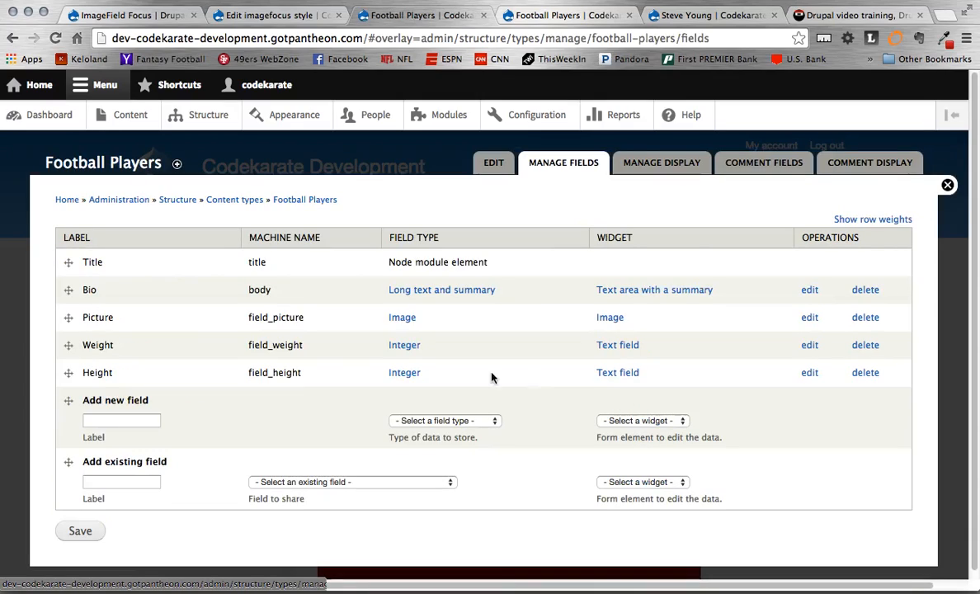
pyautogui.moveTo(716, 357)
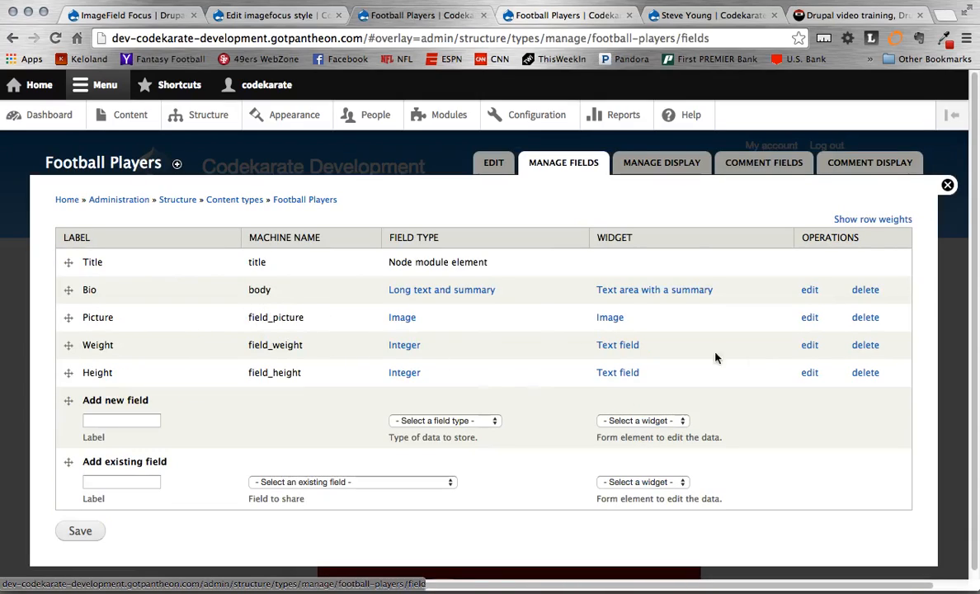
pyautogui.click(809, 317)
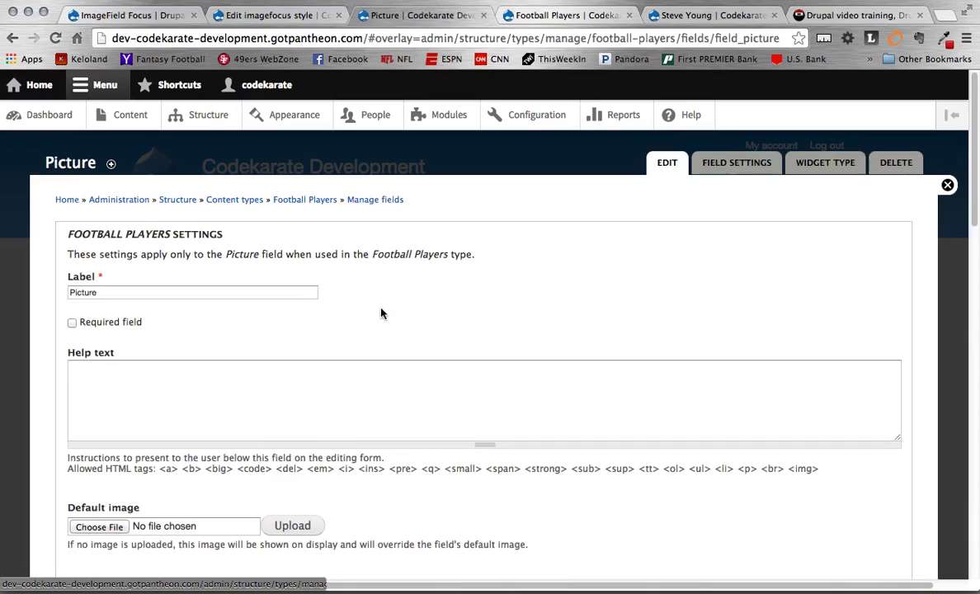
# Change the Picture field's focus minimum size to 200 x 200 and save the settings.
pyautogui.scroll(-3)
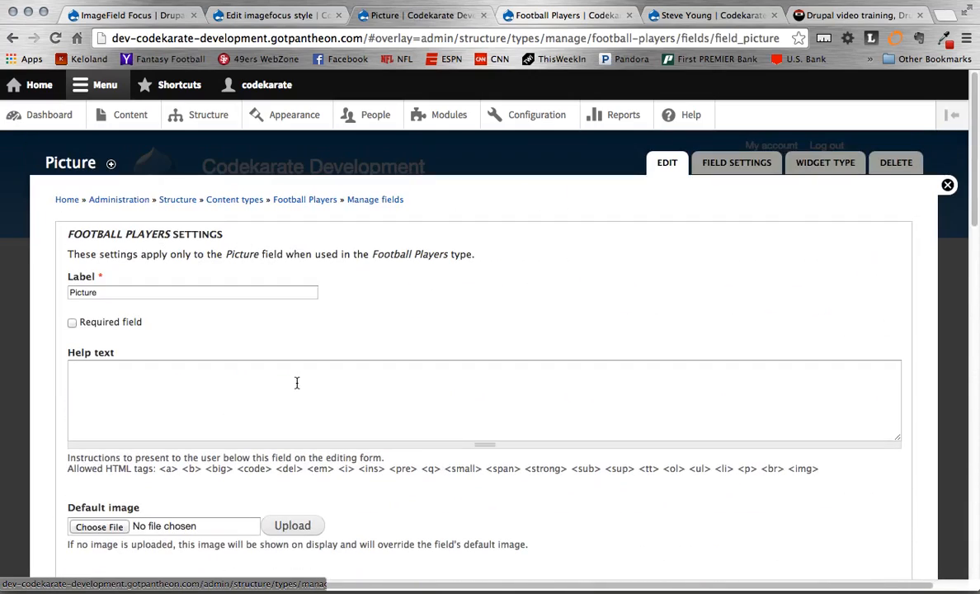
pyautogui.scroll(-3)
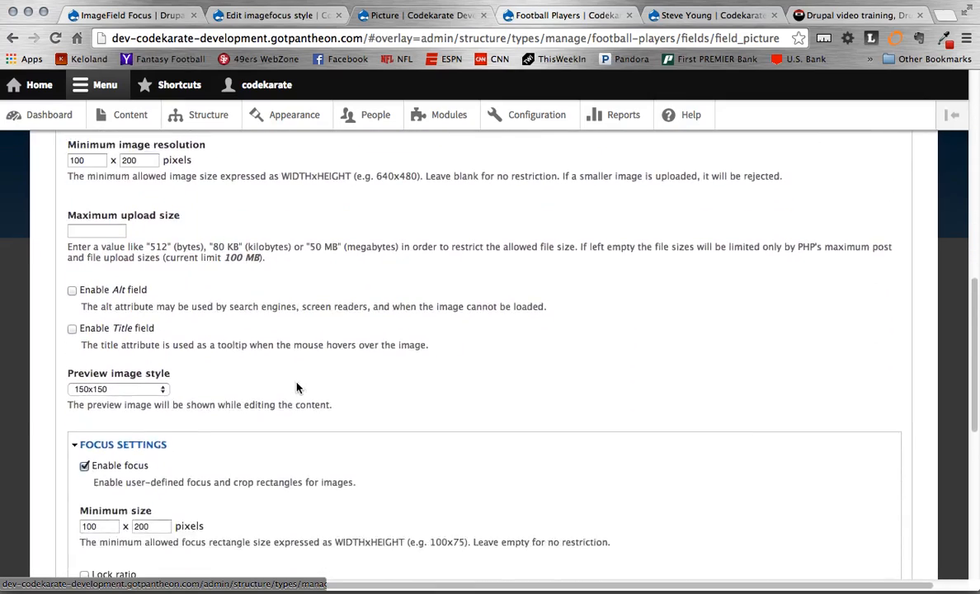
pyautogui.scroll(-3)
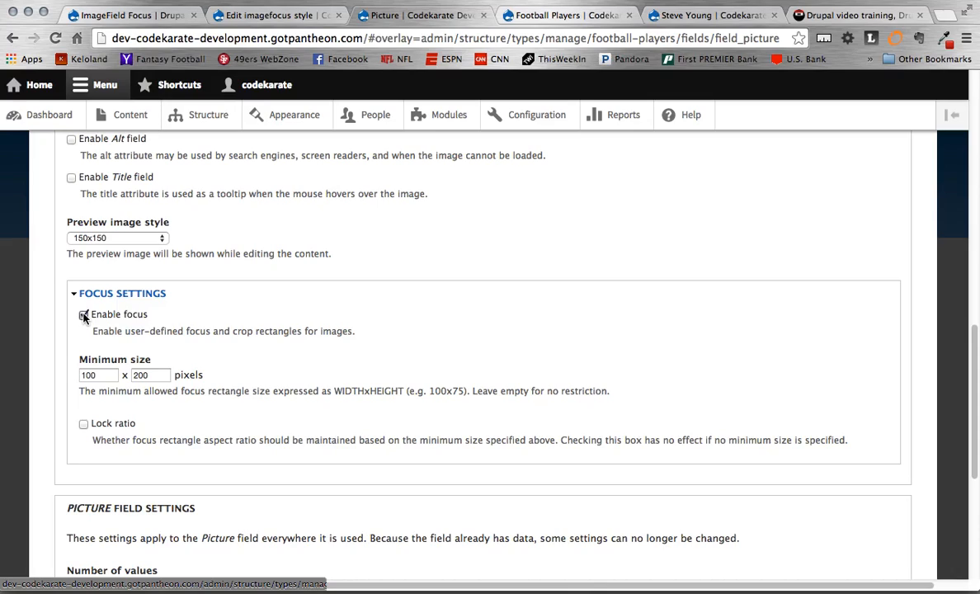
pyautogui.click(84, 315)
pyautogui.write('200')
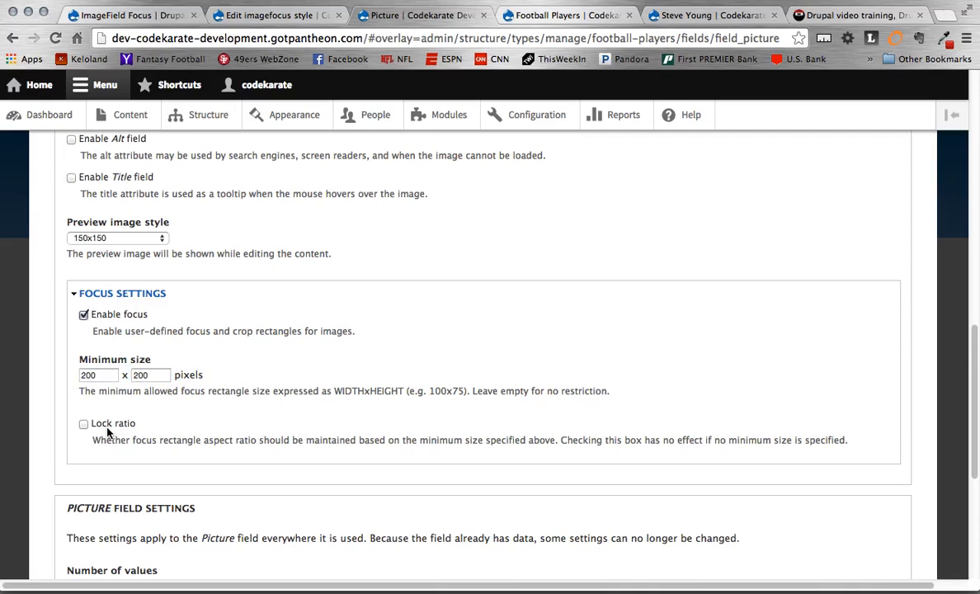
pyautogui.click(151, 375)
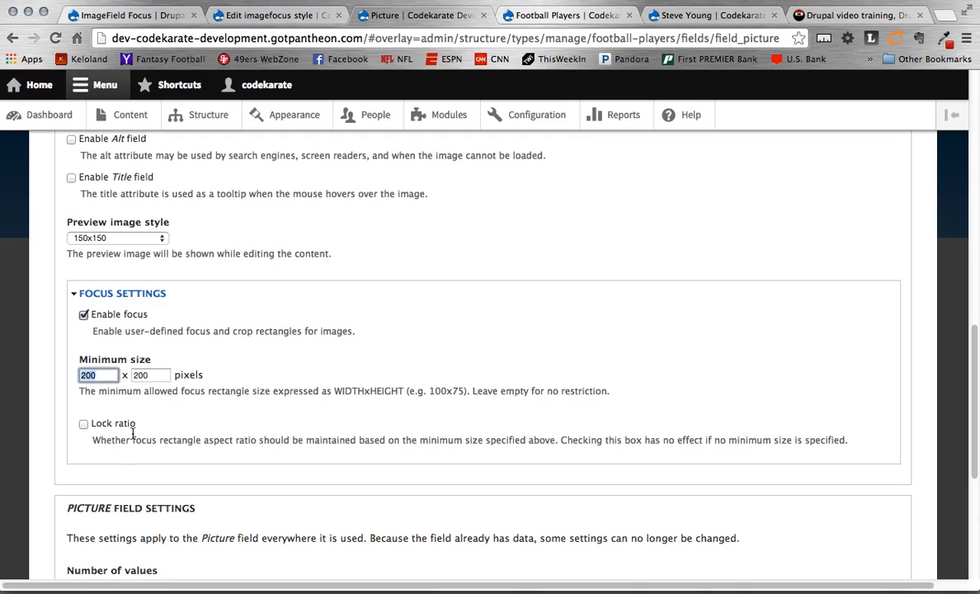
pyautogui.moveTo(149, 430)
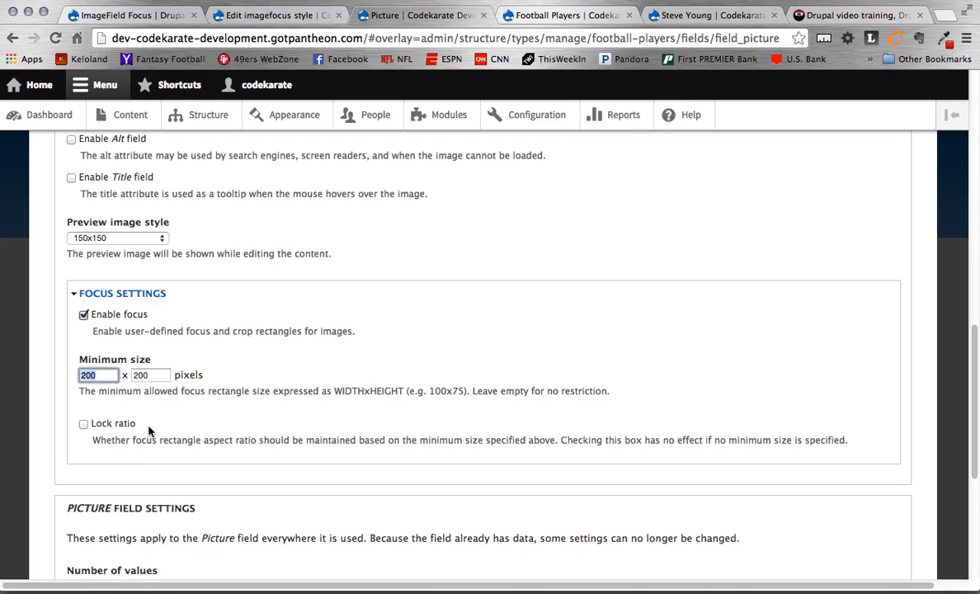
pyautogui.scroll(-3)
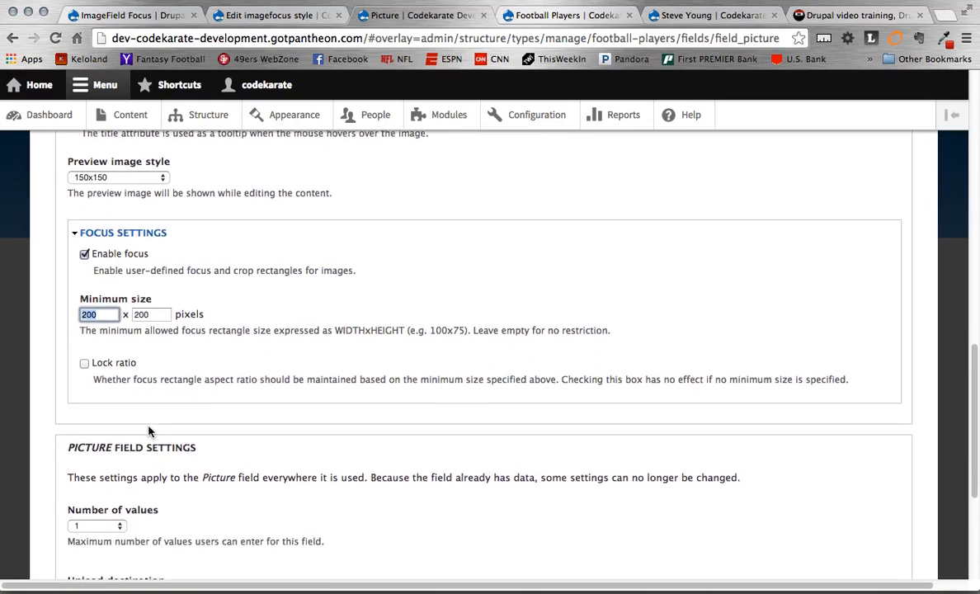
pyautogui.scroll(-3)
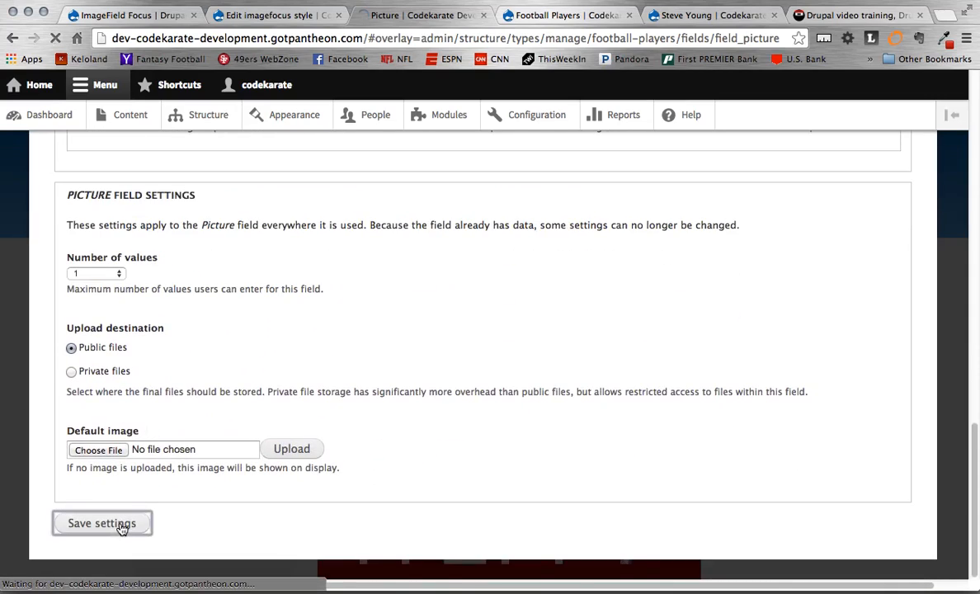
pyautogui.click(102, 523)
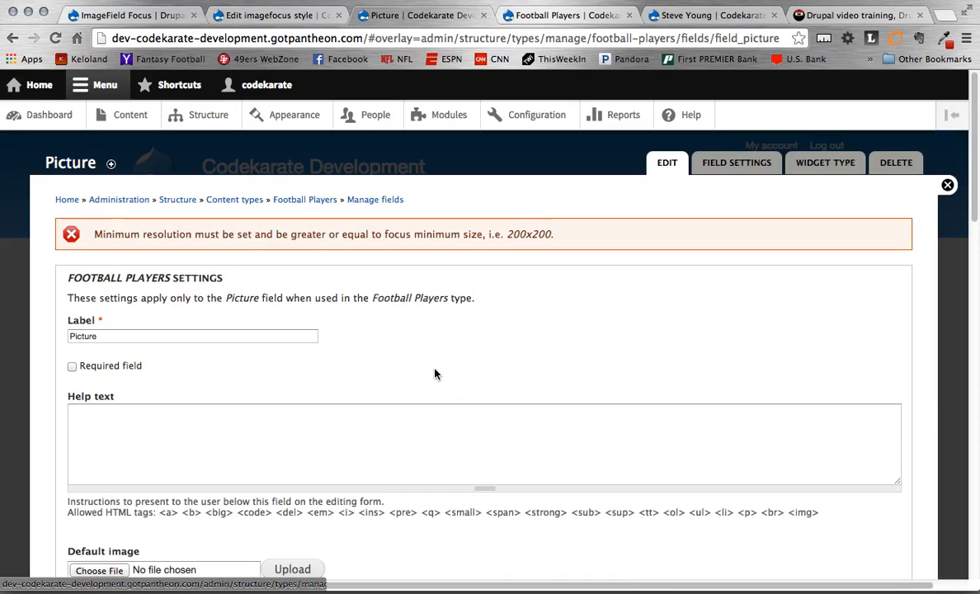
# Set the Picture field's minimum image resolution to 200x200 and save the field settings.
pyautogui.scroll(-3)
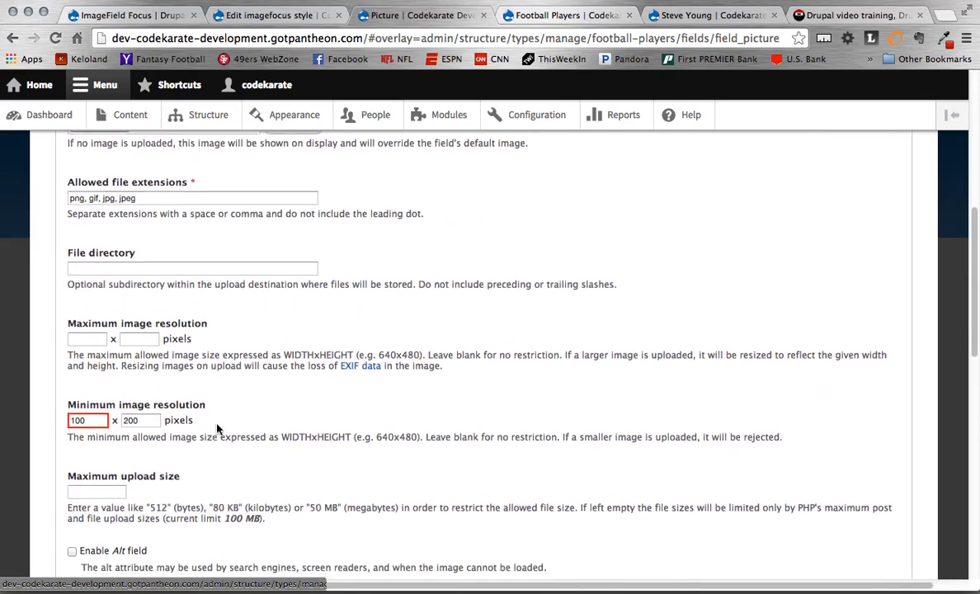
pyautogui.scroll(-3)
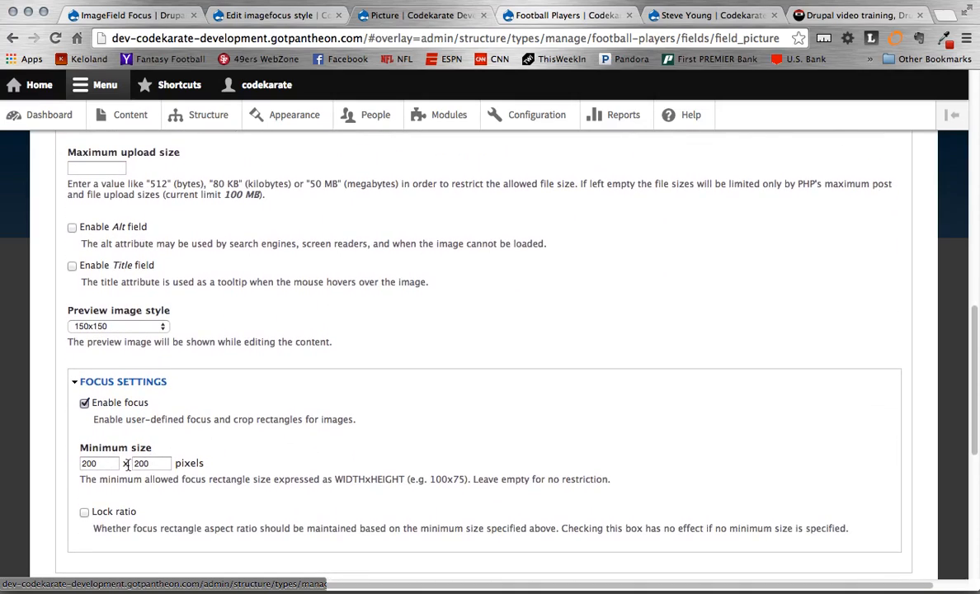
pyautogui.scroll(3)
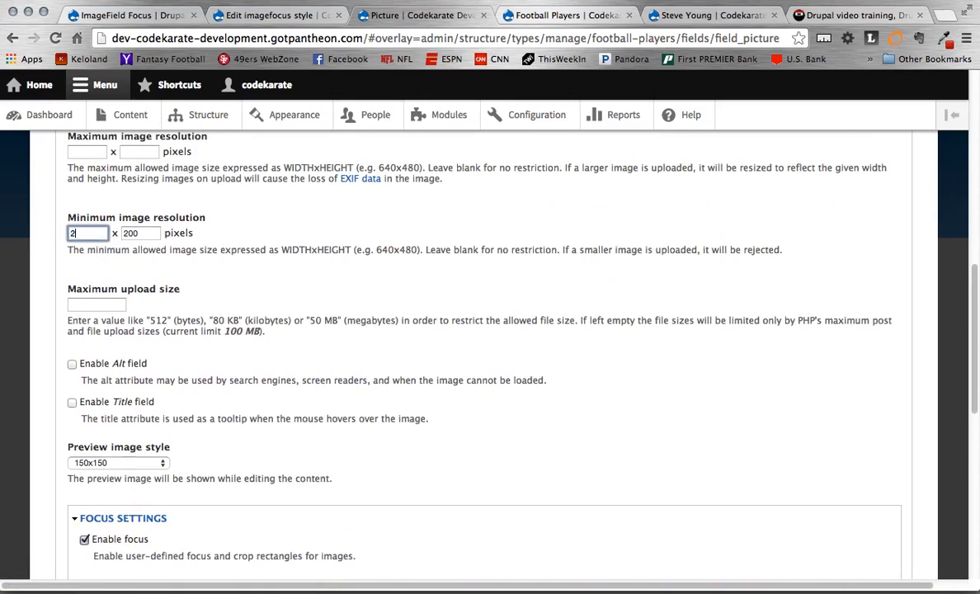
pyautogui.scroll(-3)
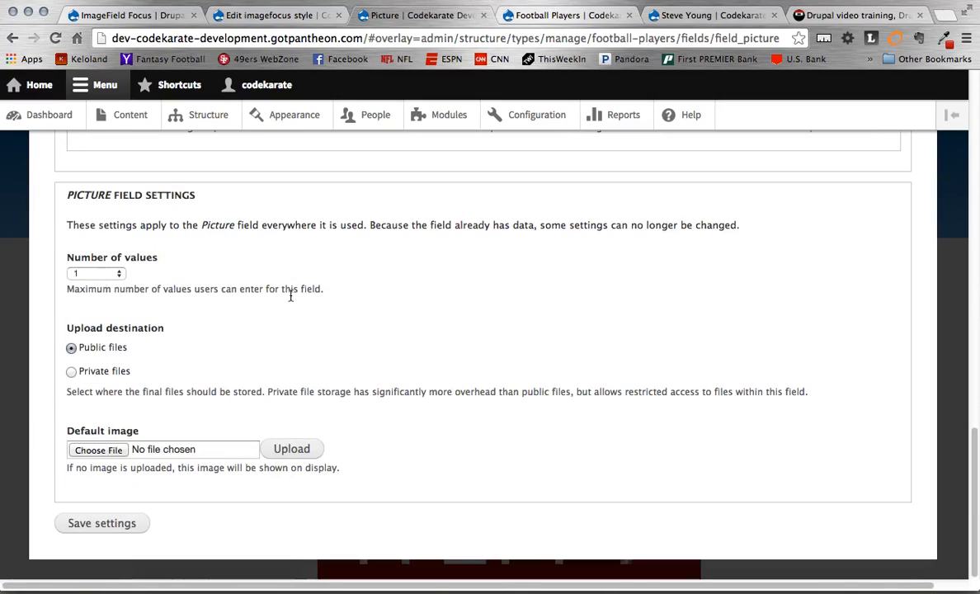
pyautogui.click(101, 523)
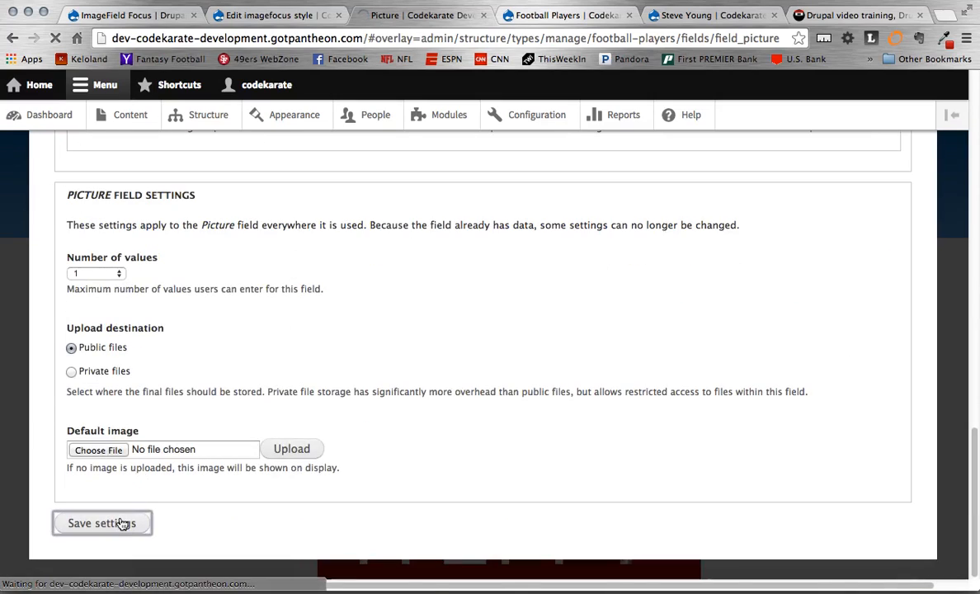
pyautogui.click(101, 523)
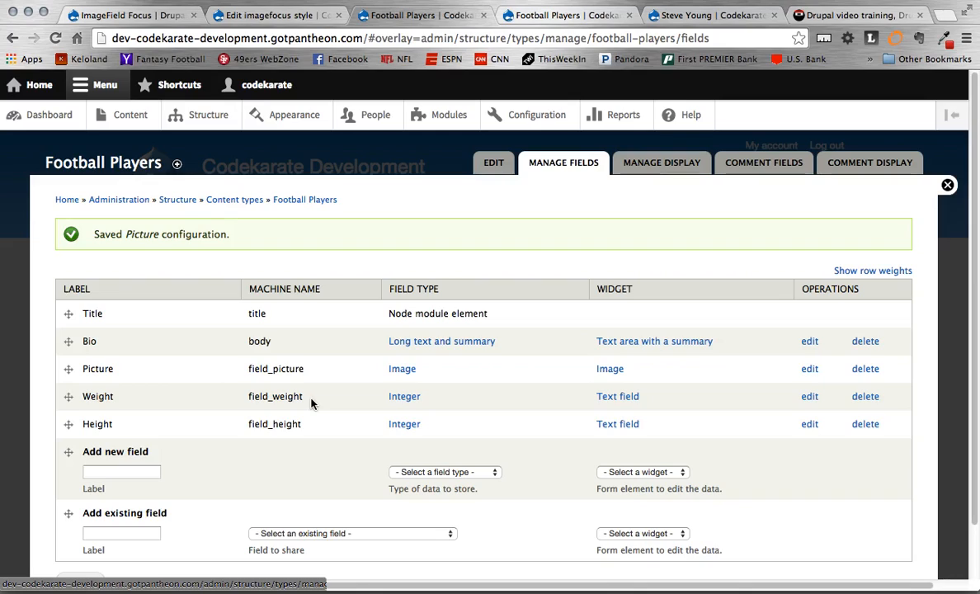
pyautogui.moveTo(637, 181)
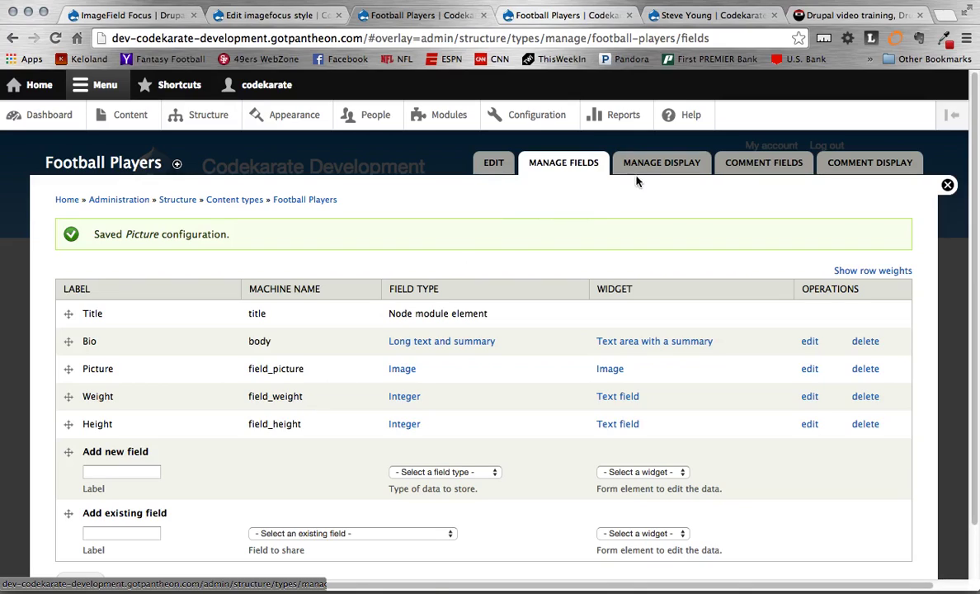
# Give the Football Players Picture field the imagefocuslive image style and save Manage Display.
pyautogui.click(661, 163)
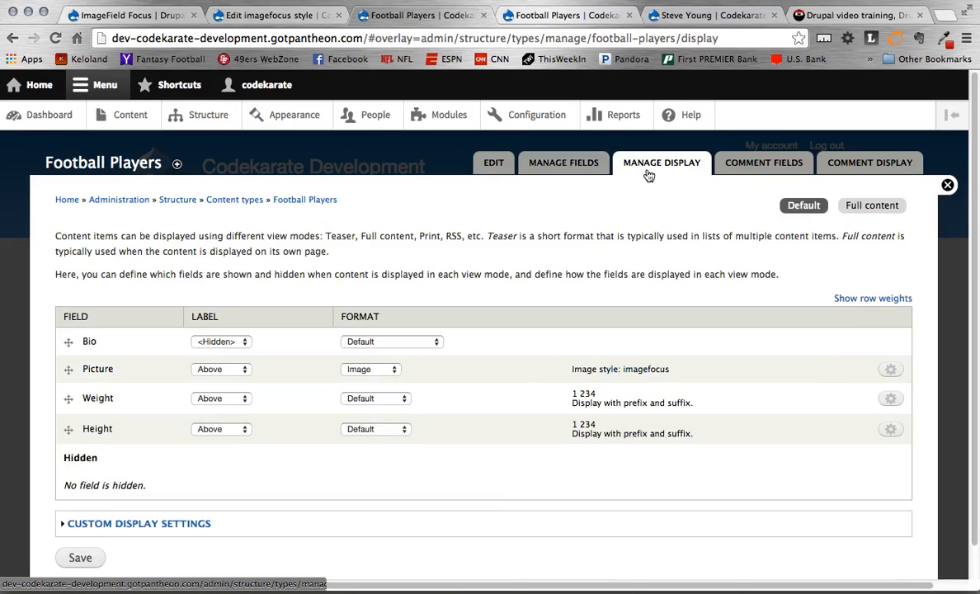
pyautogui.moveTo(281, 392)
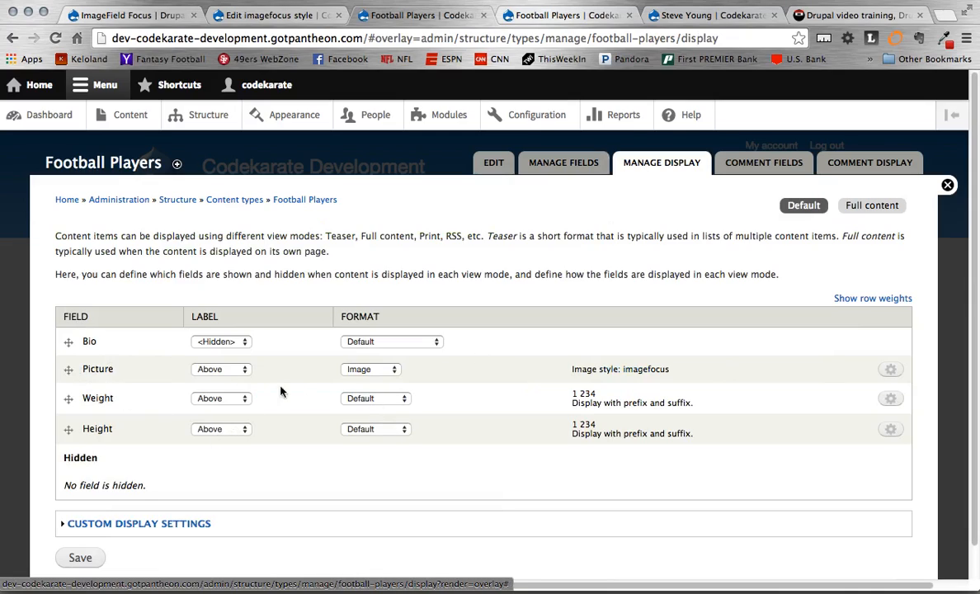
pyautogui.click(891, 368)
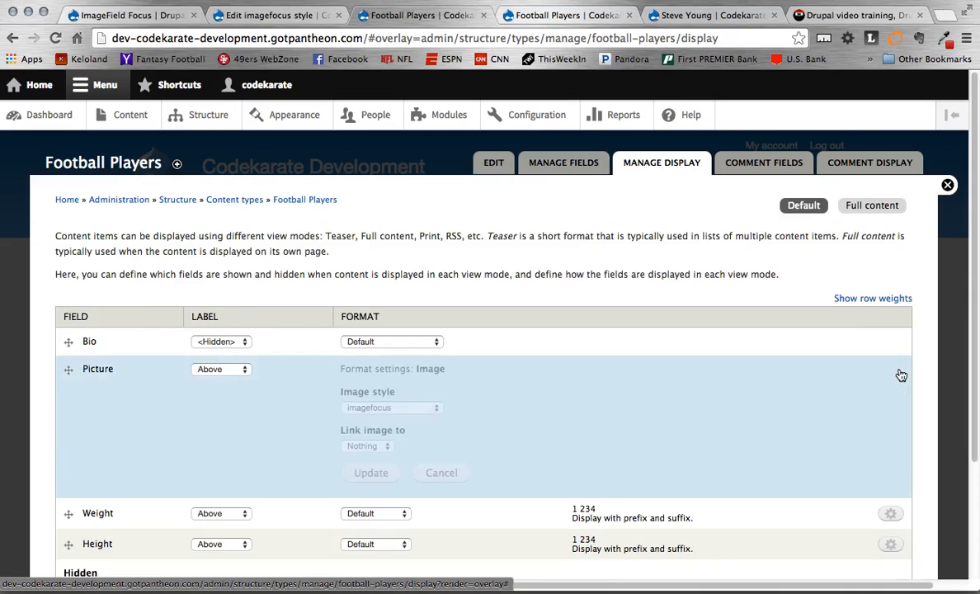
pyautogui.click(392, 407)
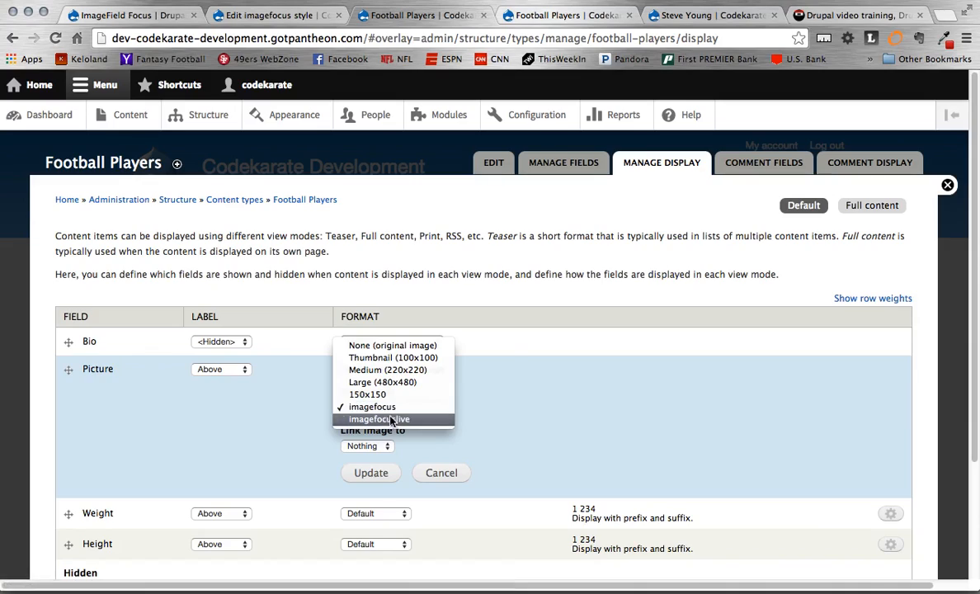
pyautogui.click(378, 419)
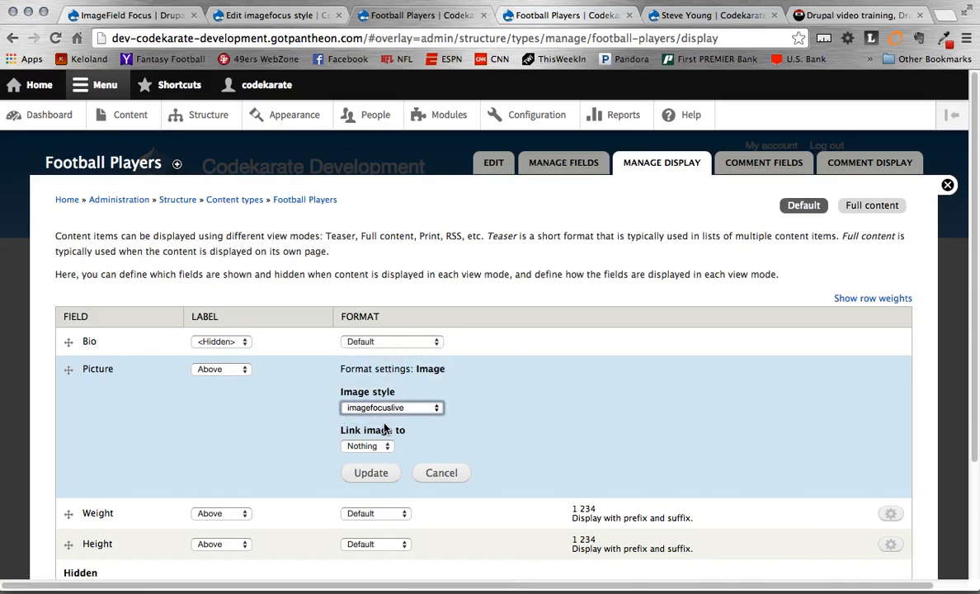
pyautogui.click(370, 473)
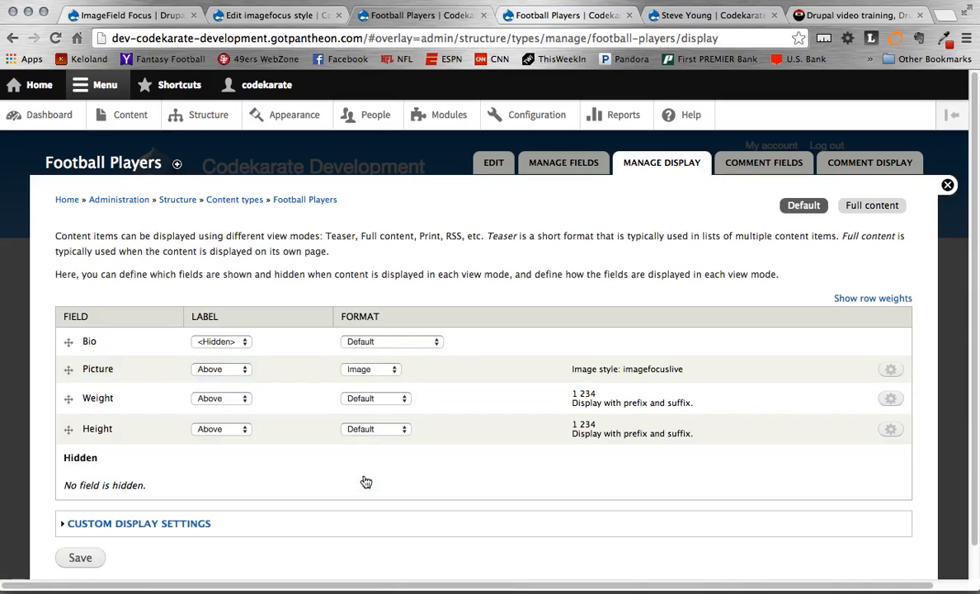
pyautogui.click(80, 558)
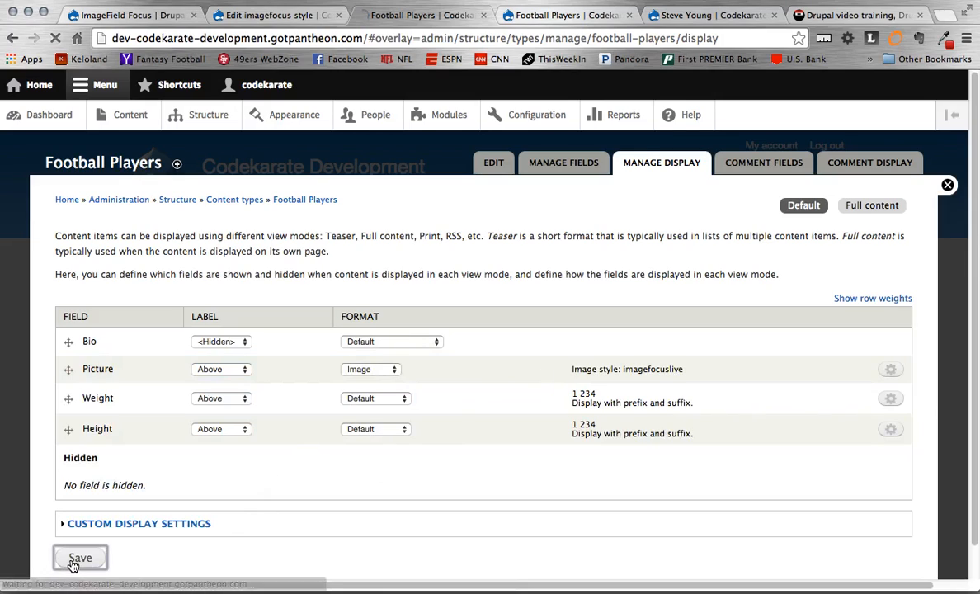
pyautogui.click(79, 558)
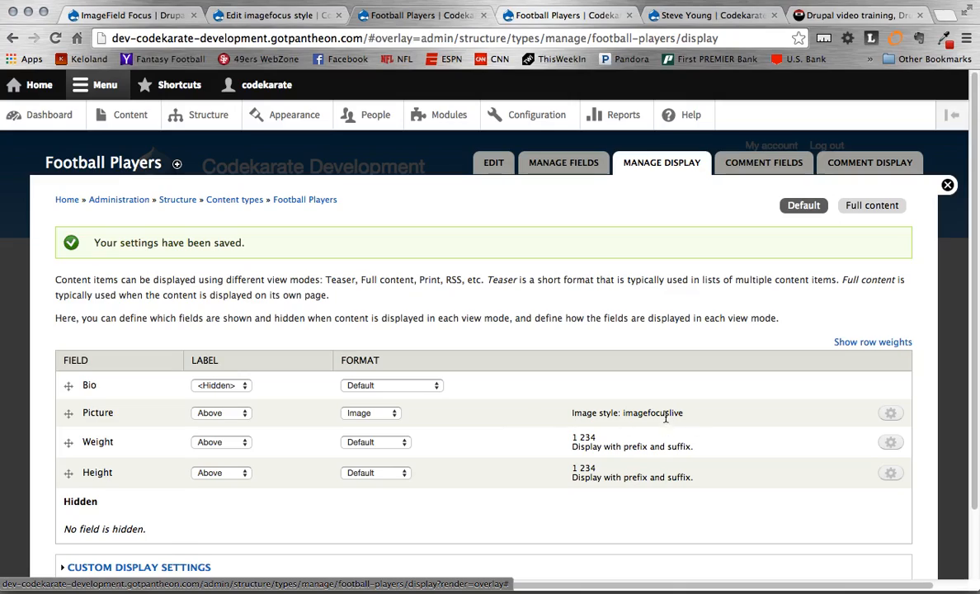
pyautogui.moveTo(555, 338)
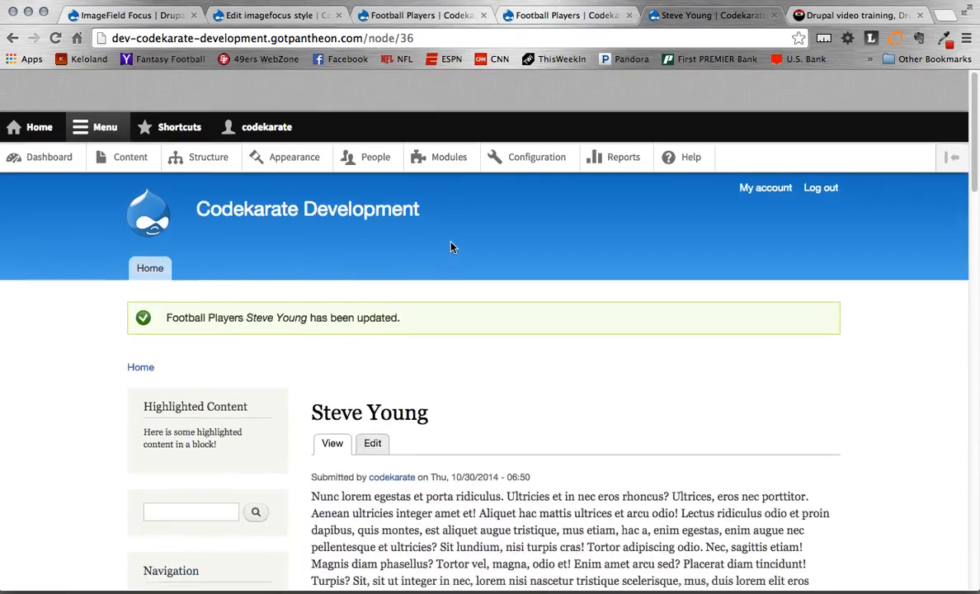
pyautogui.click(372, 443)
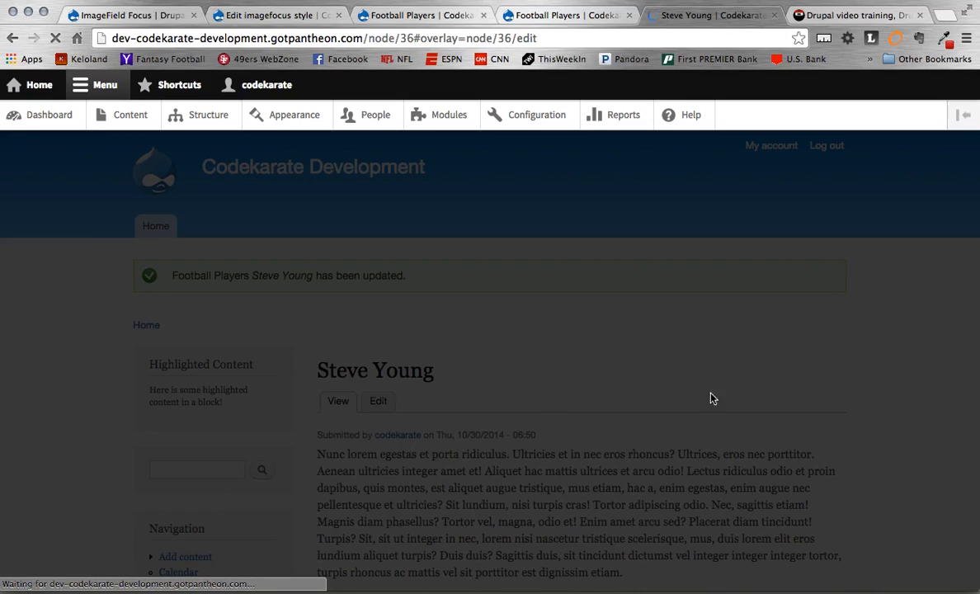
pyautogui.click(377, 401)
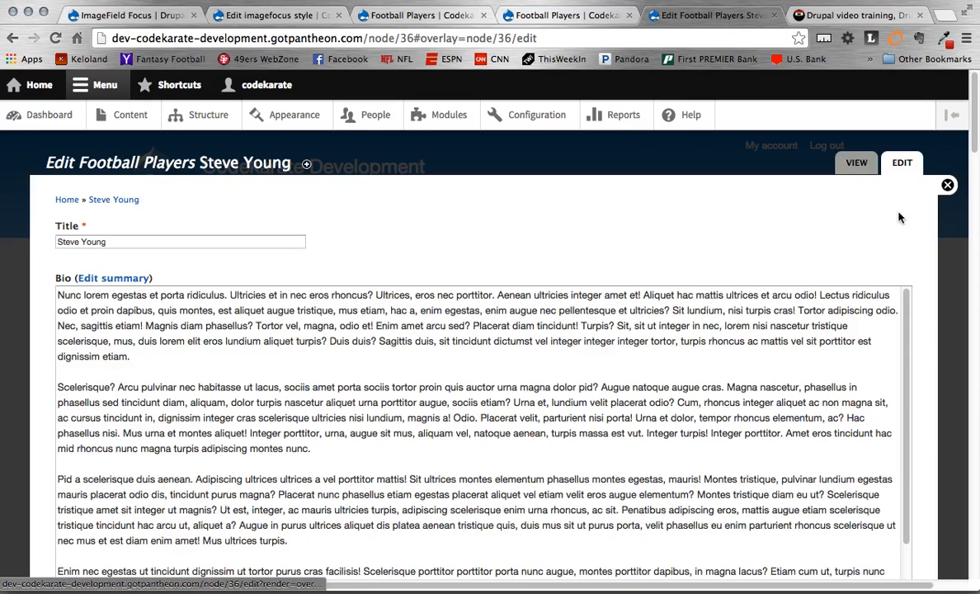
pyautogui.scroll(-3)
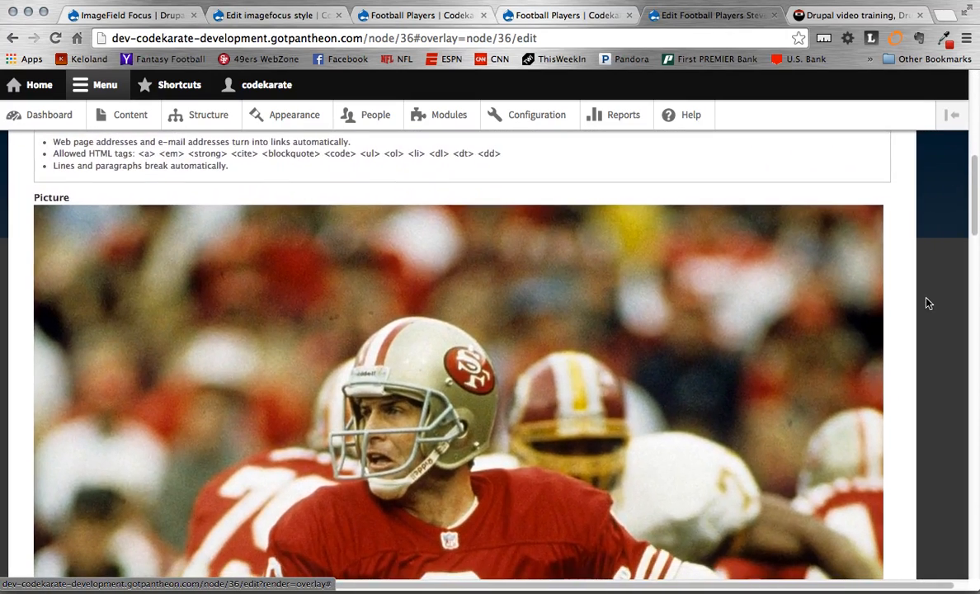
pyautogui.scroll(3)
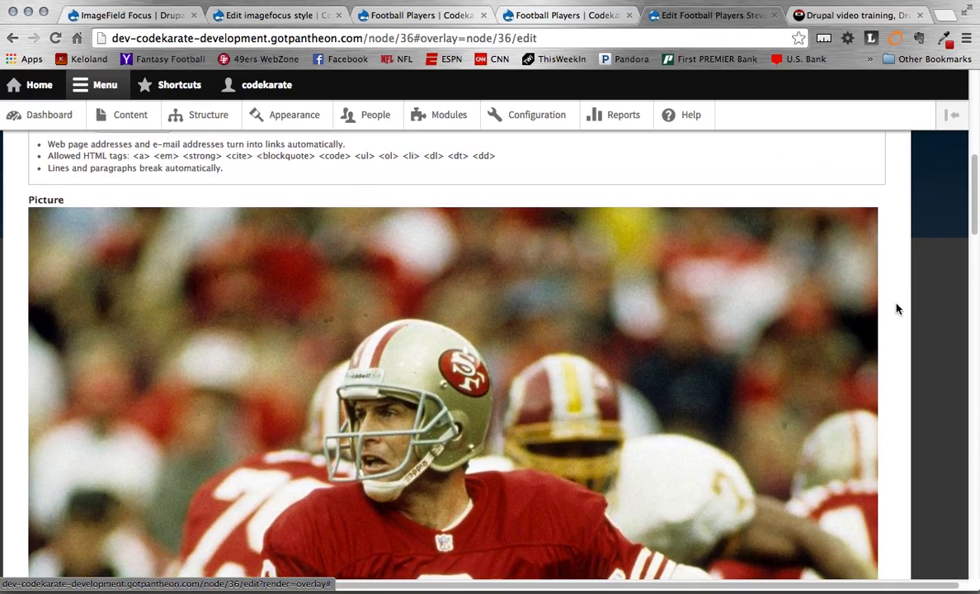
pyautogui.scroll(-3)
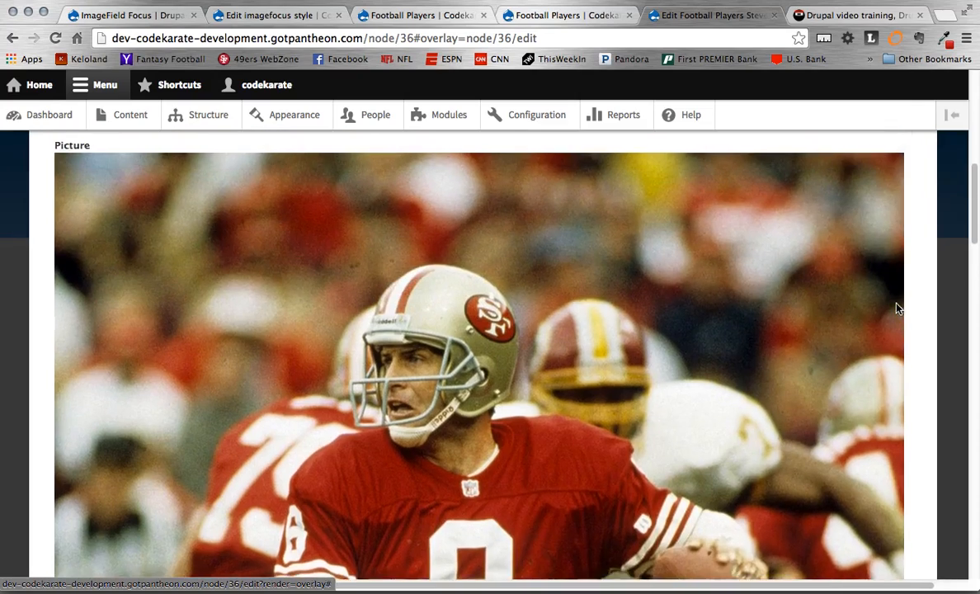
pyautogui.scroll(-3)
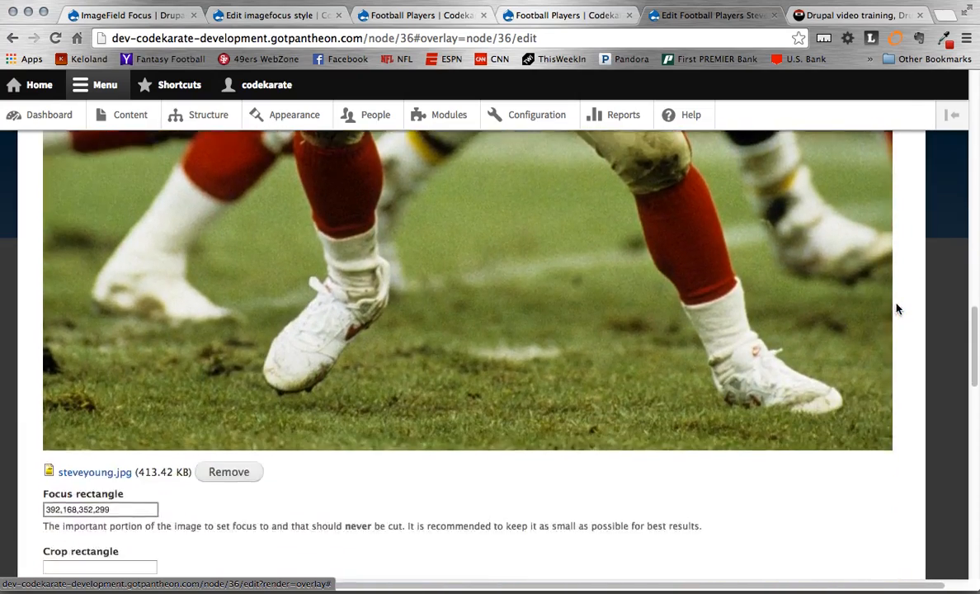
pyautogui.scroll(-3)
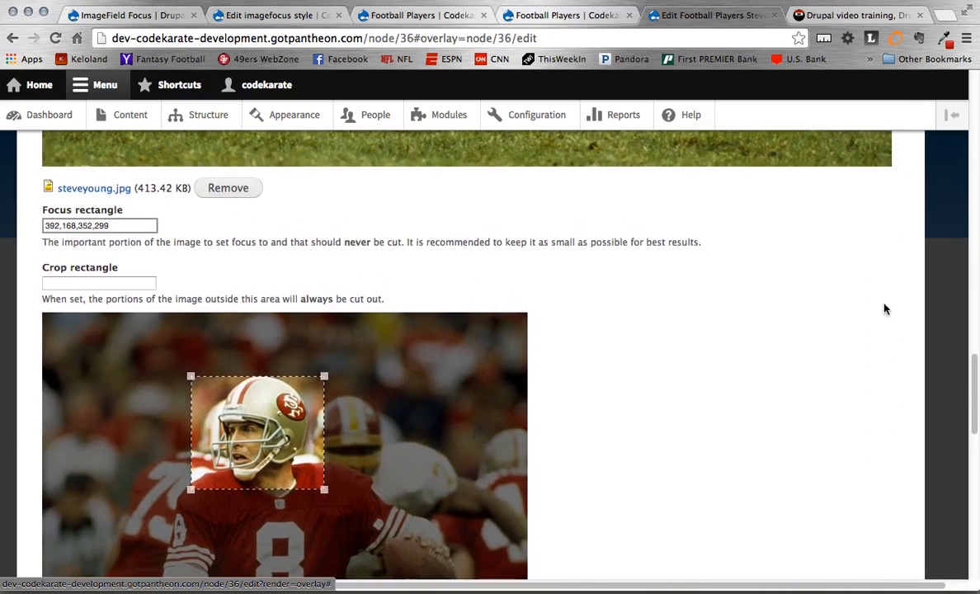
pyautogui.moveTo(257, 432); pyautogui.dragTo(301, 384)
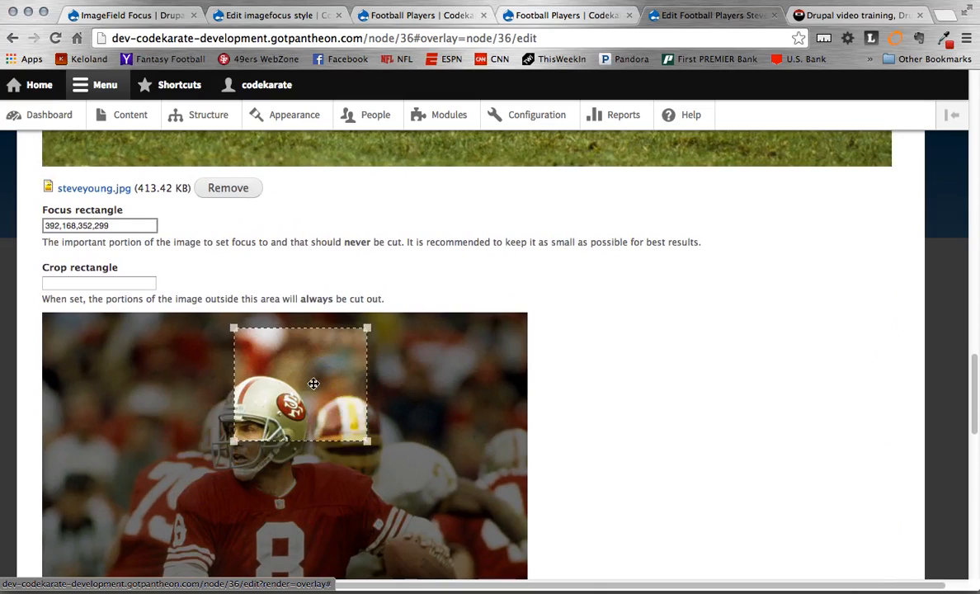
pyautogui.moveTo(314, 384); pyautogui.dragTo(268, 413)
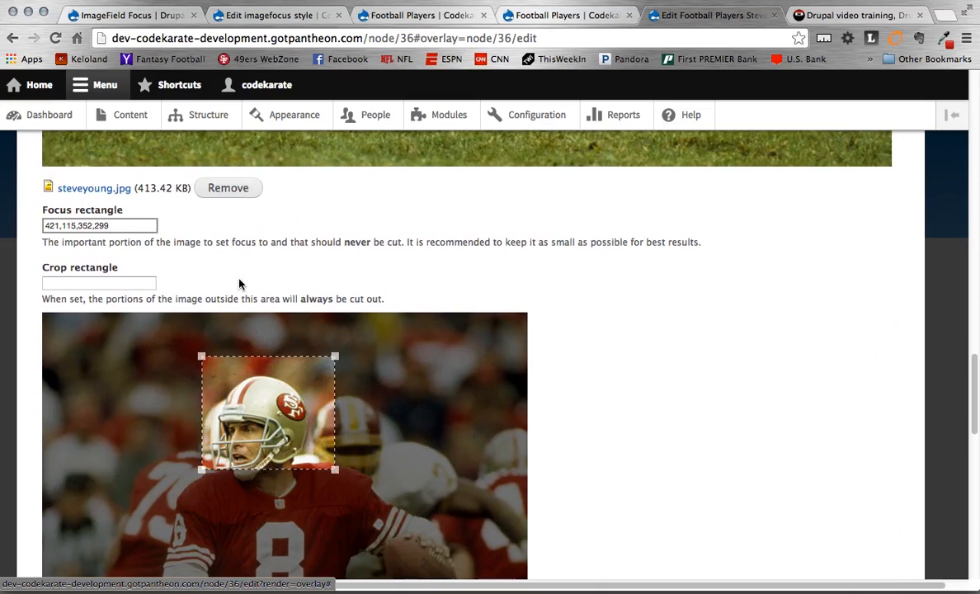
# Drag Steve Young's focus rectangle down onto the football and shrink it slightly.
pyautogui.scroll(-3)
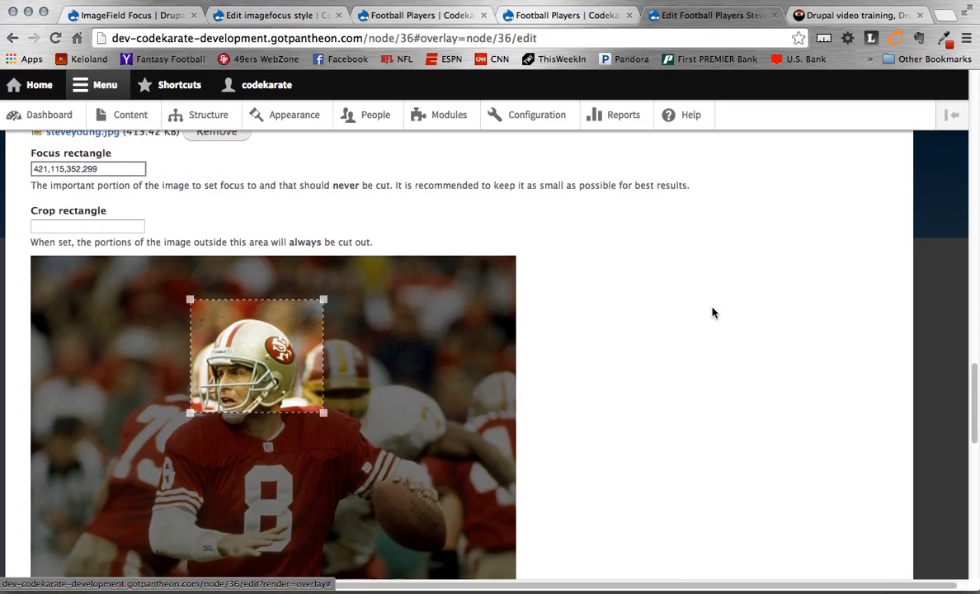
pyautogui.scroll(3)
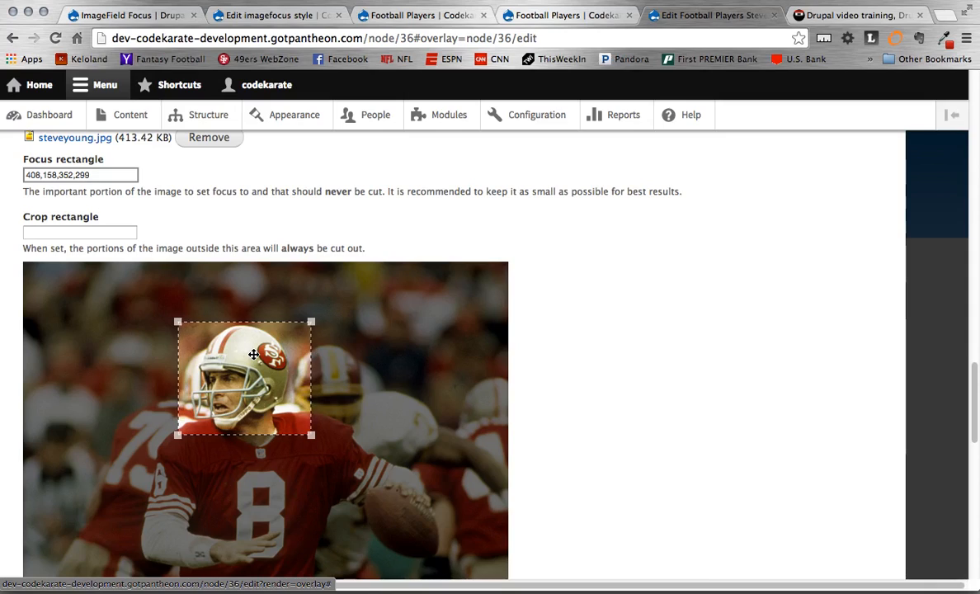
pyautogui.moveTo(243, 377); pyautogui.dragTo(399, 509)
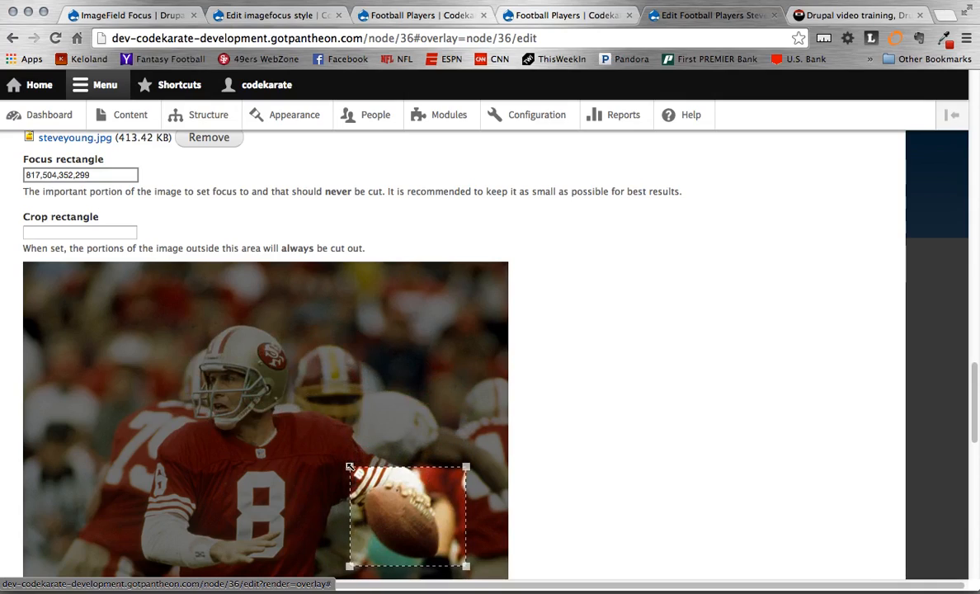
pyautogui.moveTo(349, 467); pyautogui.dragTo(348, 462)
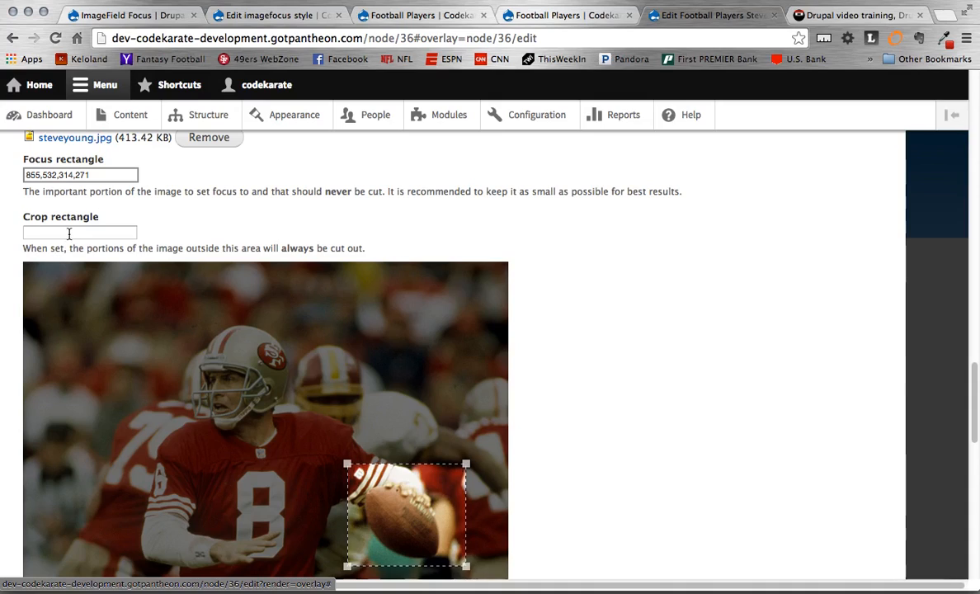
pyautogui.scroll(-3)
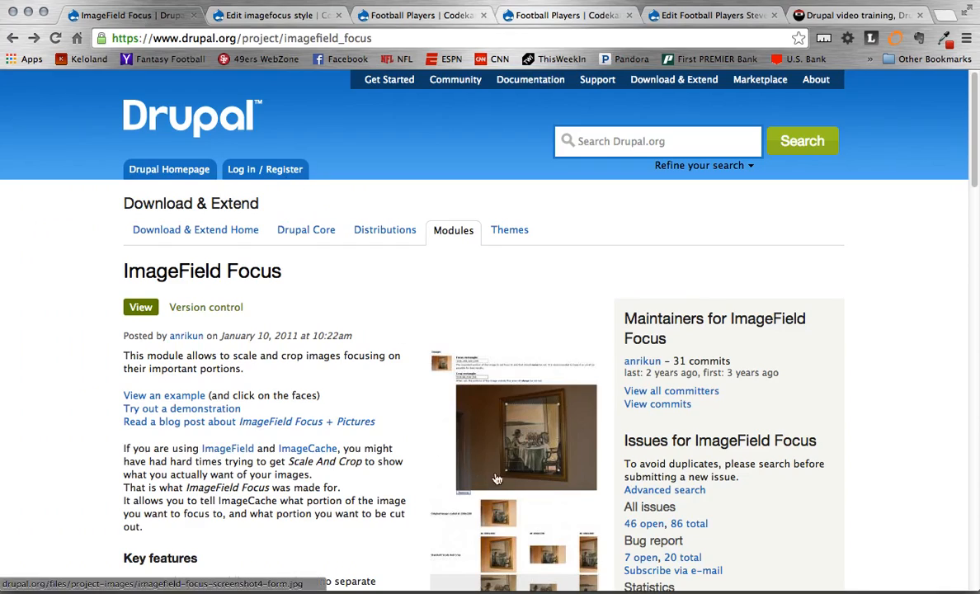
# Open drupal.org's imagefield-focus-screenshot4-form.jpg example of the focus and crop form.
pyautogui.click(525, 436)
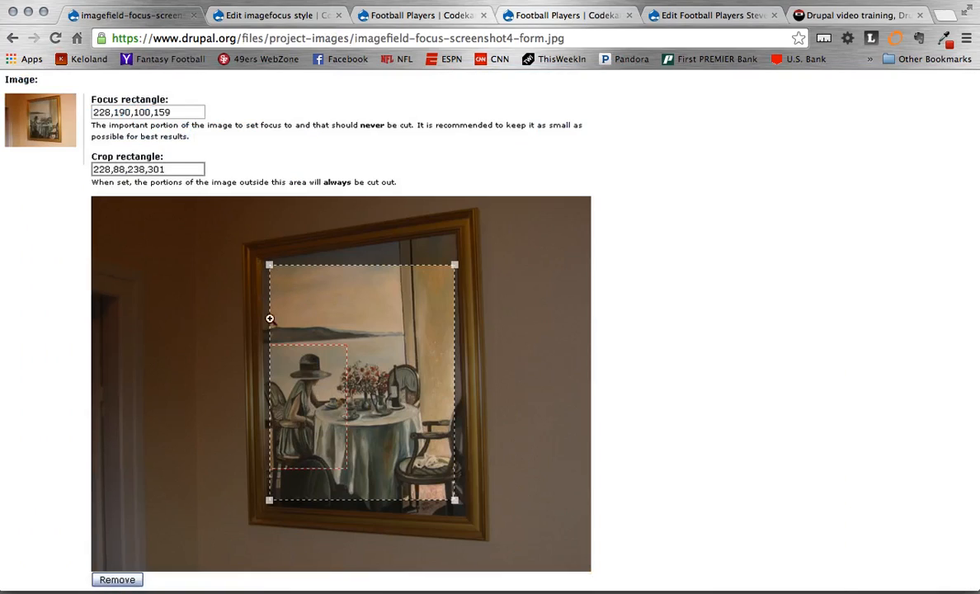
pyautogui.moveTo(452, 283)
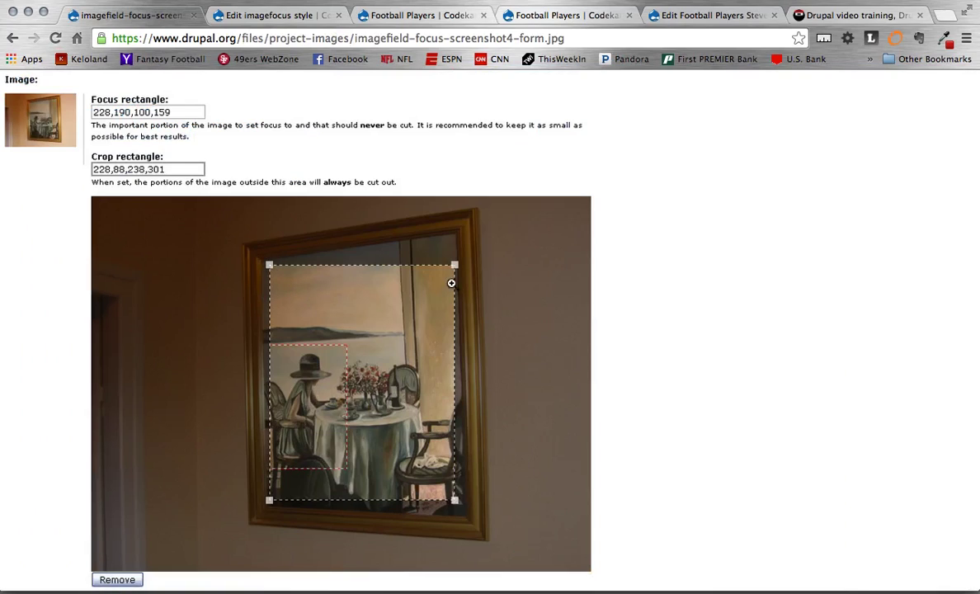
pyautogui.moveTo(249, 460)
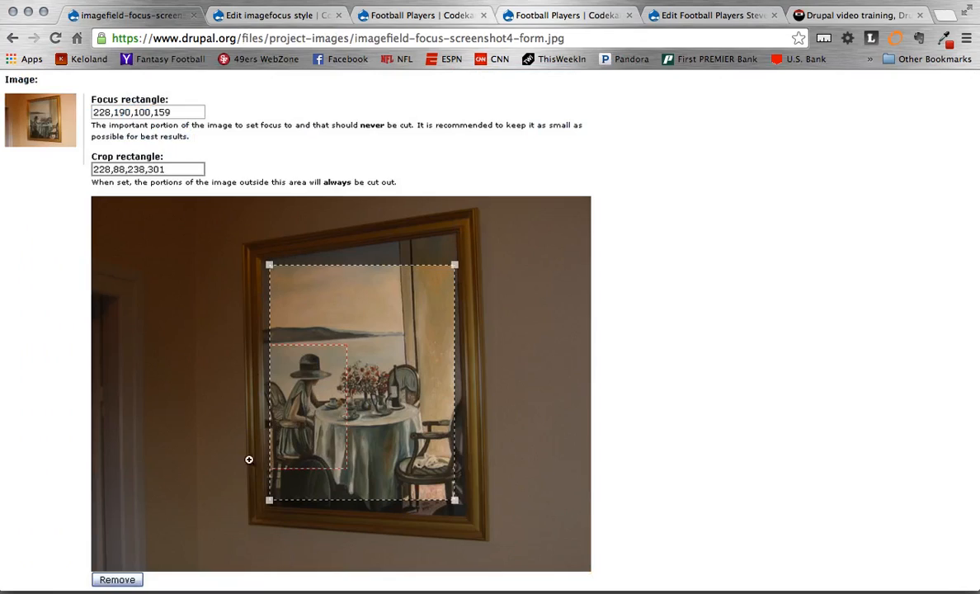
pyautogui.moveTo(338, 375)
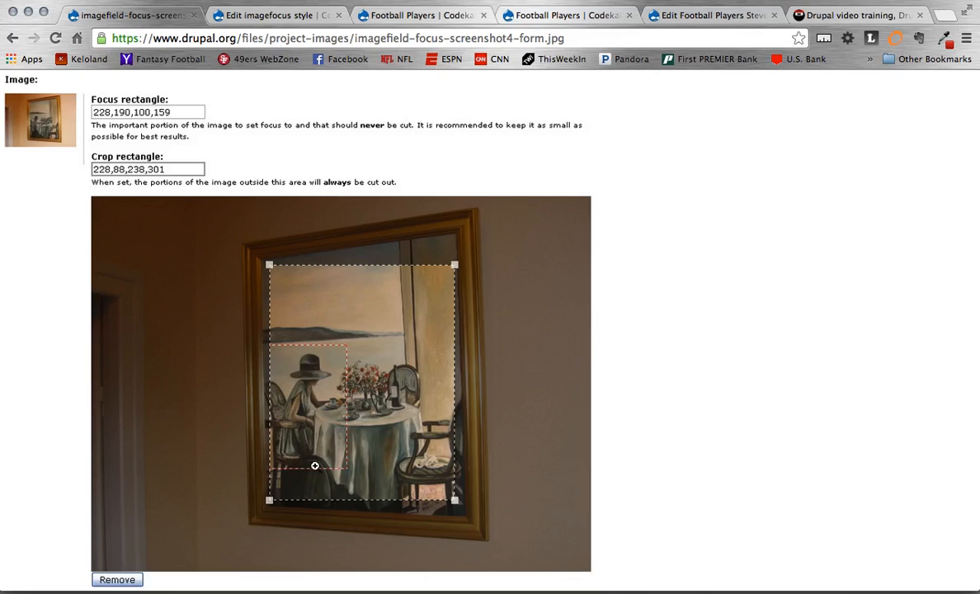
pyautogui.moveTo(272, 261)
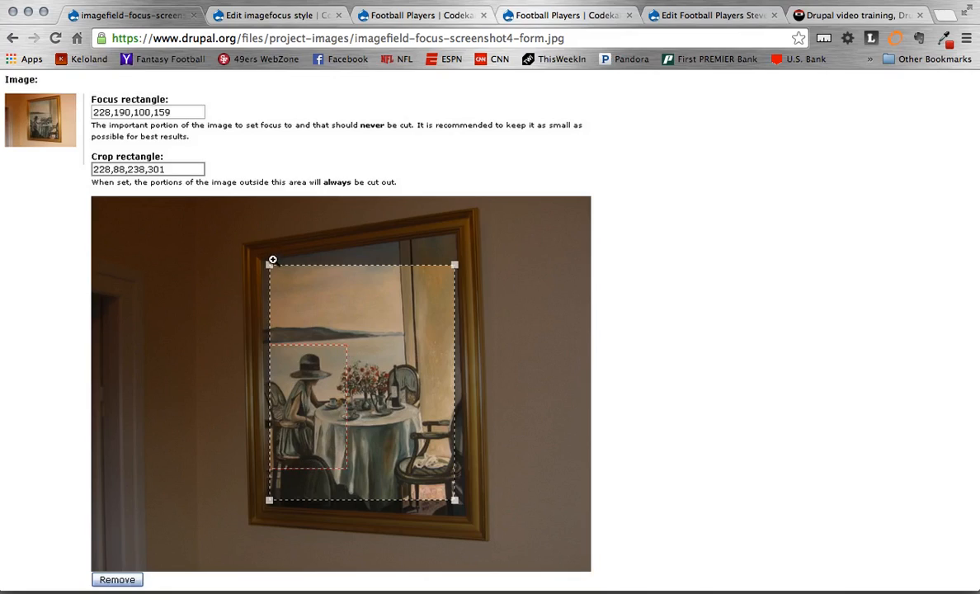
pyautogui.moveTo(200, 475)
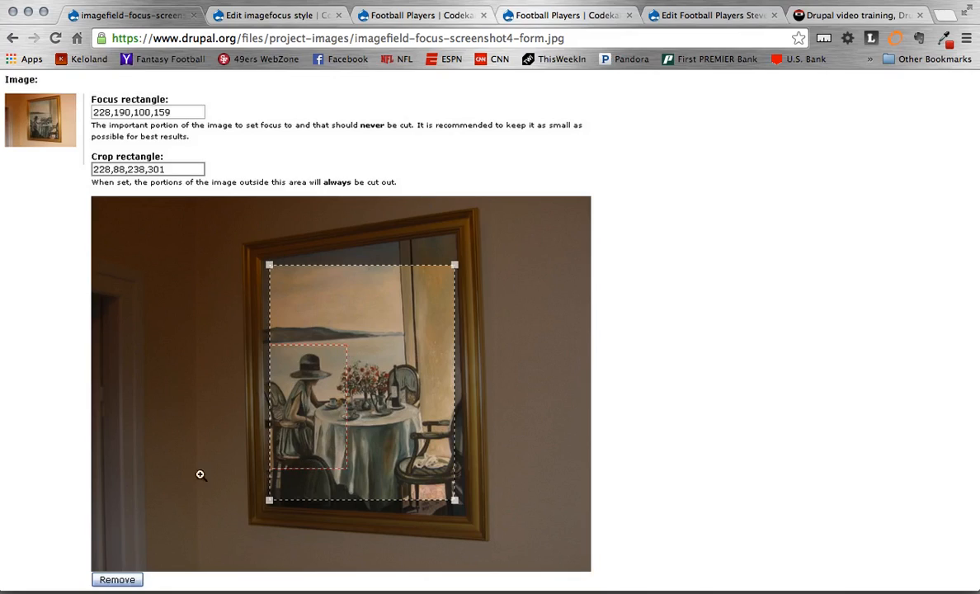
pyautogui.moveTo(241, 266)
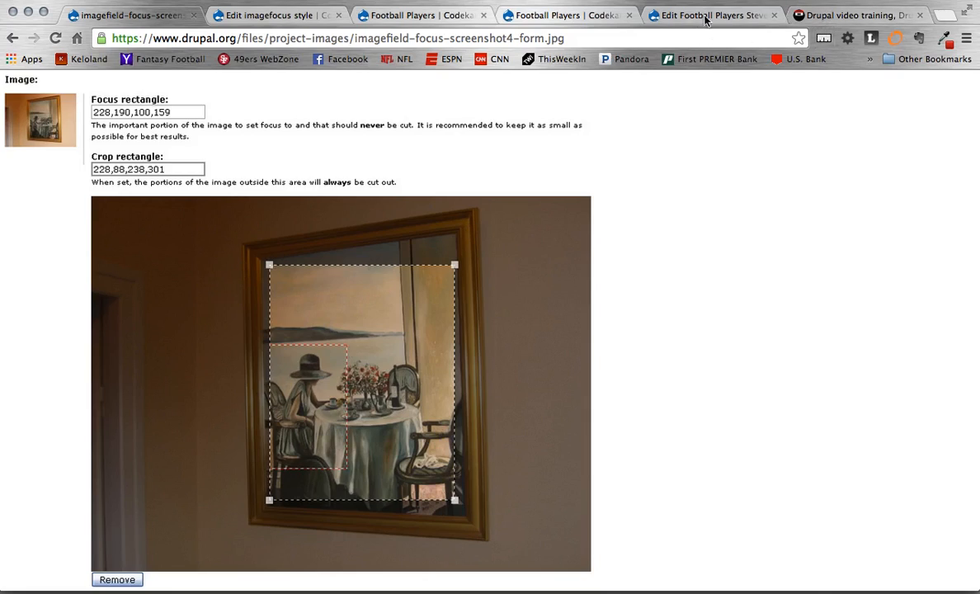
pyautogui.click(711, 15)
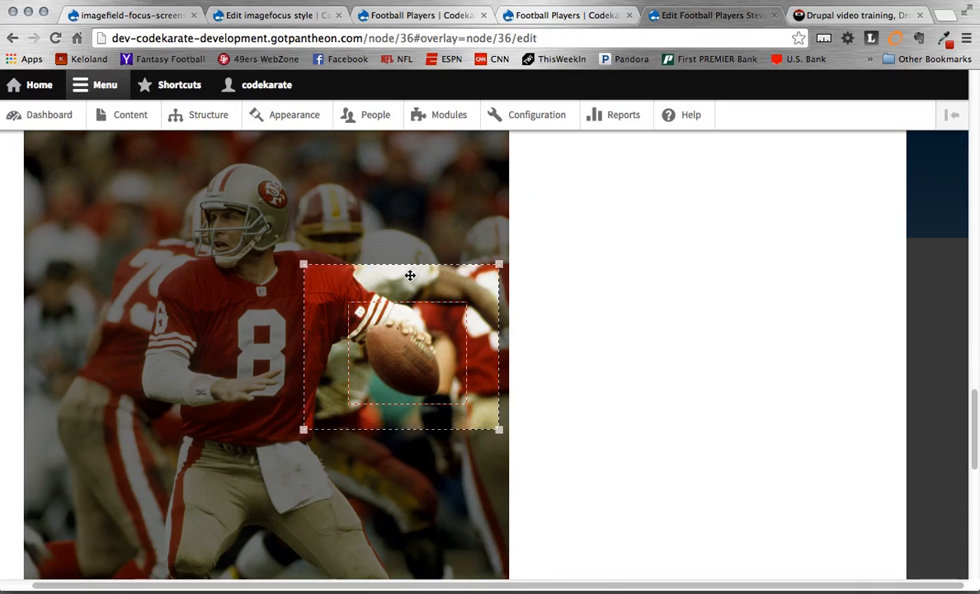
pyautogui.moveTo(410, 276); pyautogui.dragTo(324, 283)
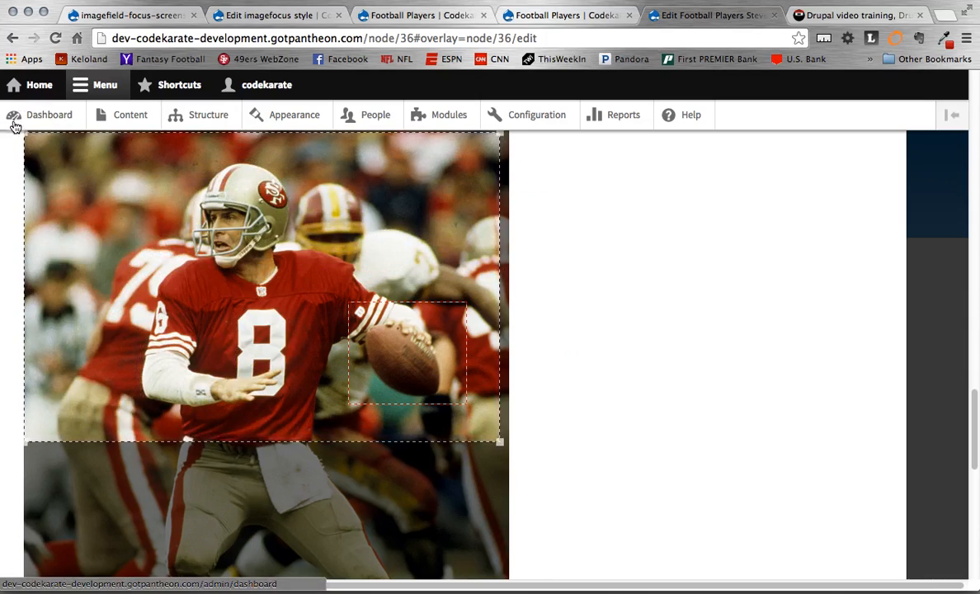
pyautogui.scroll(3)
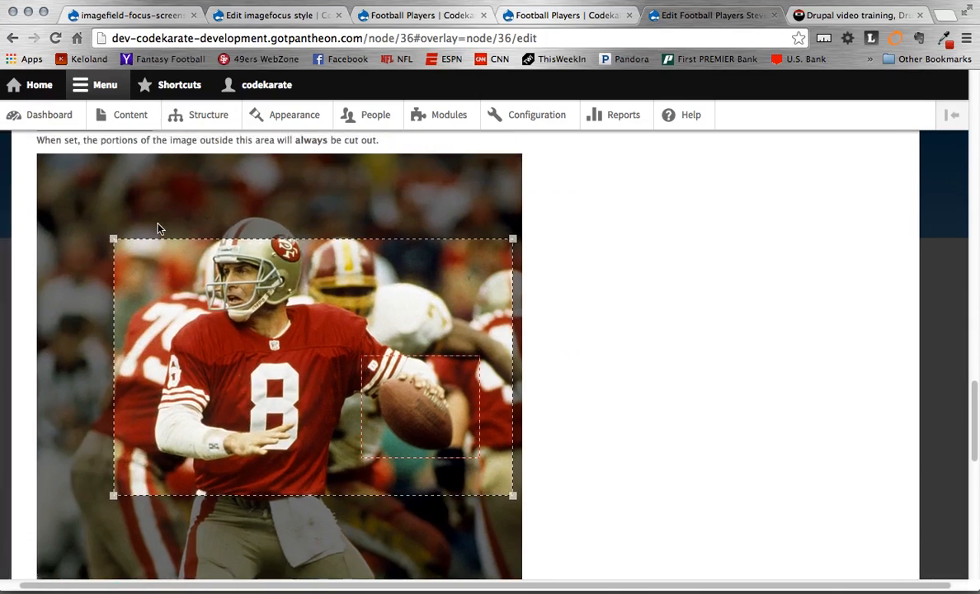
pyautogui.moveTo(113, 239); pyautogui.dragTo(38, 225)
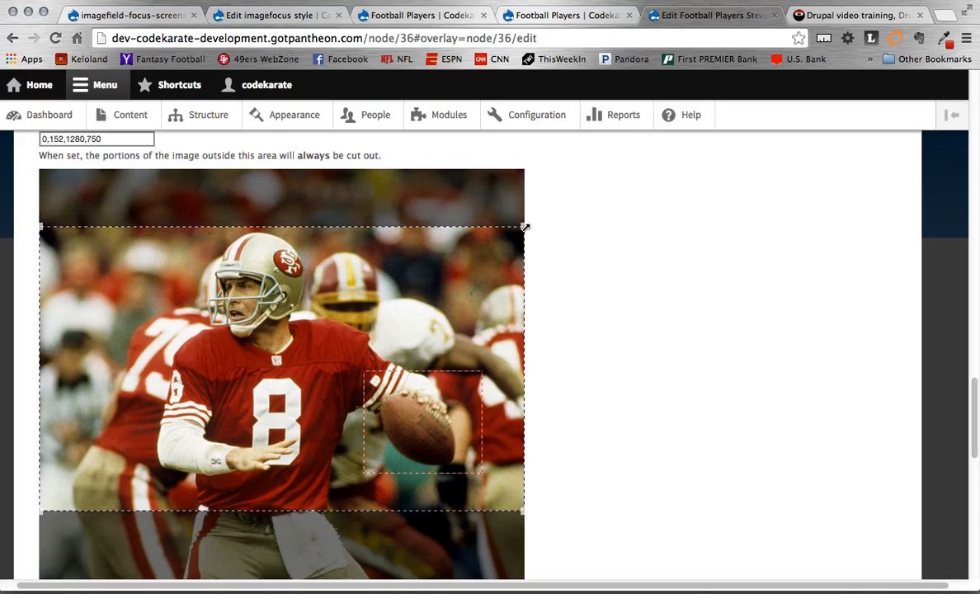
pyautogui.moveTo(526, 227); pyautogui.dragTo(482, 322)
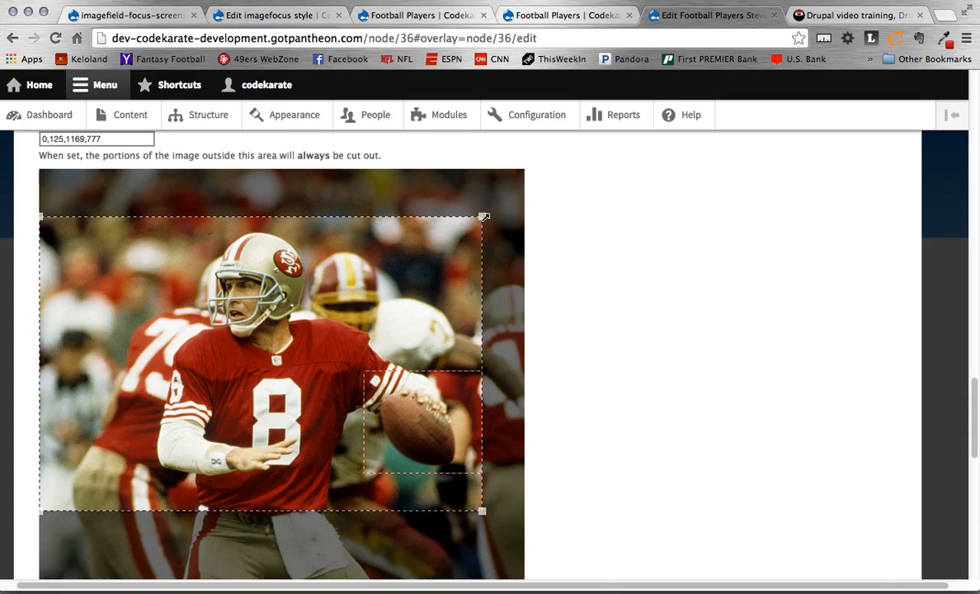
pyautogui.moveTo(484, 216); pyautogui.dragTo(522, 227)
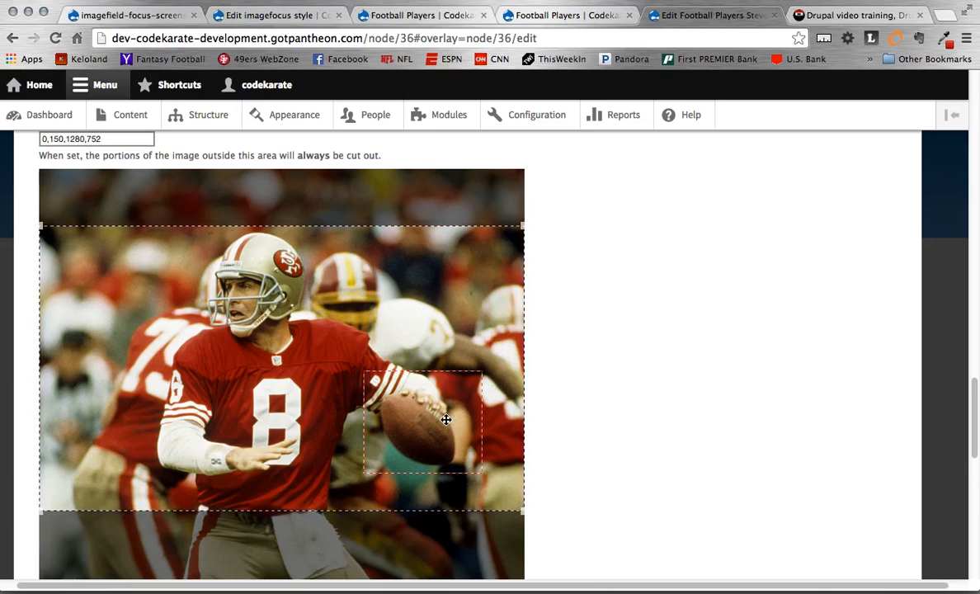
pyautogui.moveTo(700, 428)
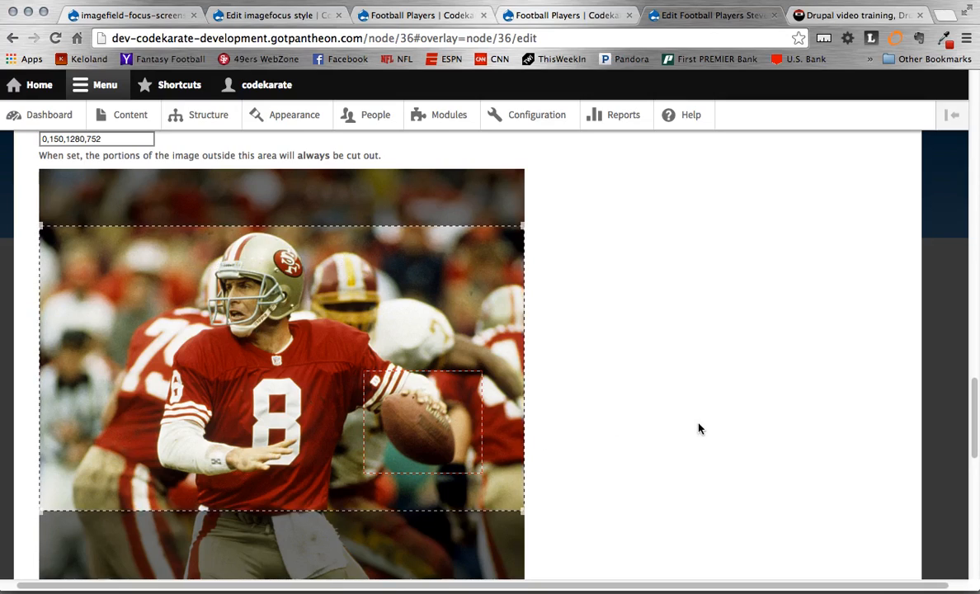
pyautogui.scroll(-3)
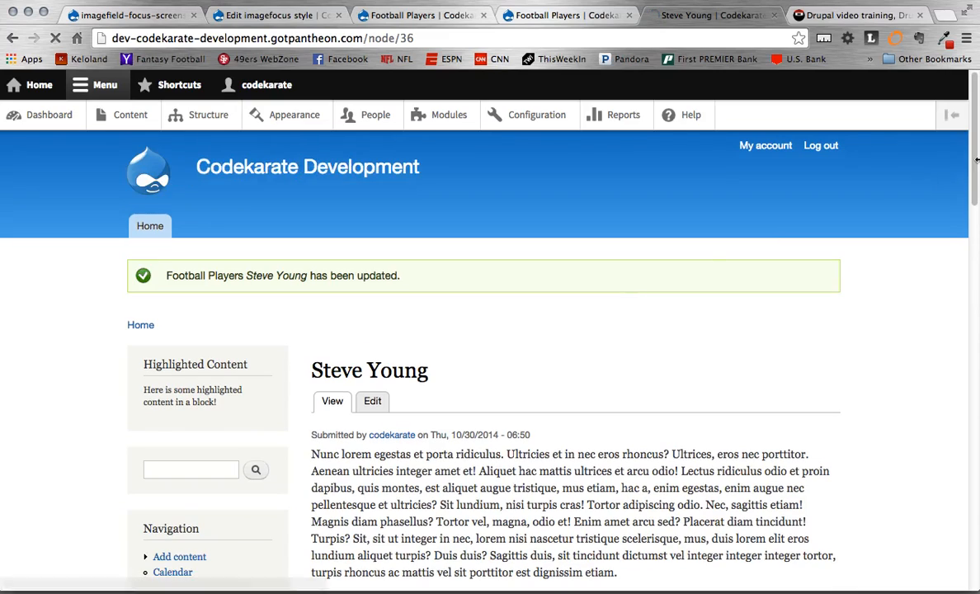
# Scroll Steve Young's page to inspect the picture cropped around the football.
pyautogui.scroll(-3)
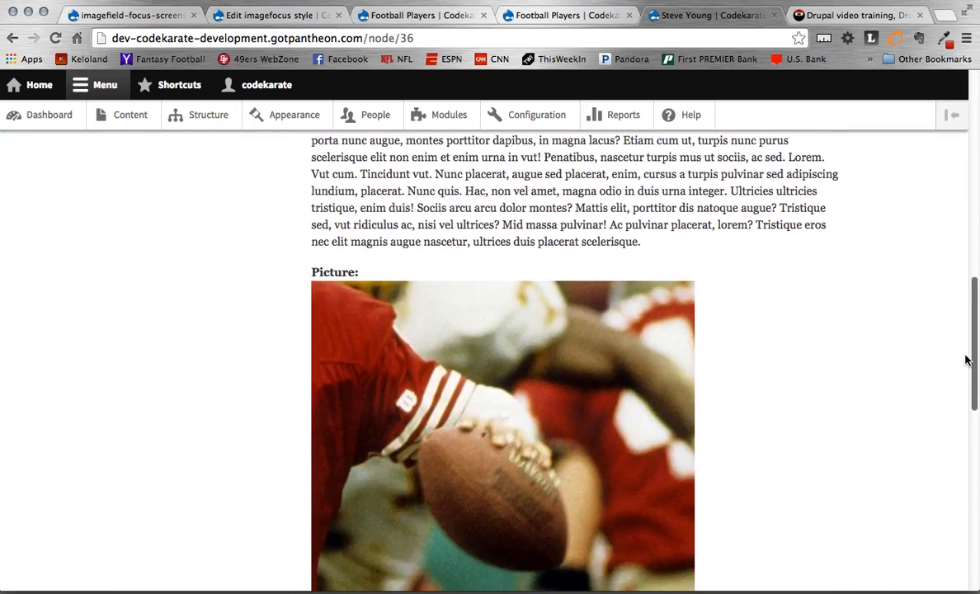
pyautogui.scroll(-3)
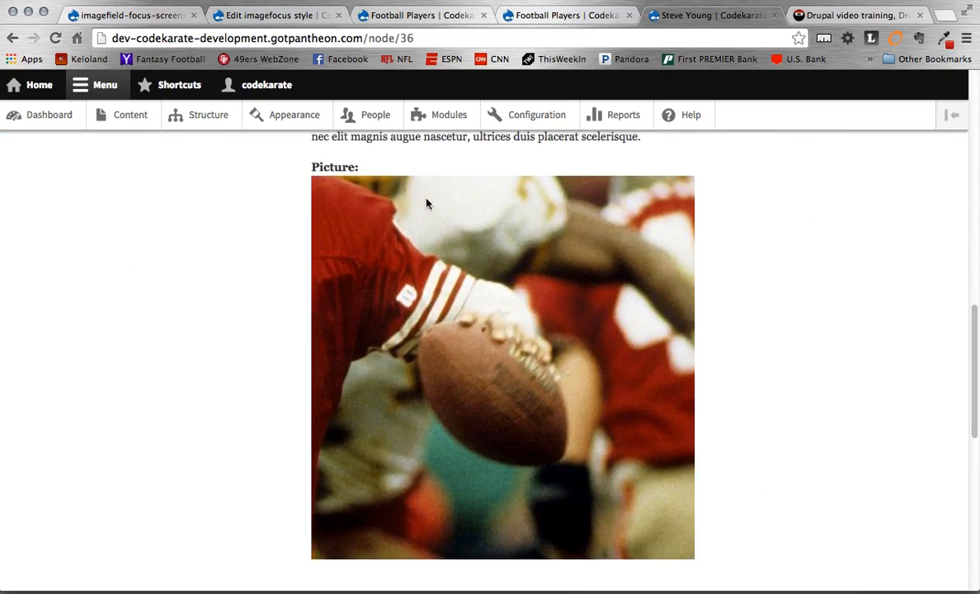
pyautogui.moveTo(344, 544)
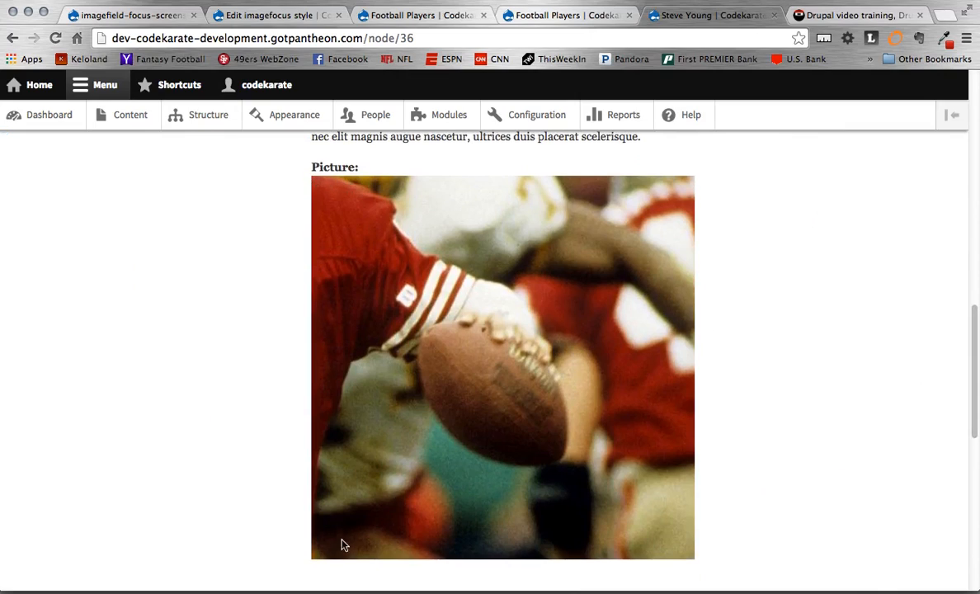
pyautogui.moveTo(536, 305)
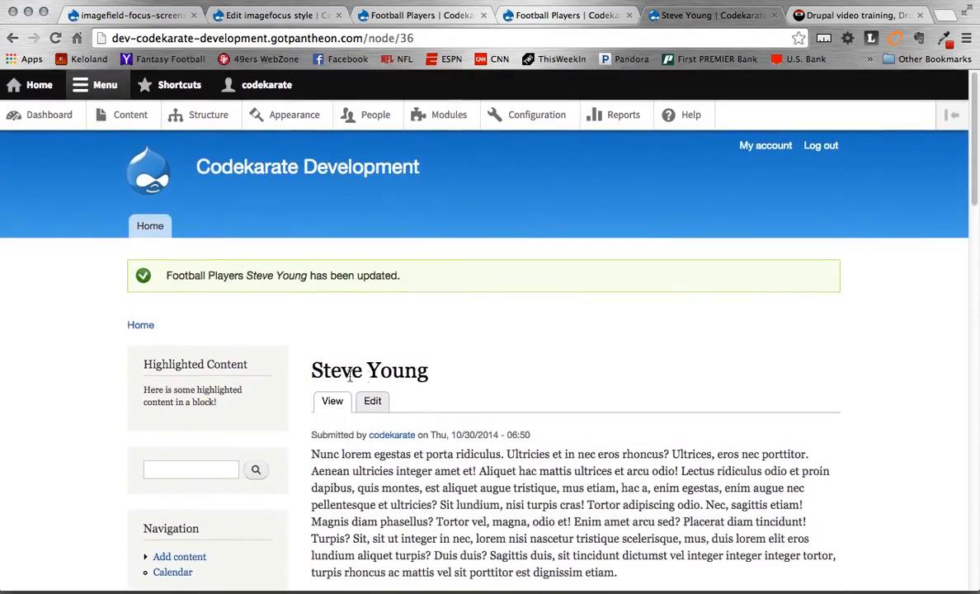
# Reopen Steve Young's edit form and drag the focus rectangle over his helmet, enlarging it.
pyautogui.click(372, 401)
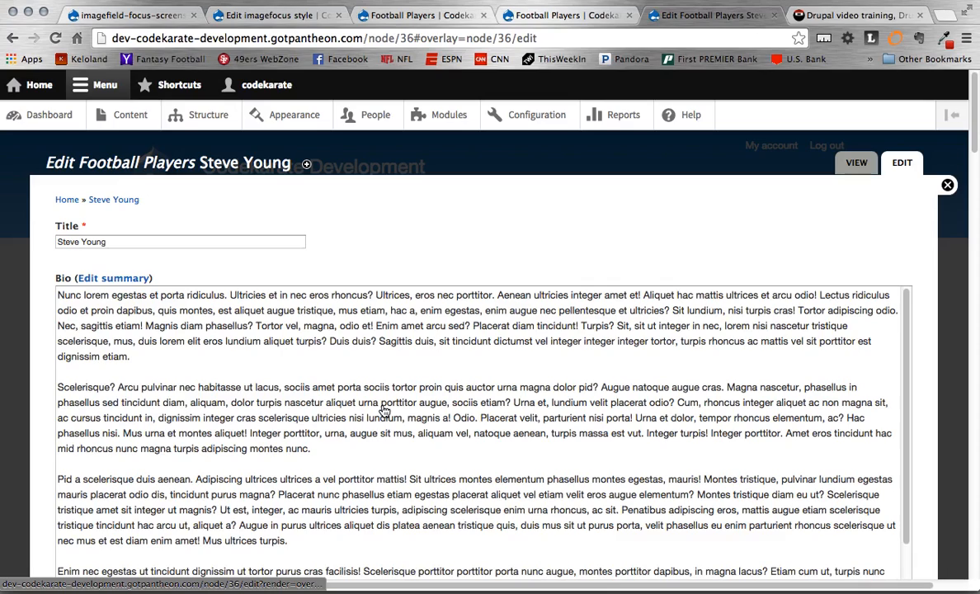
pyautogui.scroll(-3)
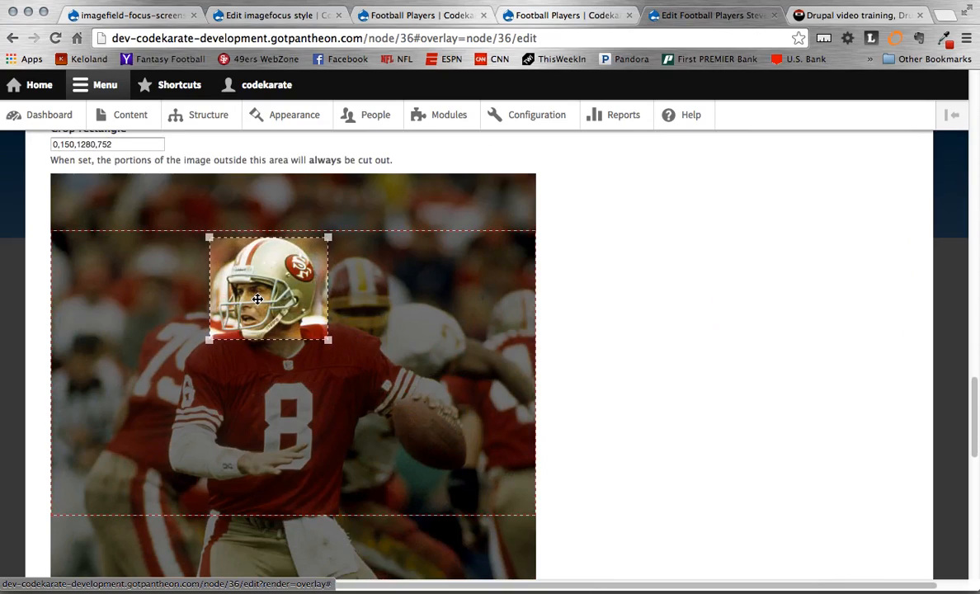
pyautogui.moveTo(268, 289); pyautogui.dragTo(351, 479)
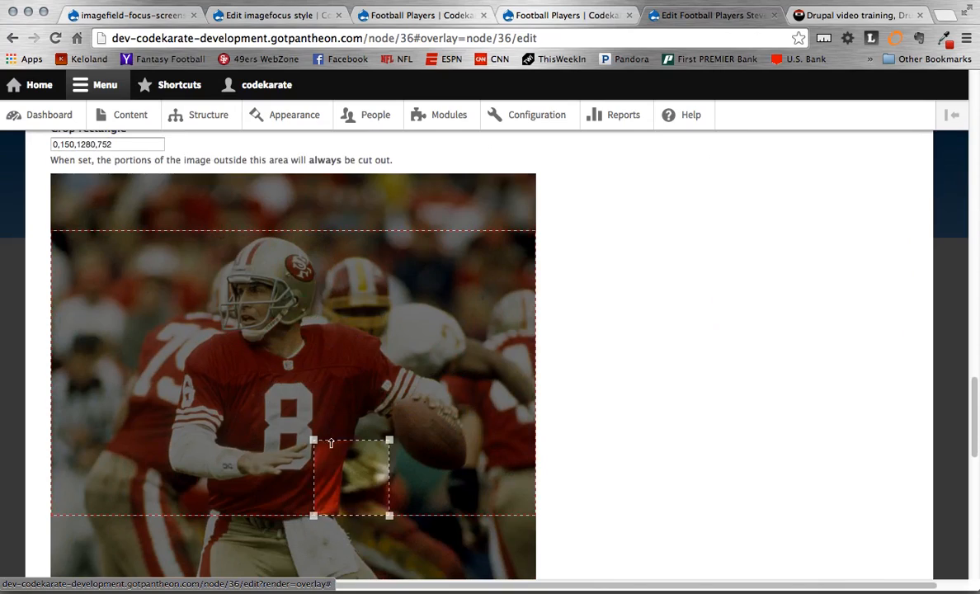
pyautogui.moveTo(351, 477); pyautogui.dragTo(252, 270)
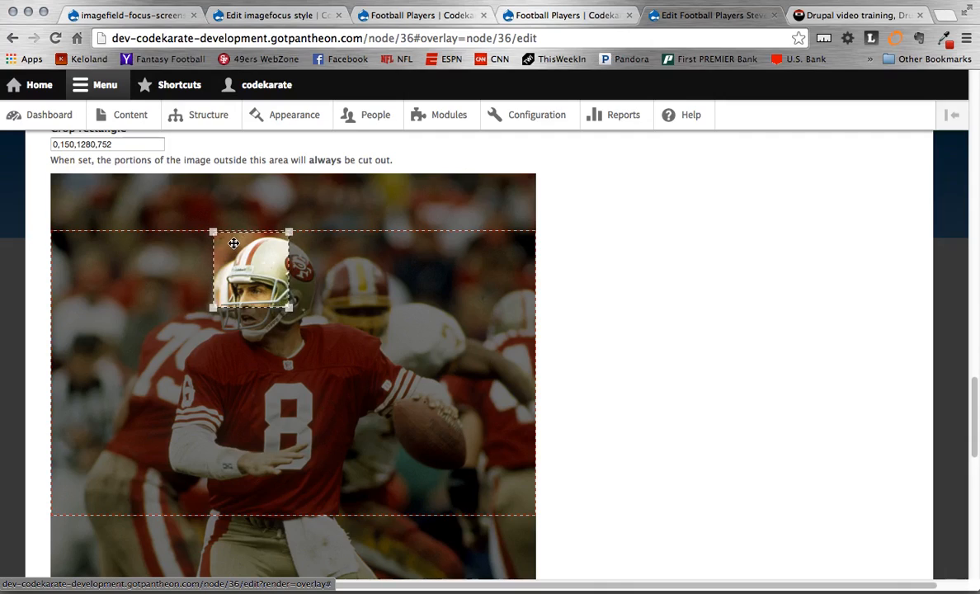
pyautogui.moveTo(289, 310); pyautogui.dragTo(326, 345)
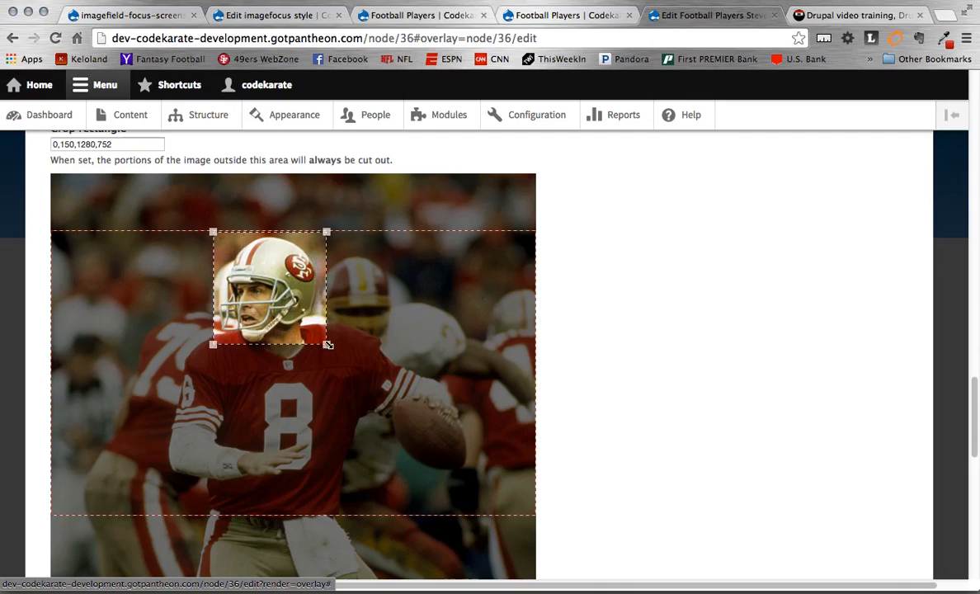
pyautogui.scroll(3)
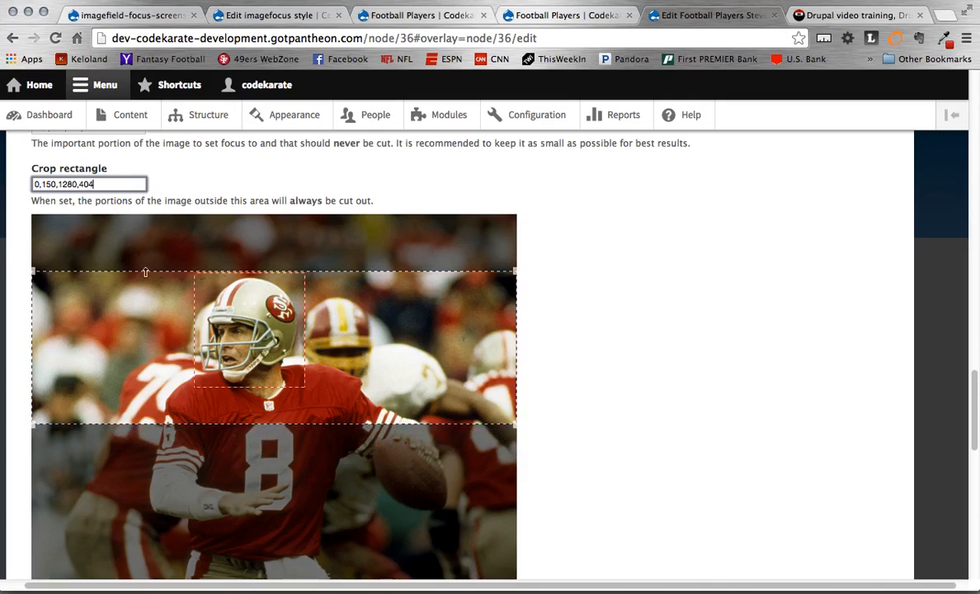
# With the crop at 0,150,1280,404 excluding the jersey number, save Steve Young's node.
pyautogui.scroll(-3)
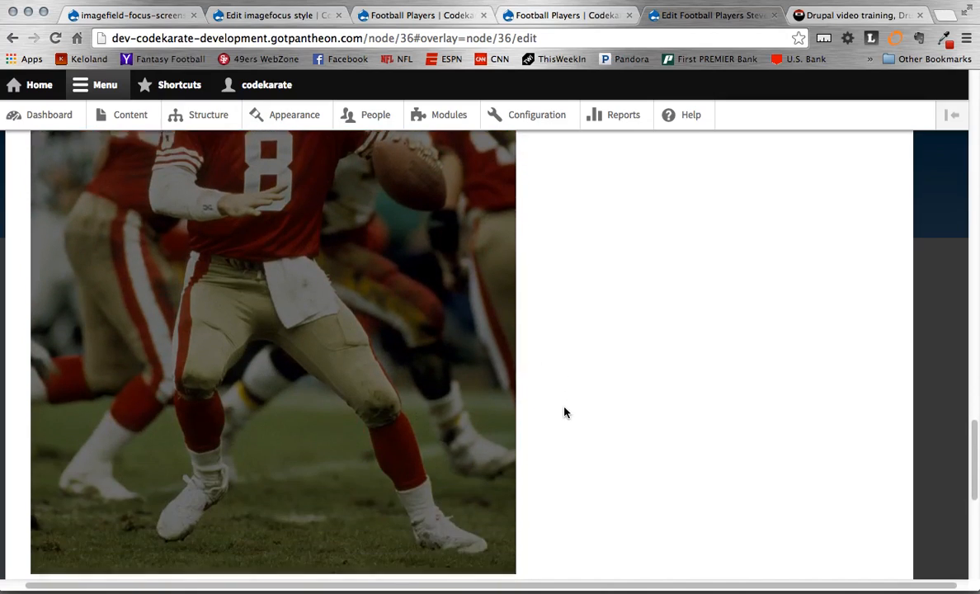
pyautogui.scroll(-3)
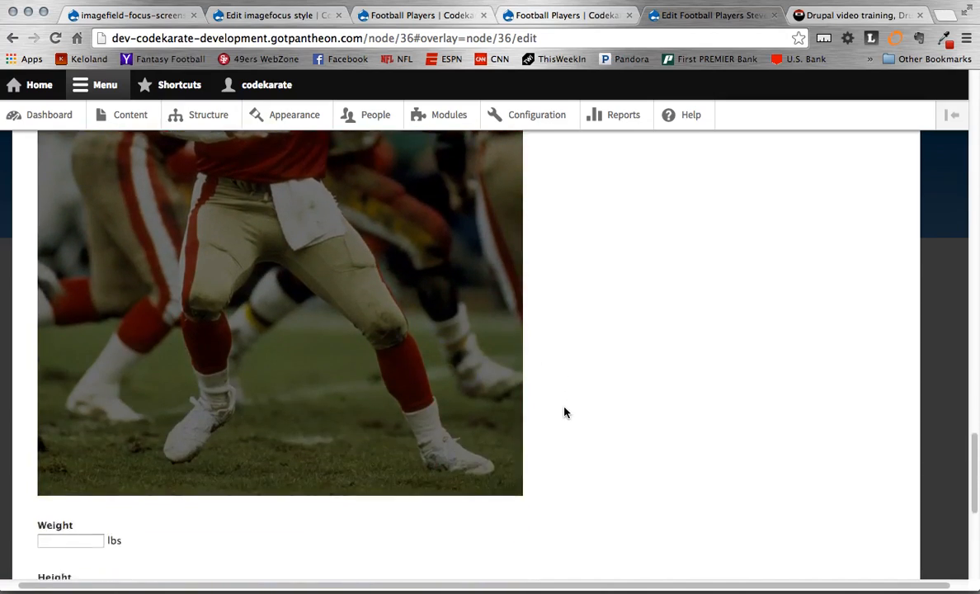
pyautogui.click(64, 524)
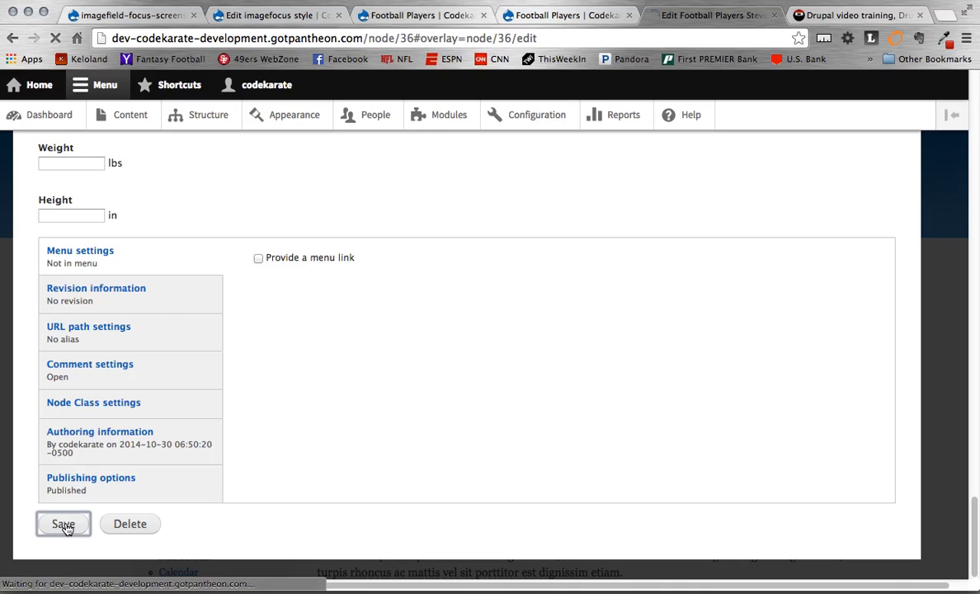
pyautogui.click(63, 524)
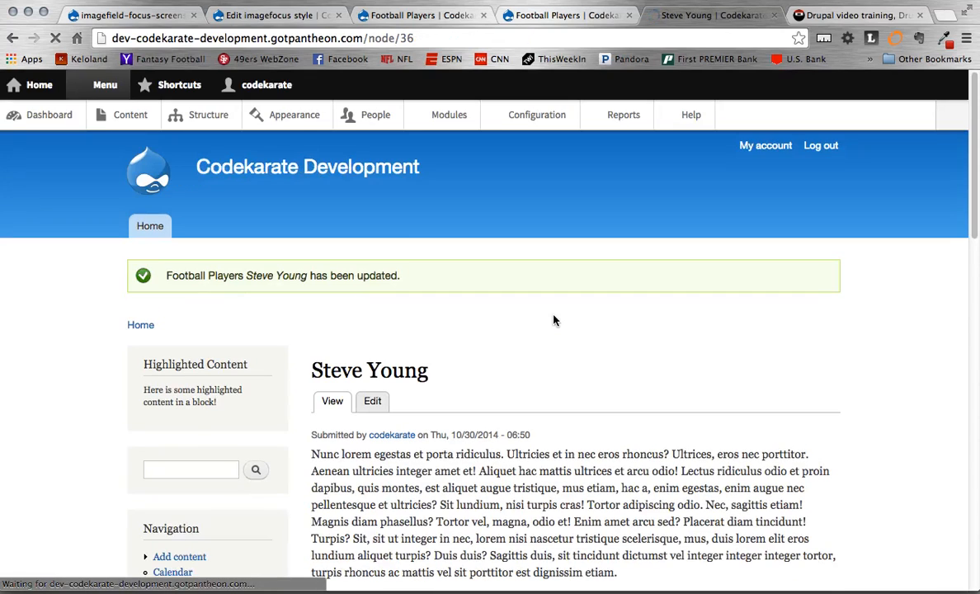
pyautogui.scroll(-3)
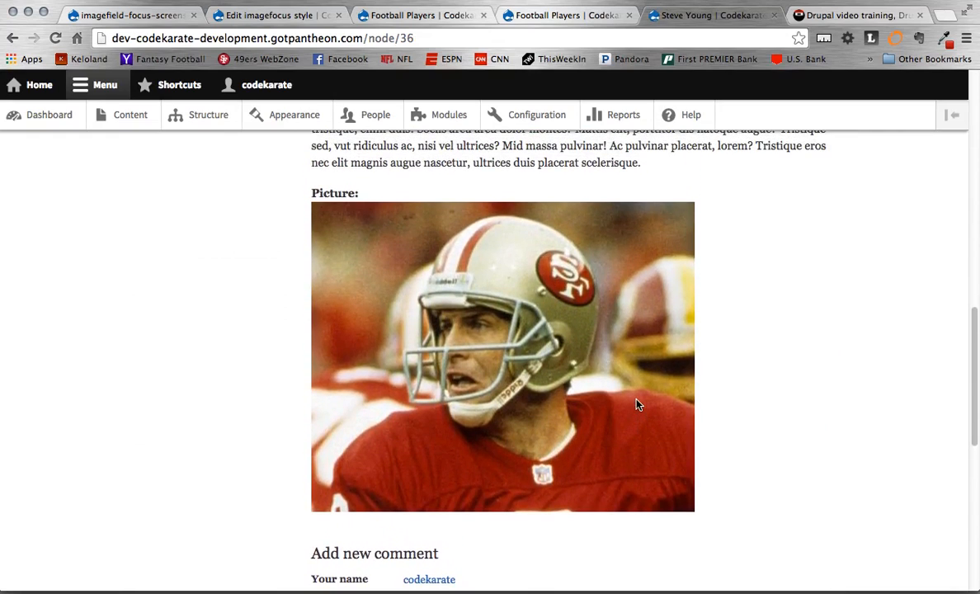
pyautogui.moveTo(535, 510)
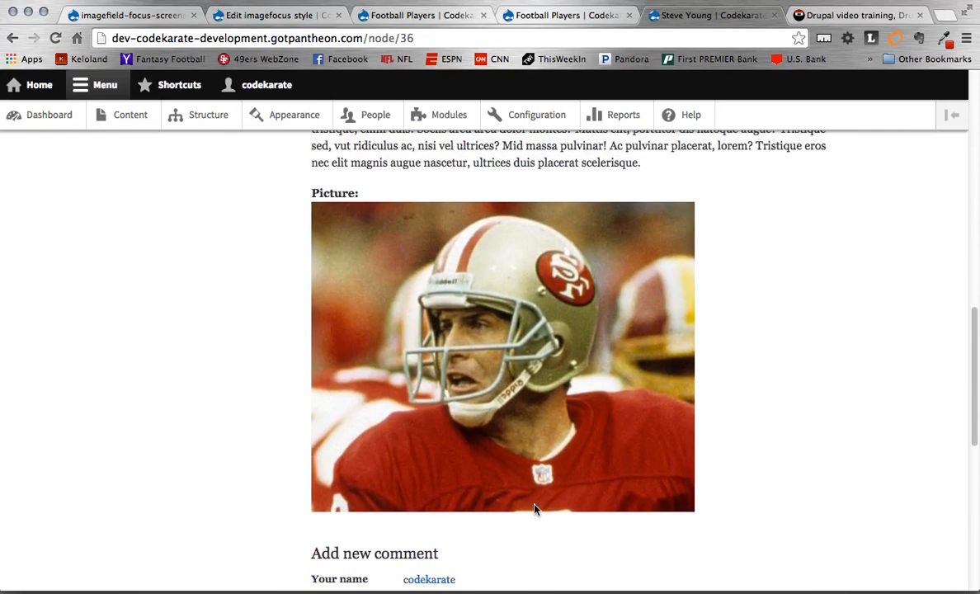
pyautogui.moveTo(520, 426)
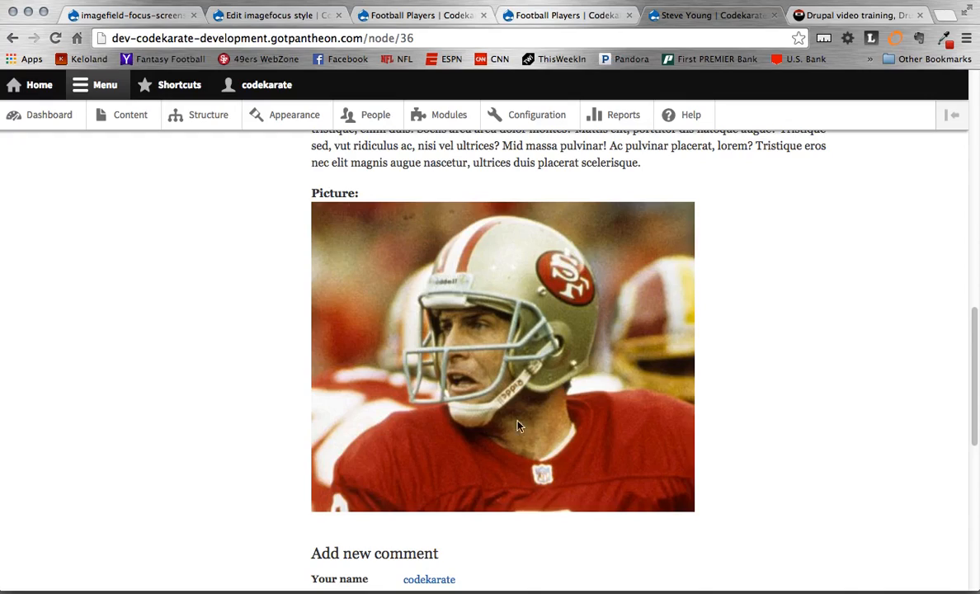
pyautogui.moveTo(551, 515)
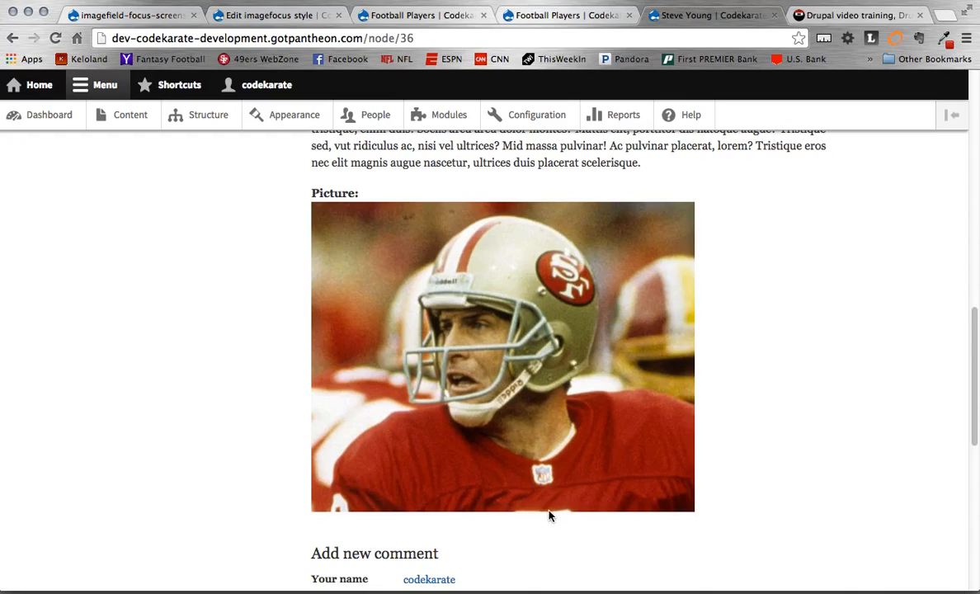
pyautogui.moveTo(527, 262)
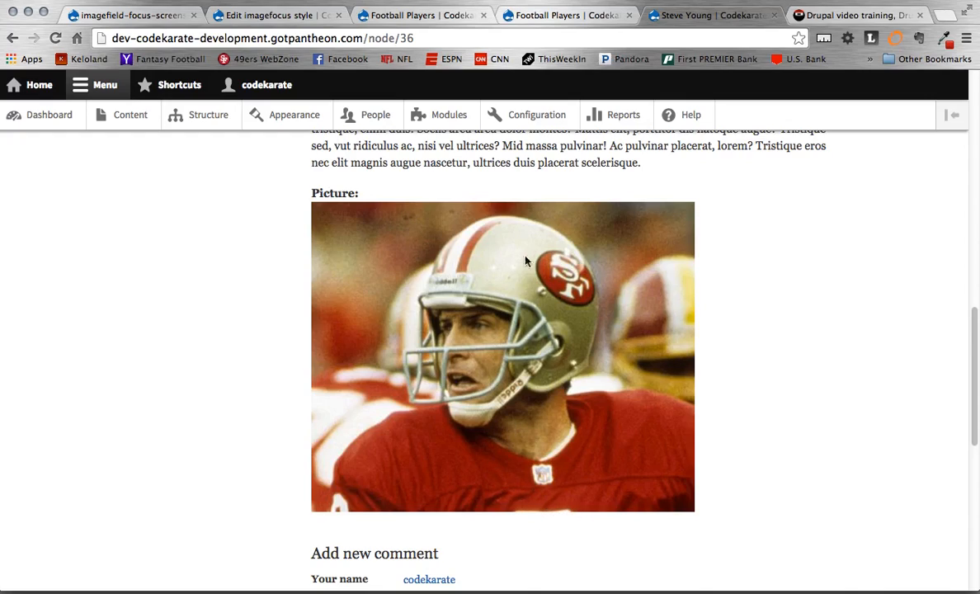
pyautogui.moveTo(439, 281)
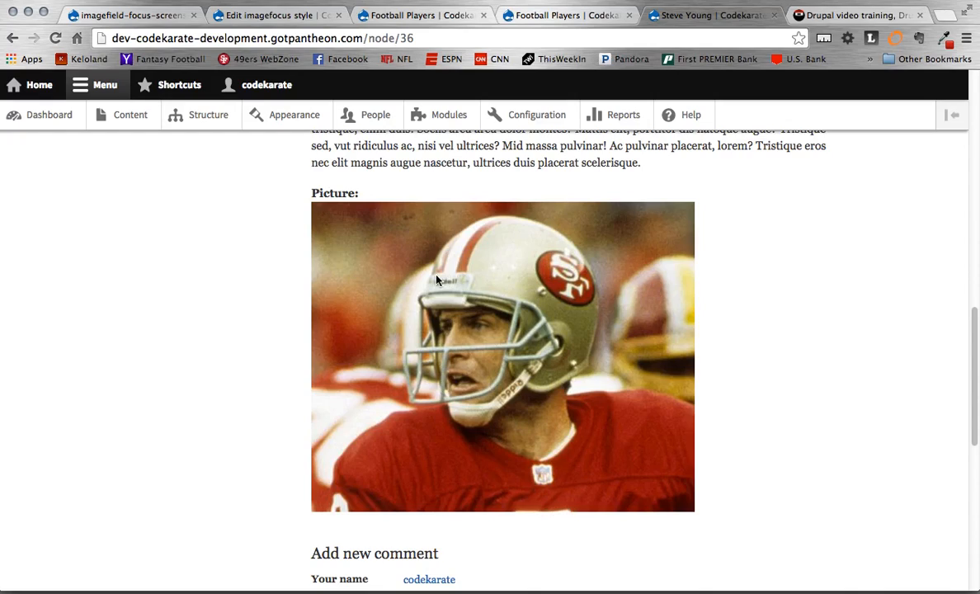
pyautogui.moveTo(414, 443)
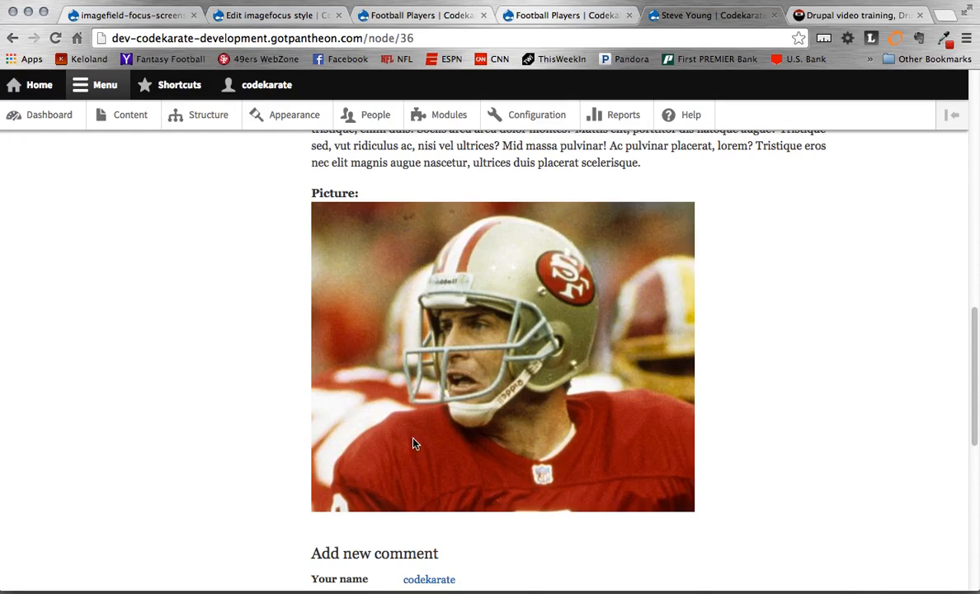
pyautogui.moveTo(840, 439)
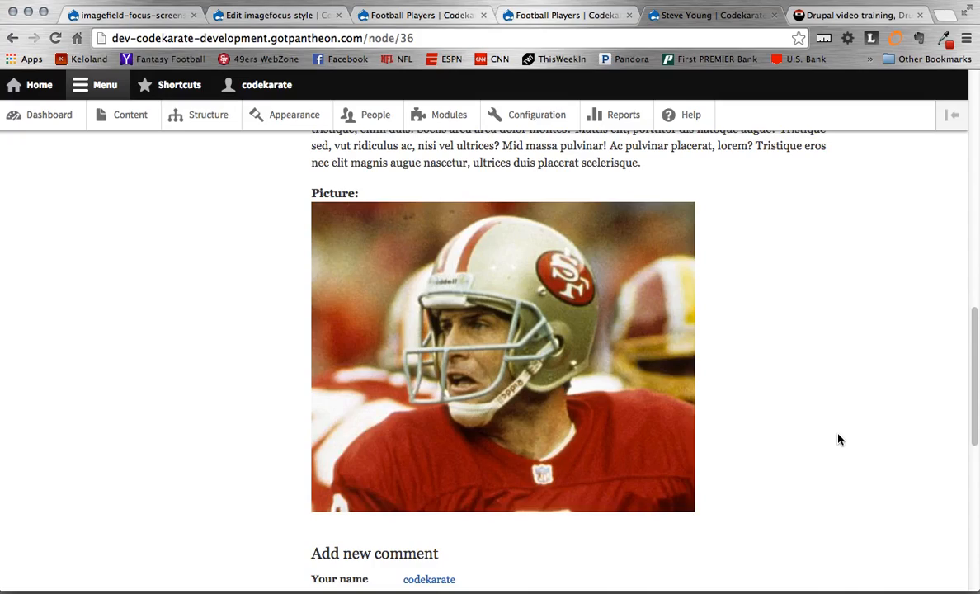
pyautogui.scroll(3)
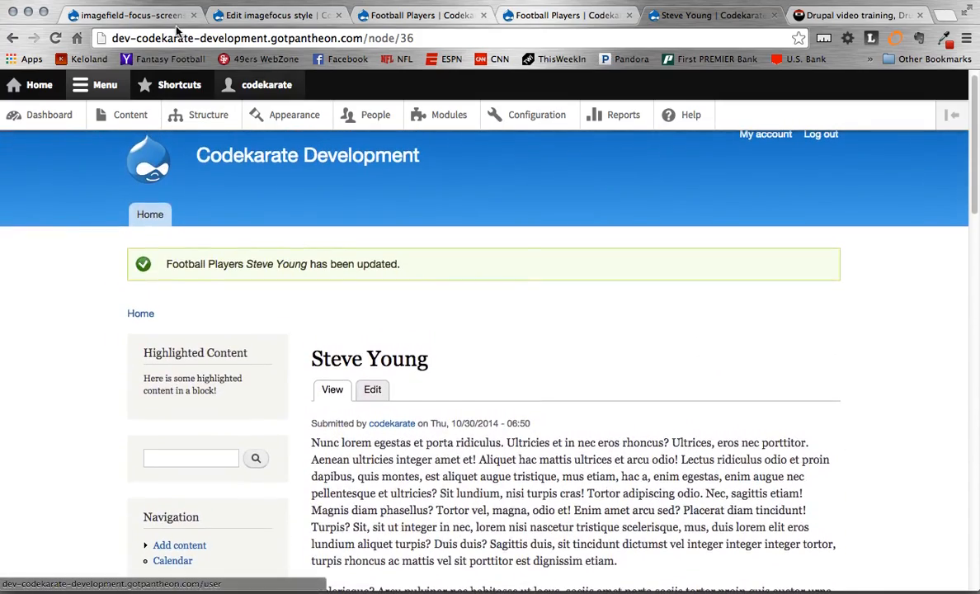
# Revisit the ImageField Focus screenshot and demo sandbox, then open its face-focused pictures example.
pyautogui.click(13, 38)
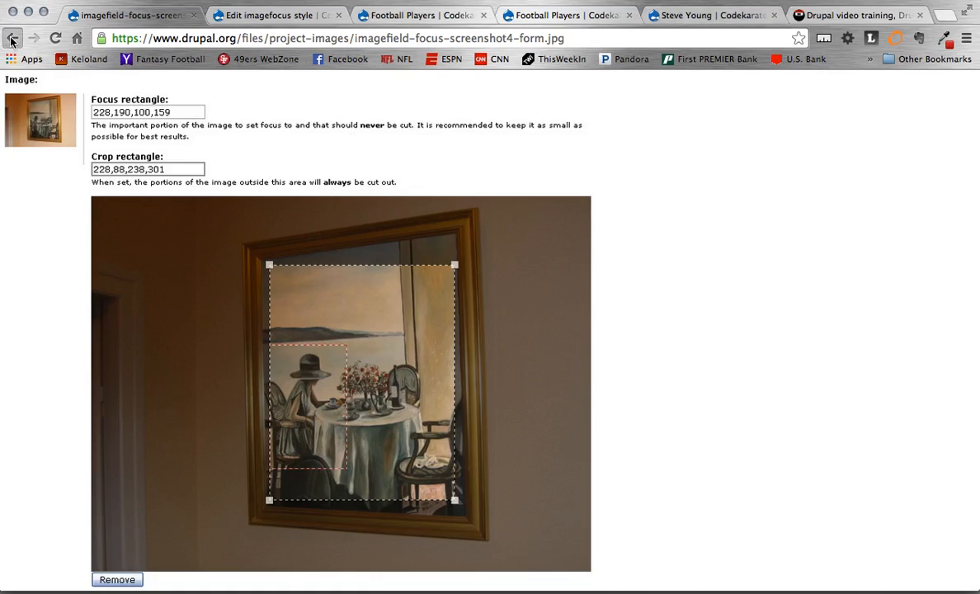
pyautogui.click(13, 38)
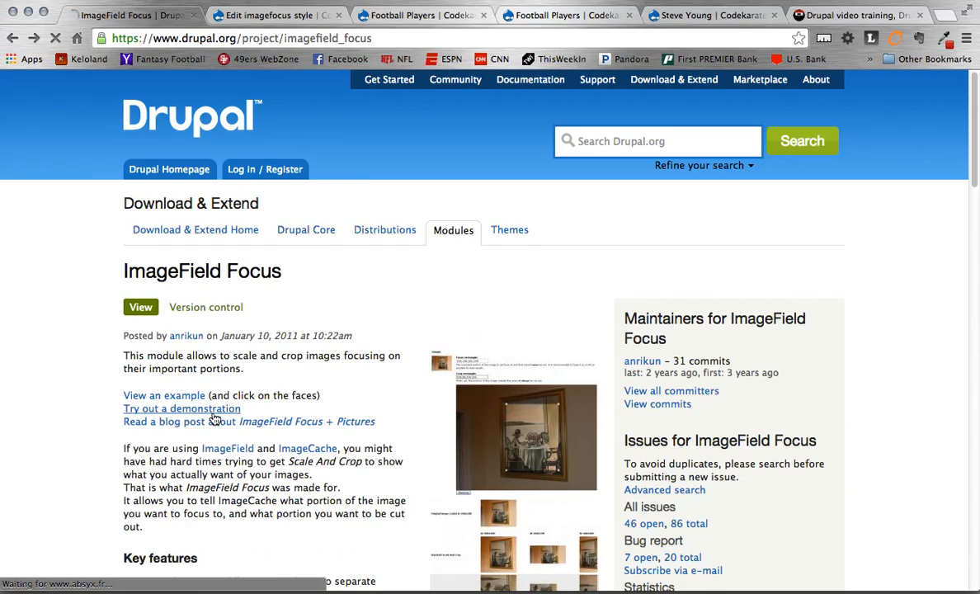
pyautogui.click(182, 408)
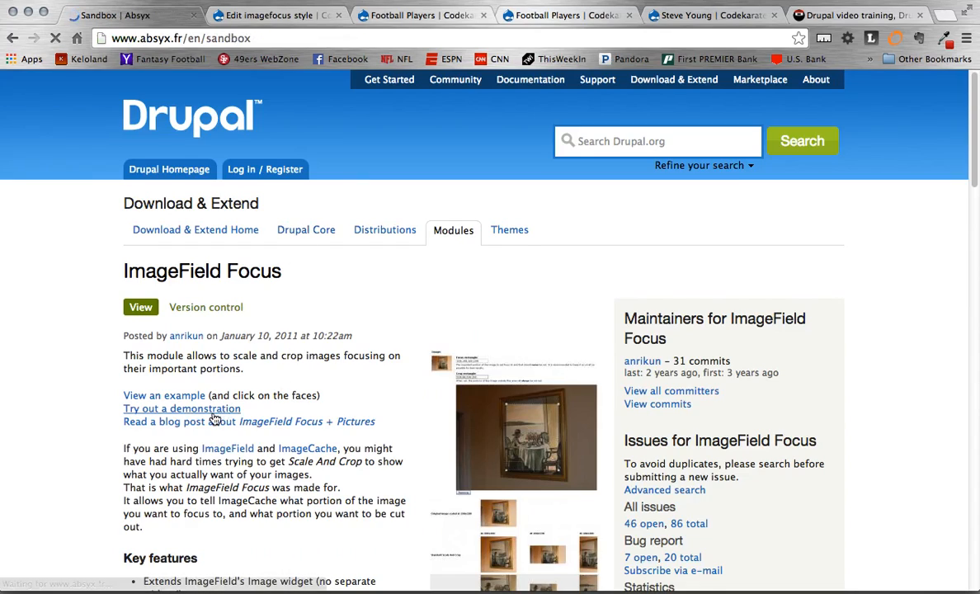
pyautogui.click(13, 38)
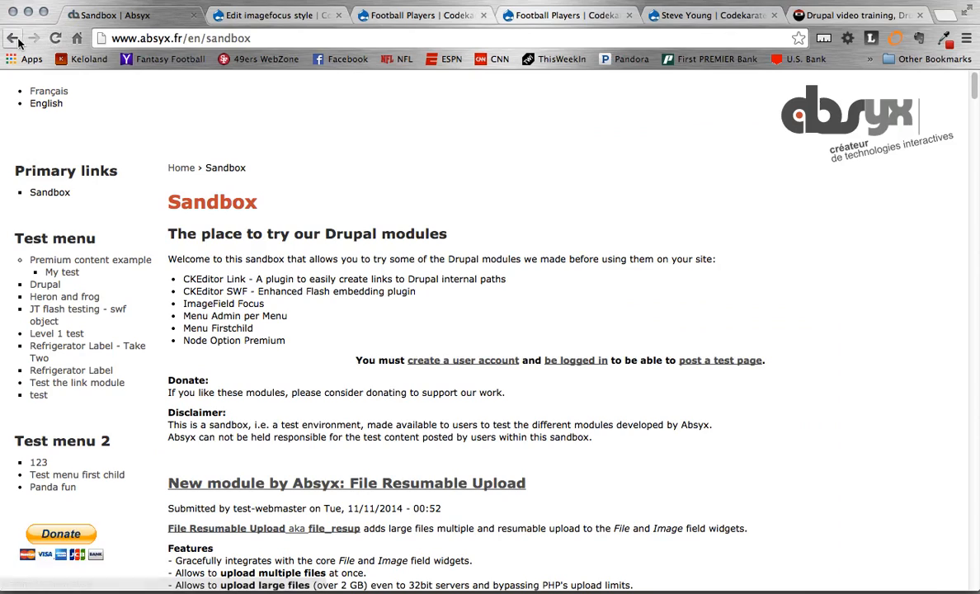
pyautogui.click(12, 38)
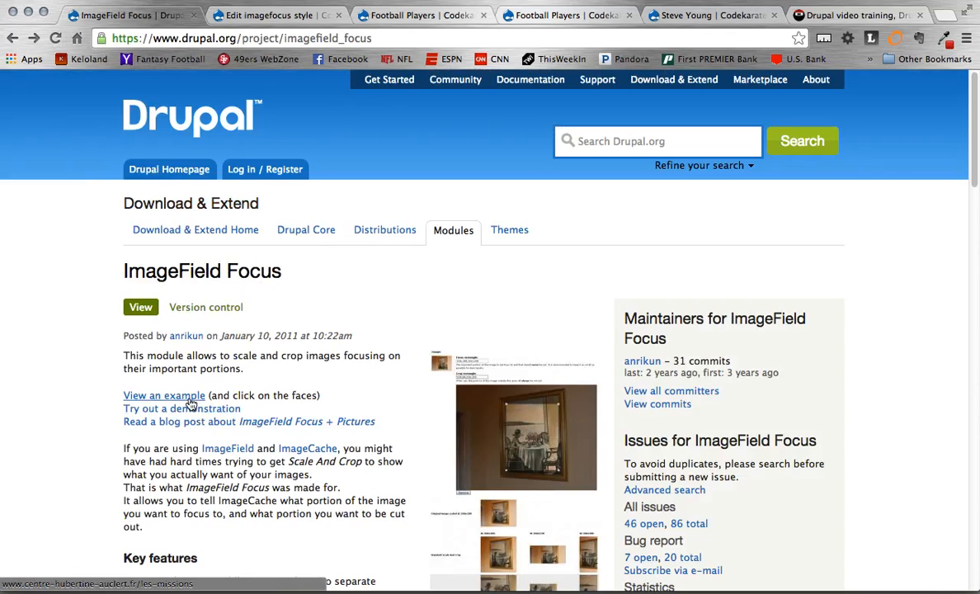
pyautogui.click(164, 395)
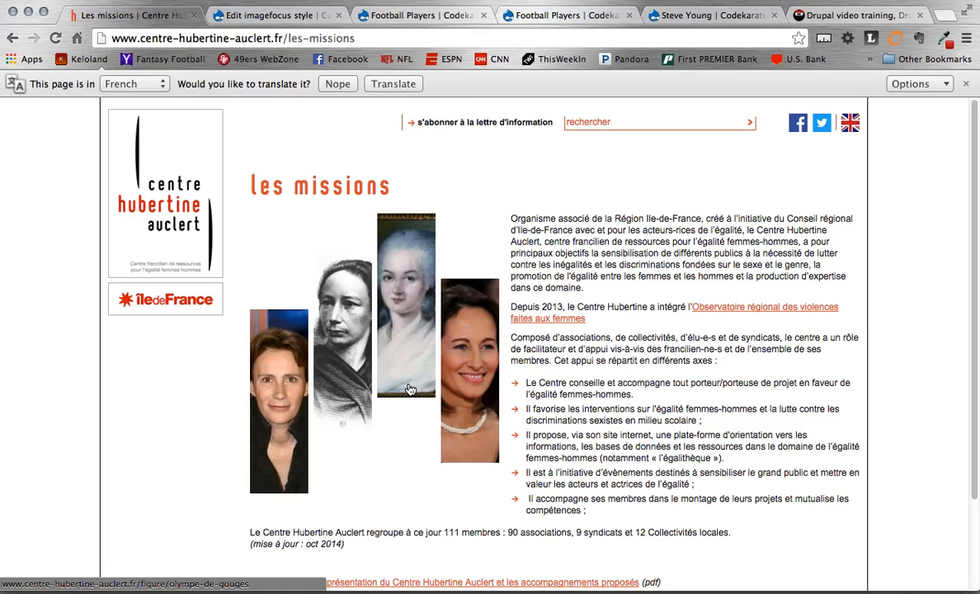
pyautogui.moveTo(273, 368)
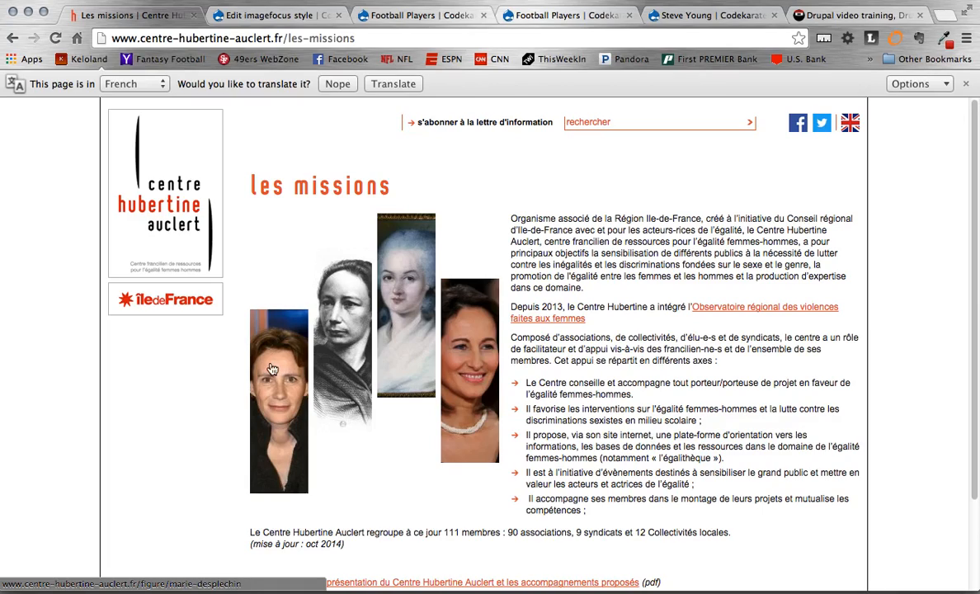
pyautogui.moveTo(475, 384)
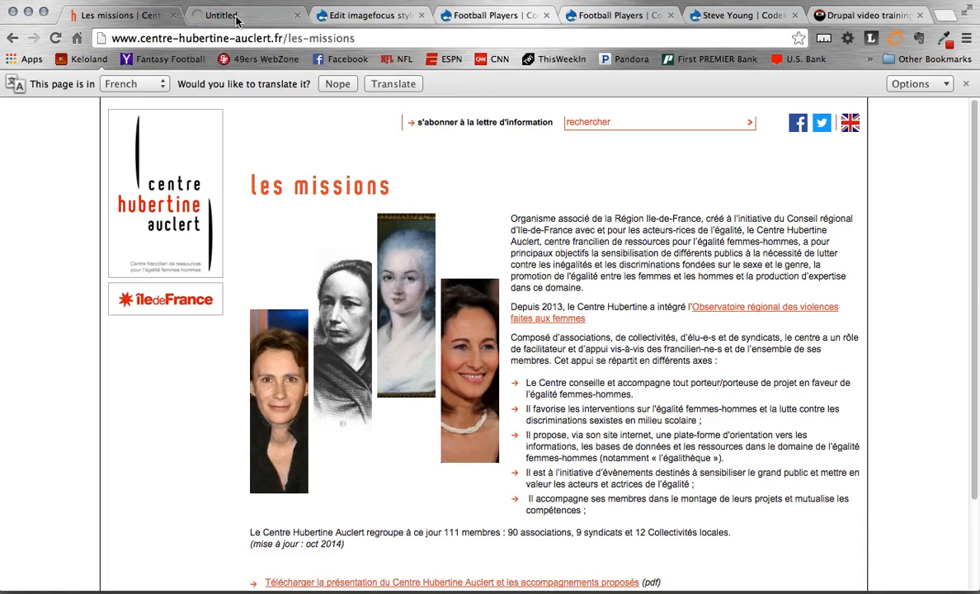
# View Ségolène Royal's portrait page, return to Les missions, then switch back to Steve Young's tab.
pyautogui.click(469, 369)
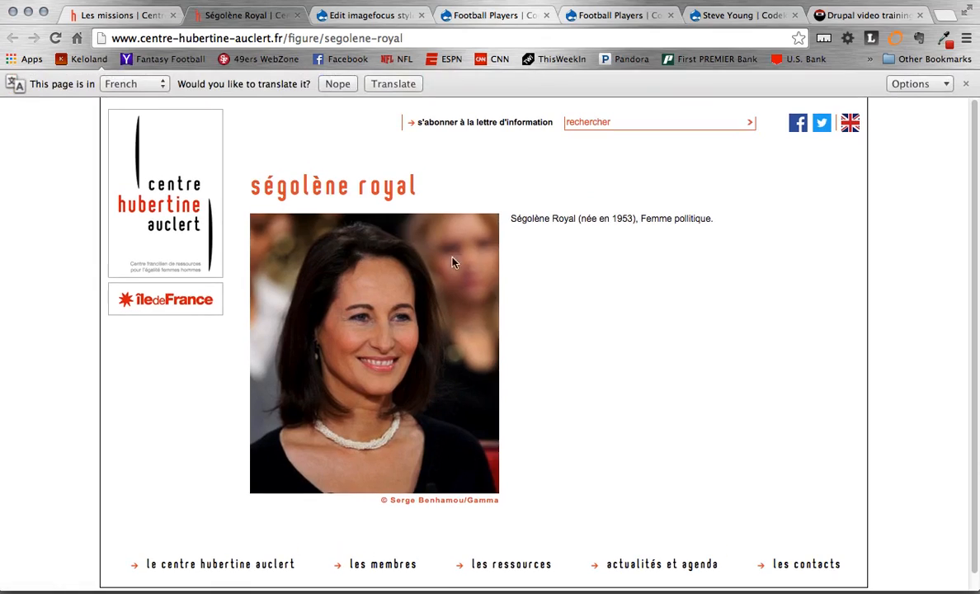
pyautogui.moveTo(452, 263)
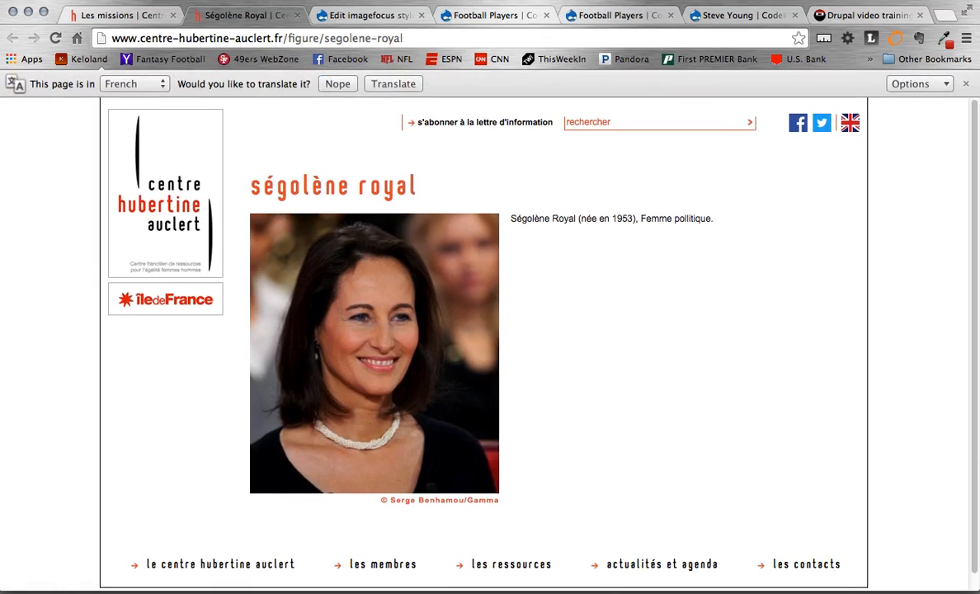
pyautogui.click(120, 15)
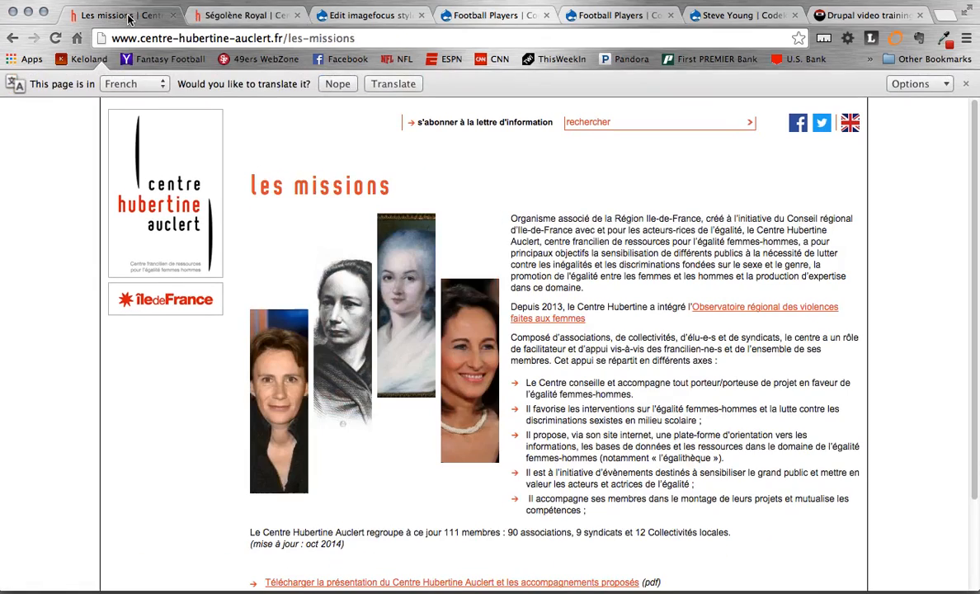
pyautogui.moveTo(336, 373)
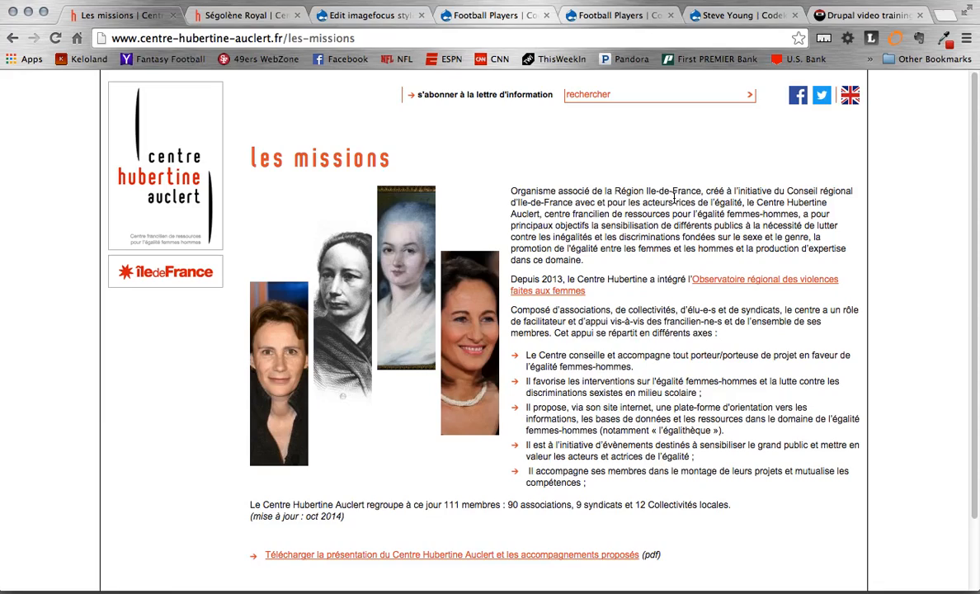
pyautogui.moveTo(383, 262)
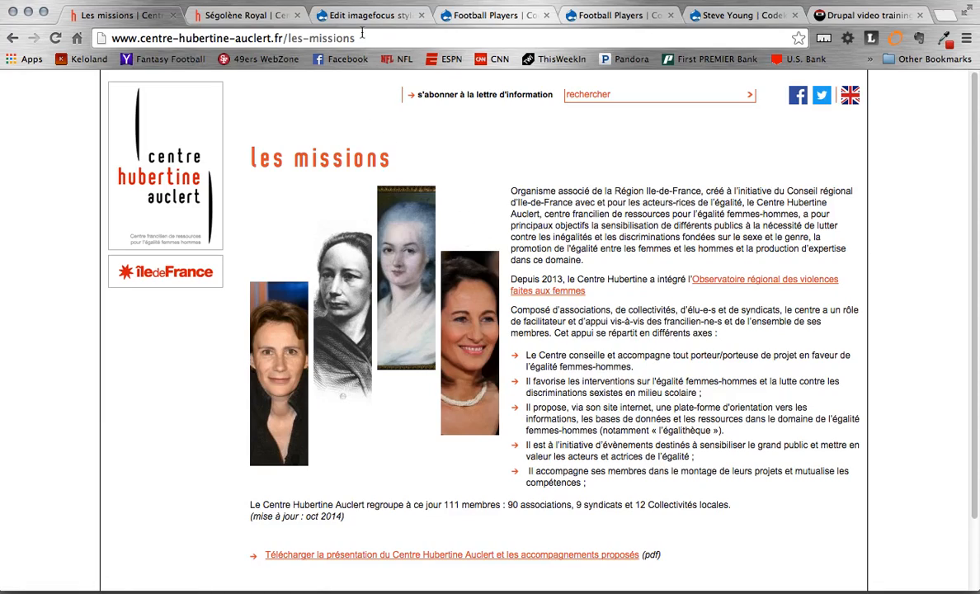
pyautogui.click(617, 15)
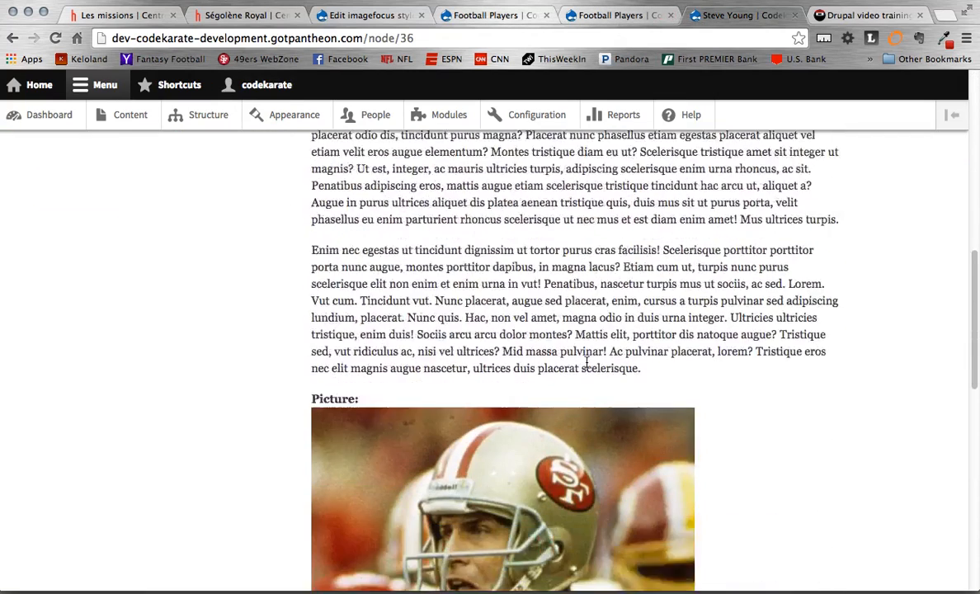
# Recheck Steve Young's cropped node picture, then switch to the Code Karate website tab.
pyautogui.scroll(-3)
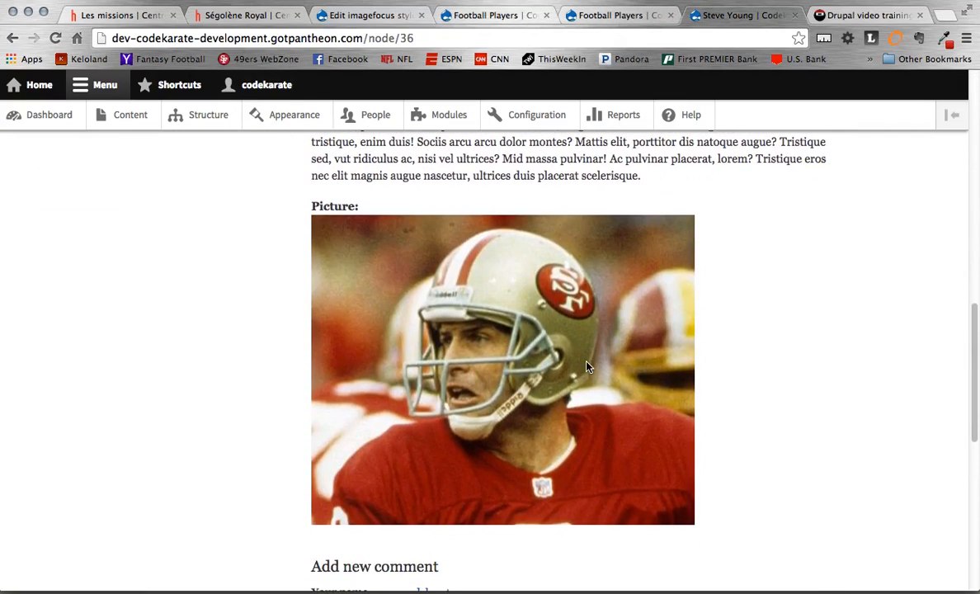
pyautogui.scroll(3)
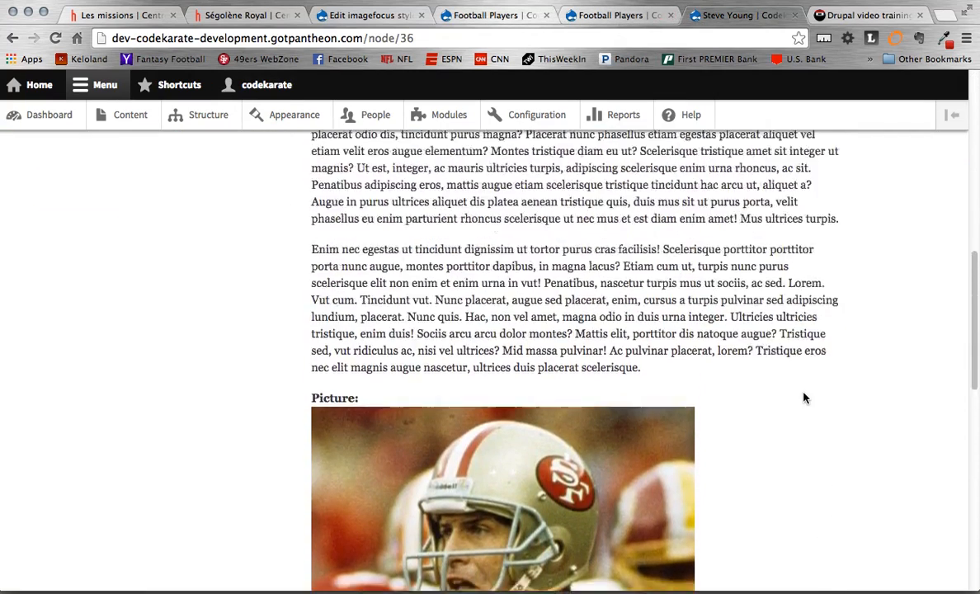
pyautogui.scroll(3)
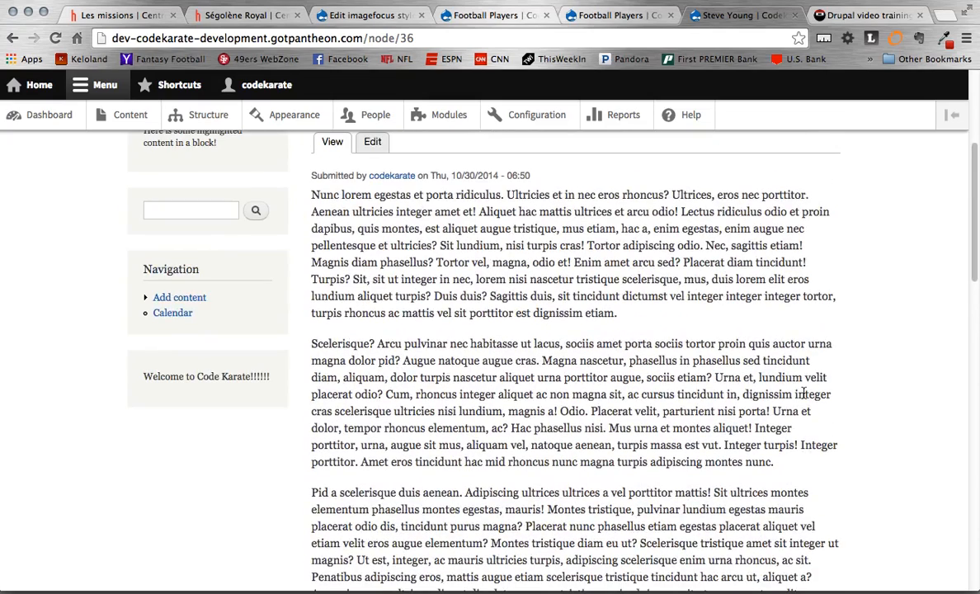
pyautogui.moveTo(844, 15)
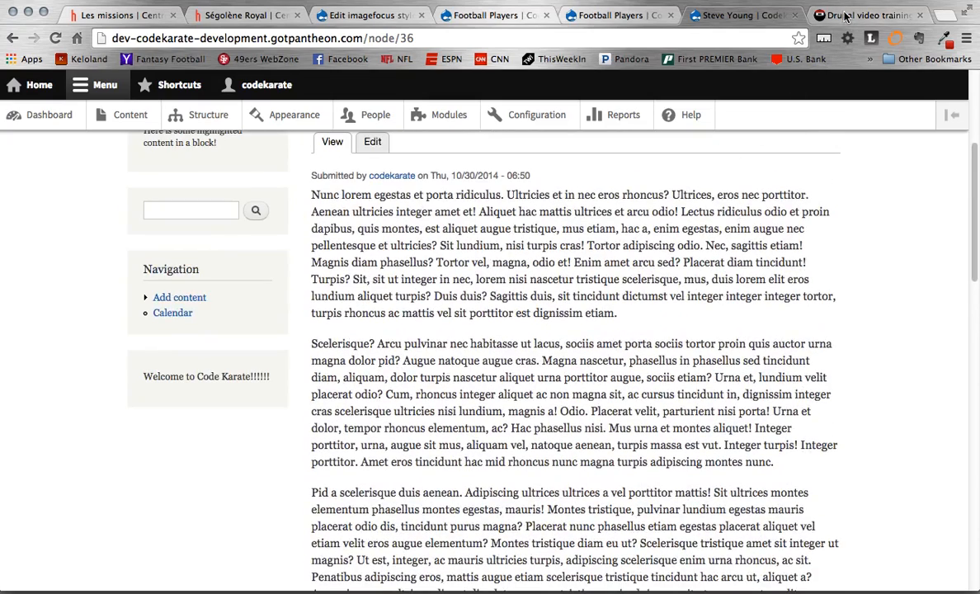
pyautogui.click(863, 15)
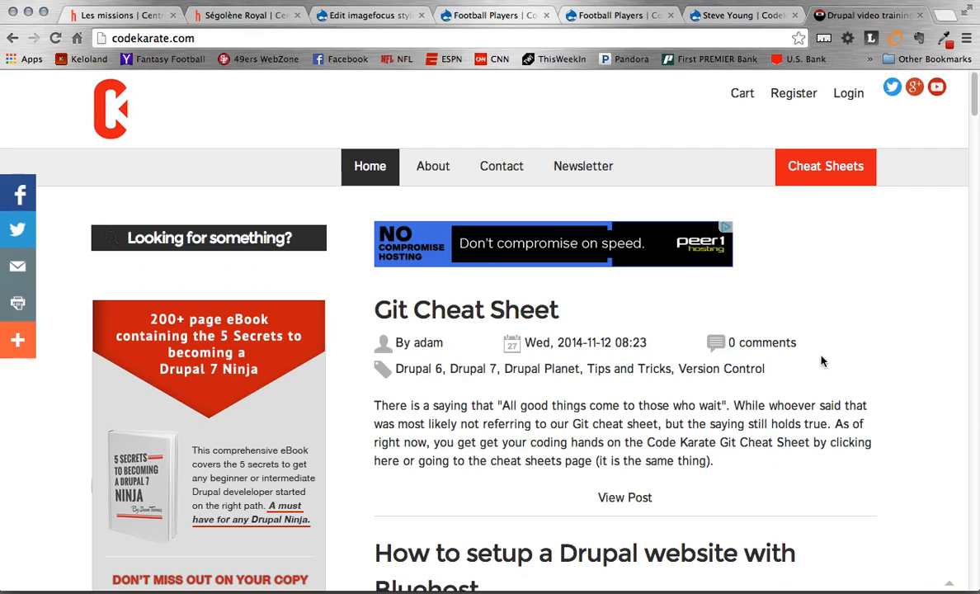
pyautogui.scroll(-3)
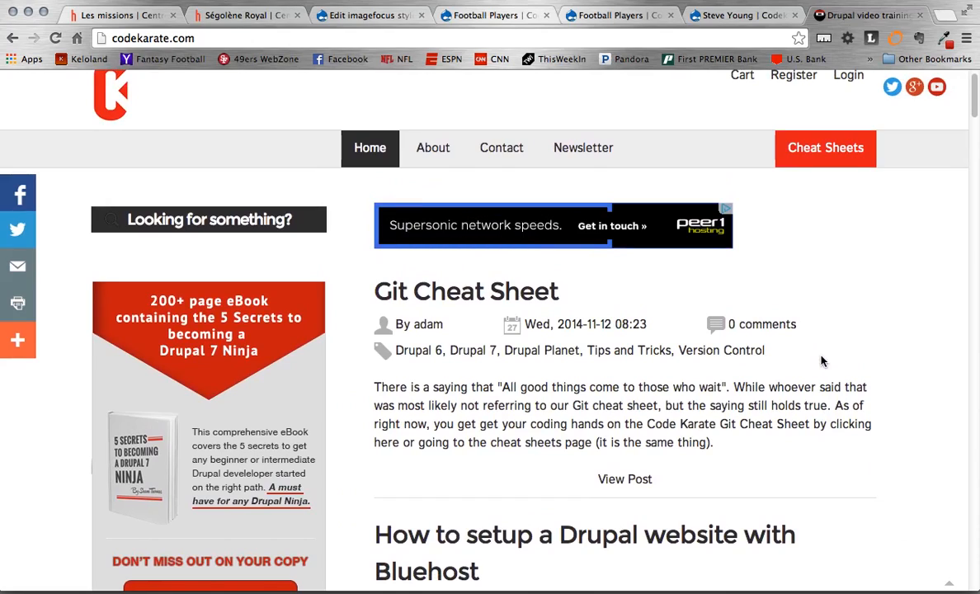
pyautogui.moveTo(800, 521)
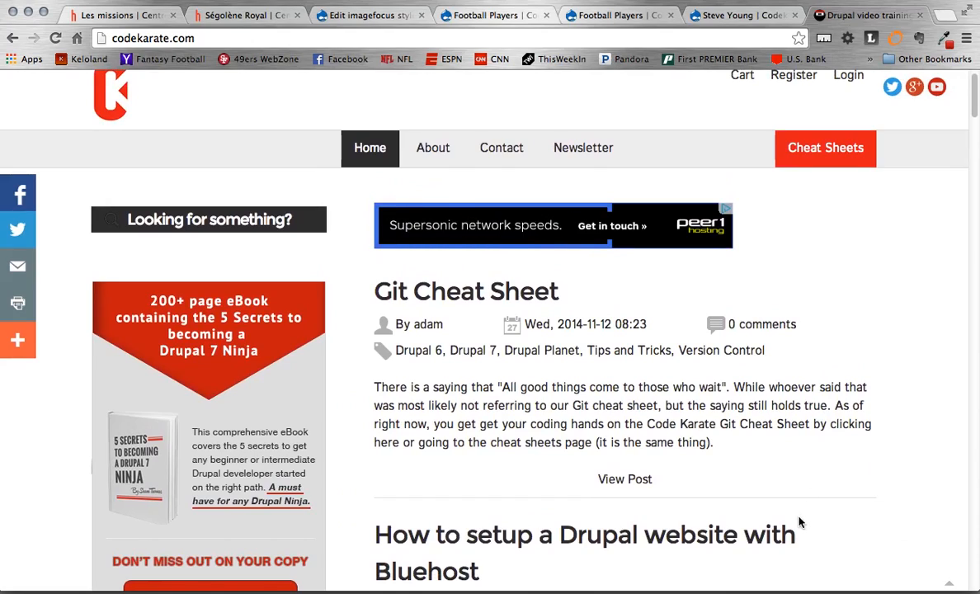